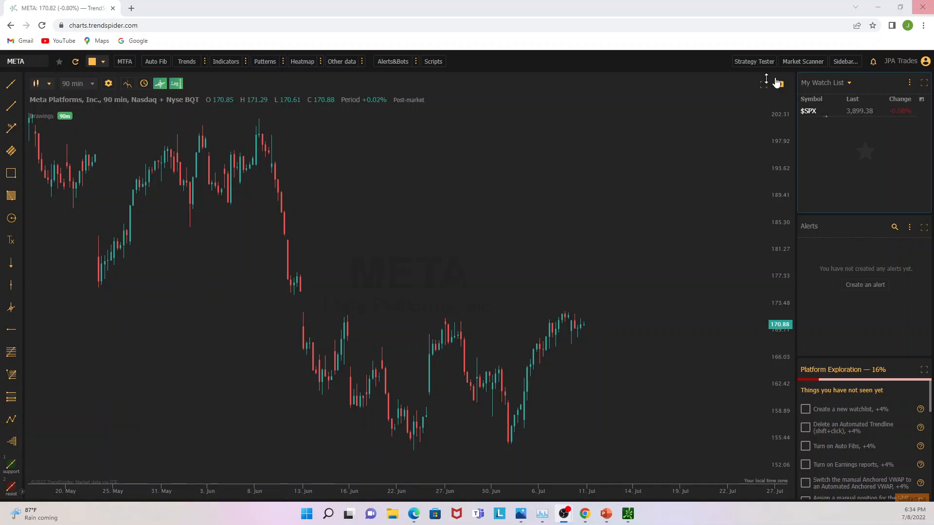
mouse_move(202, 334)
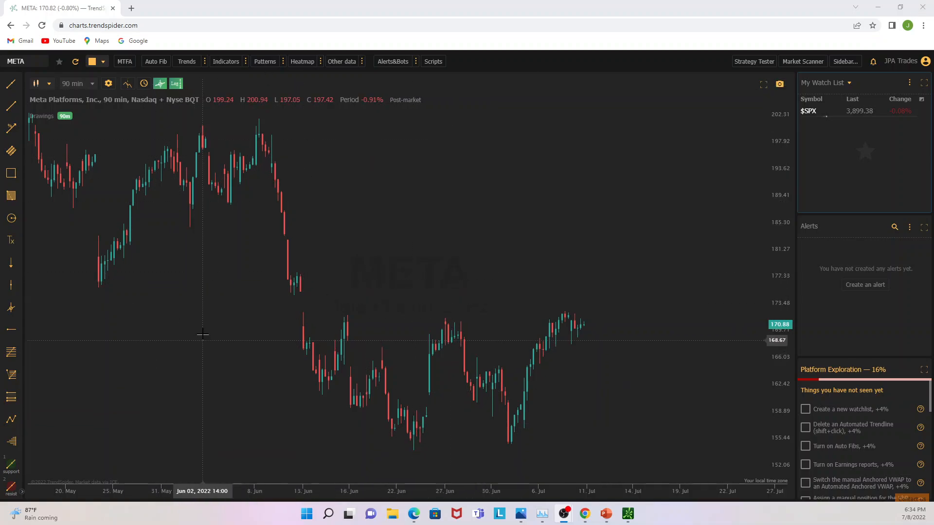
mouse_move(148, 416)
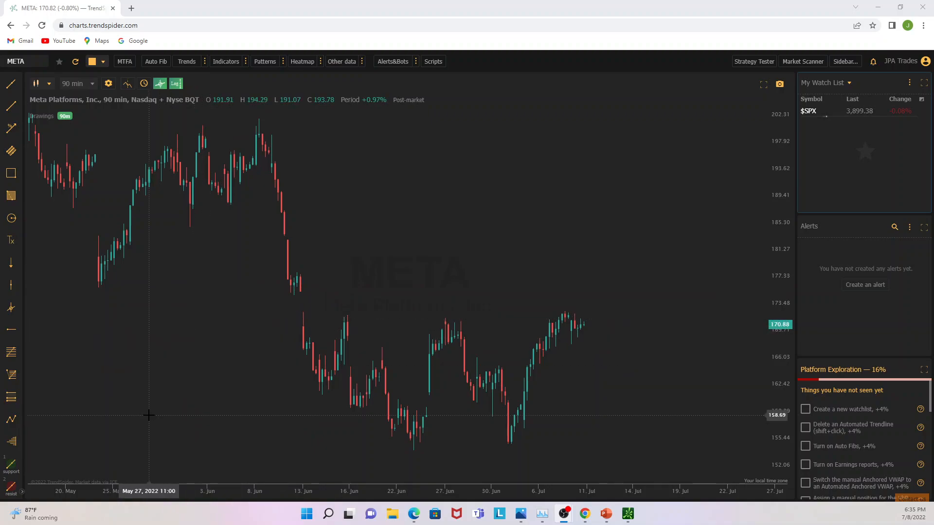
mouse_move(106, 519)
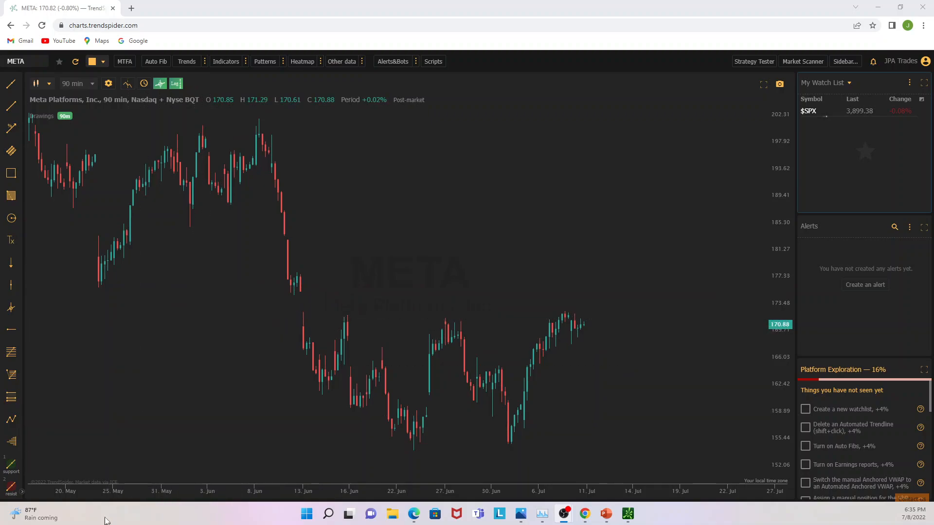
mouse_move(145, 447)
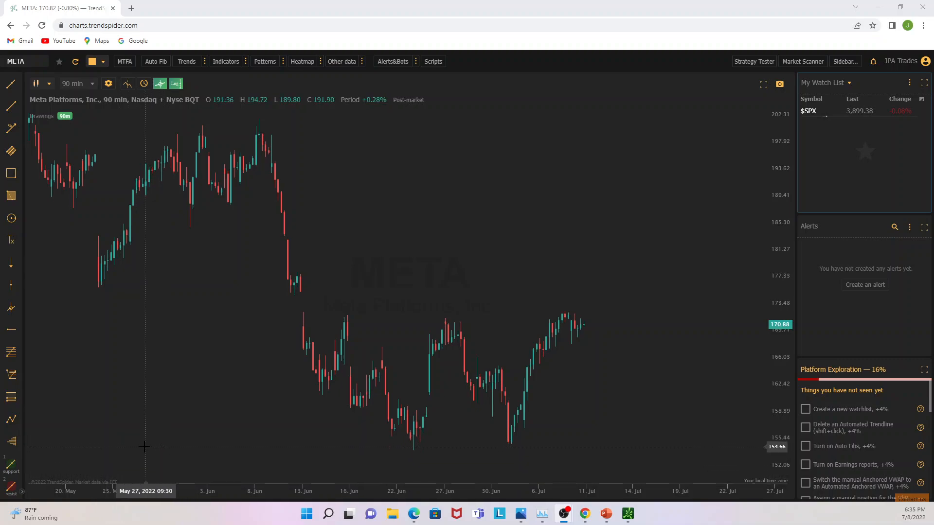
mouse_move(175, 452)
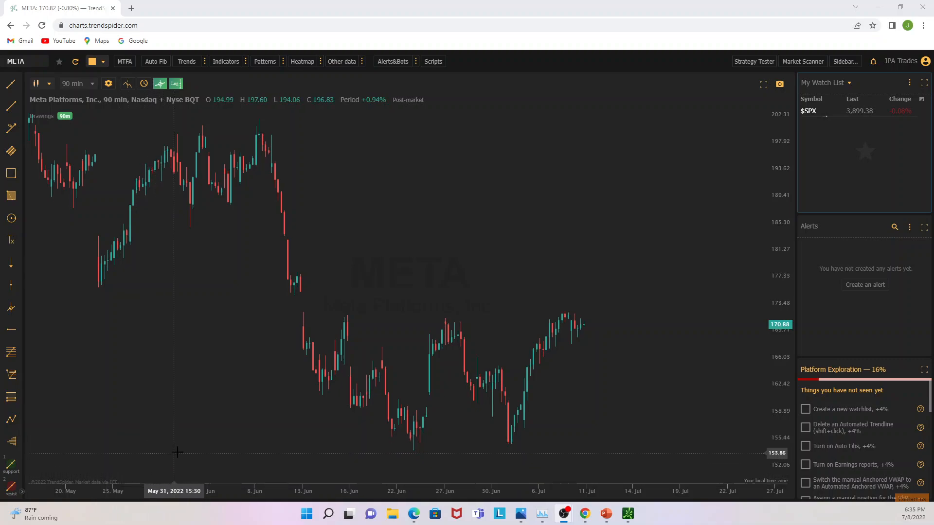
mouse_move(176, 450)
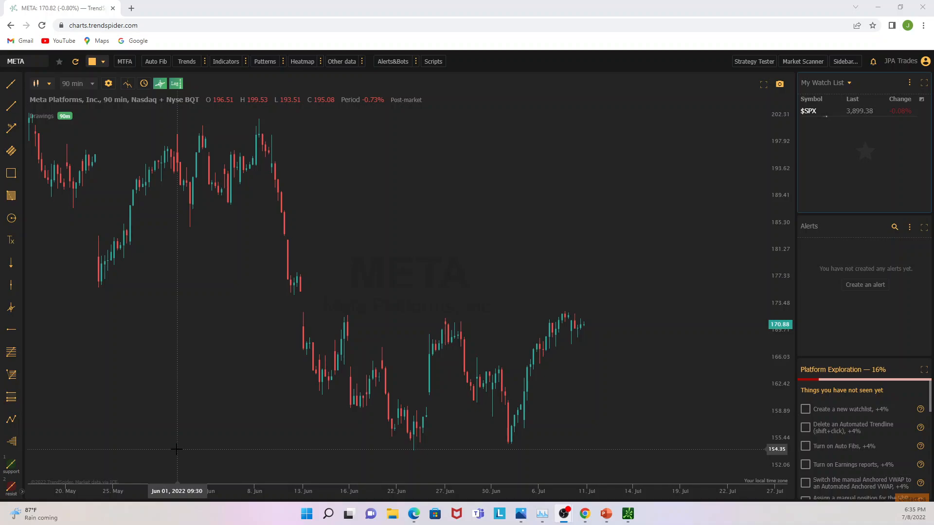
mouse_move(216, 444)
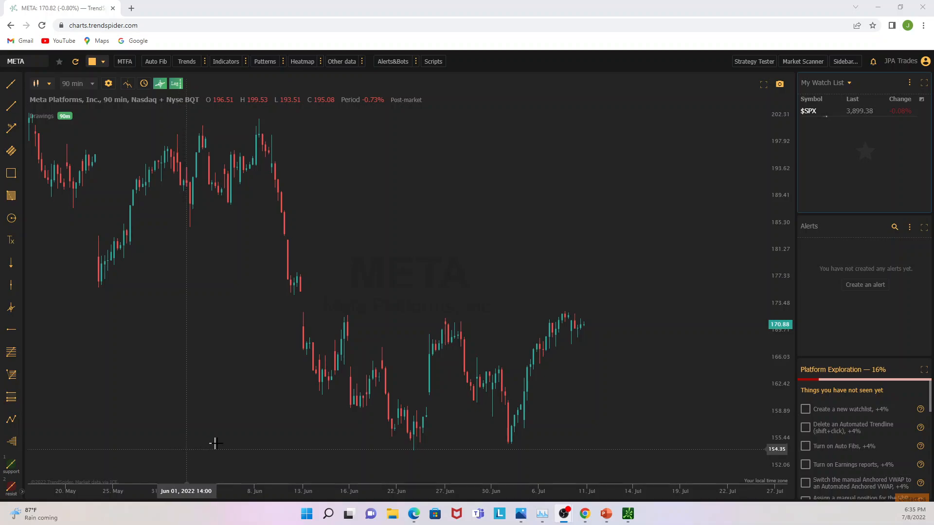
mouse_move(250, 451)
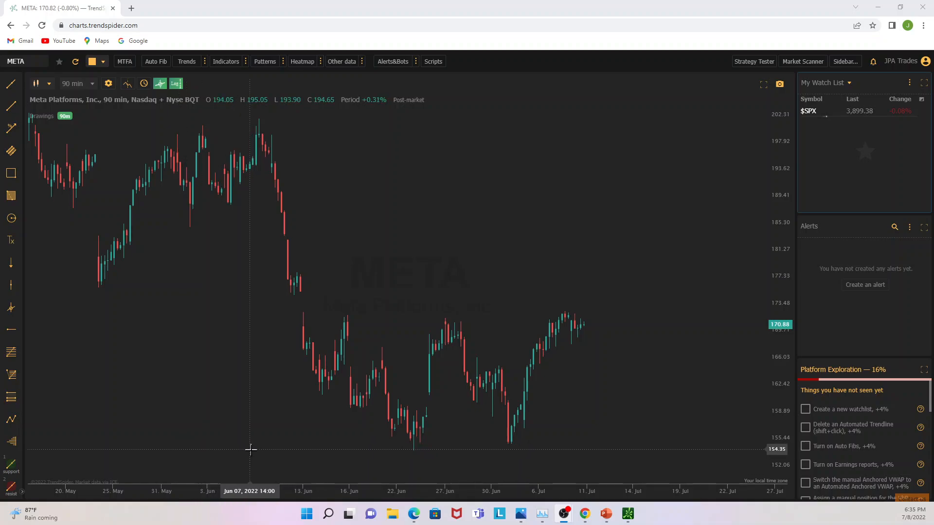
mouse_move(251, 446)
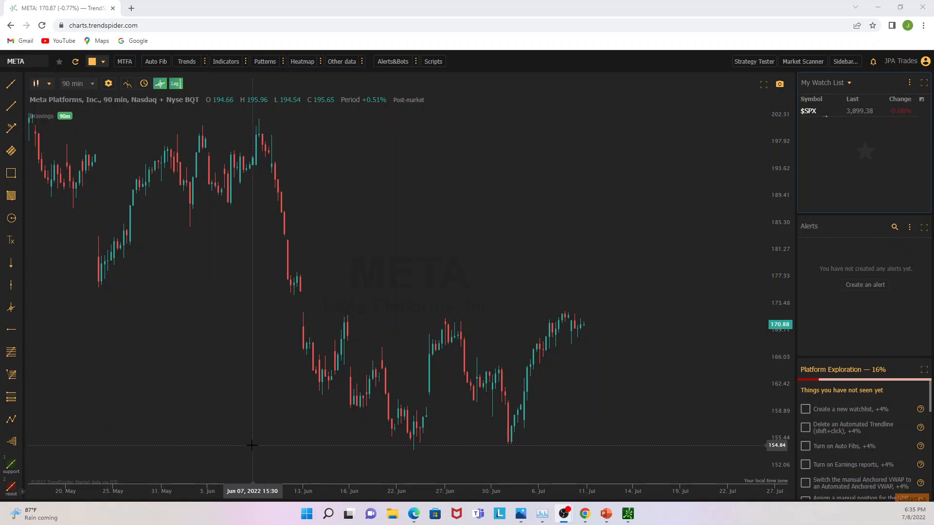
mouse_move(306, 450)
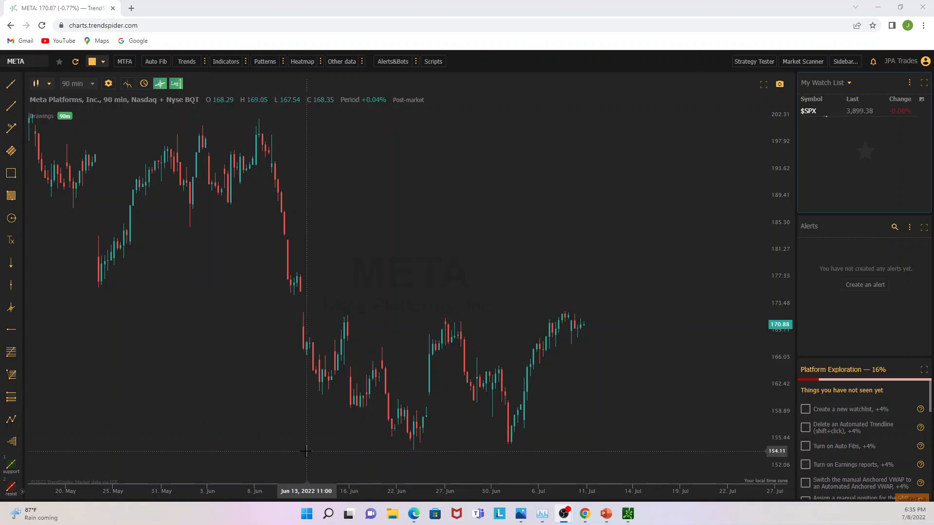
mouse_move(289, 451)
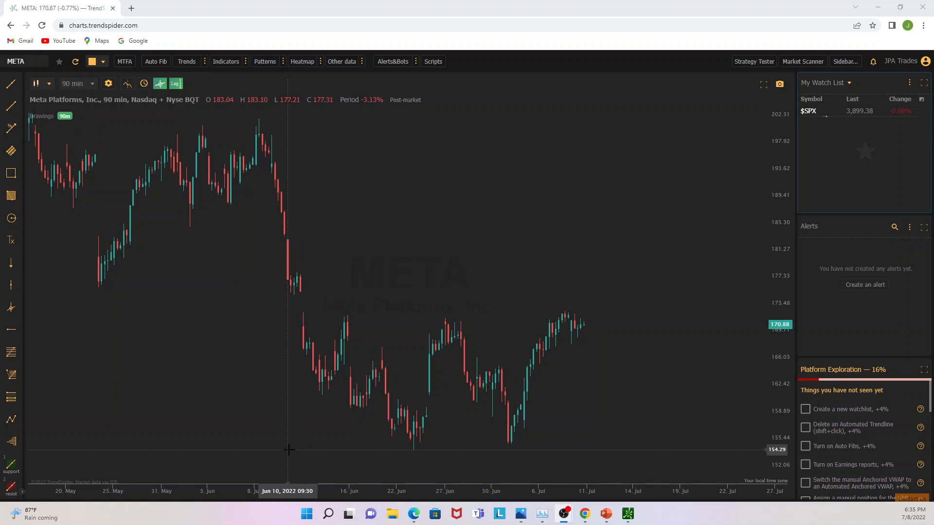
mouse_move(278, 450)
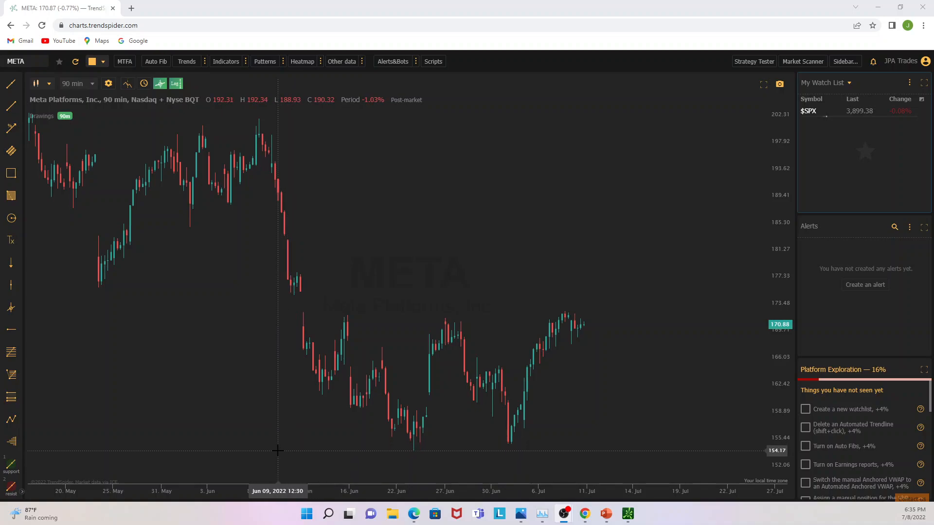
mouse_move(288, 451)
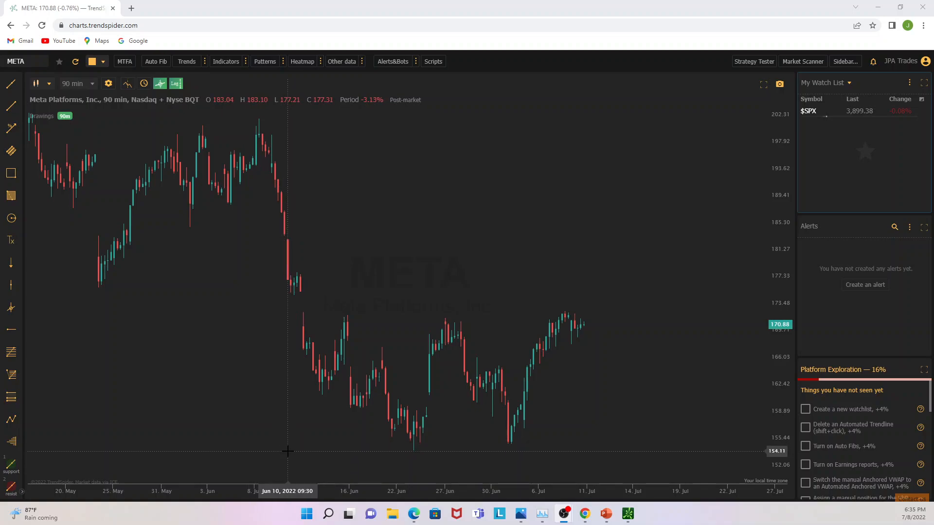
mouse_move(284, 450)
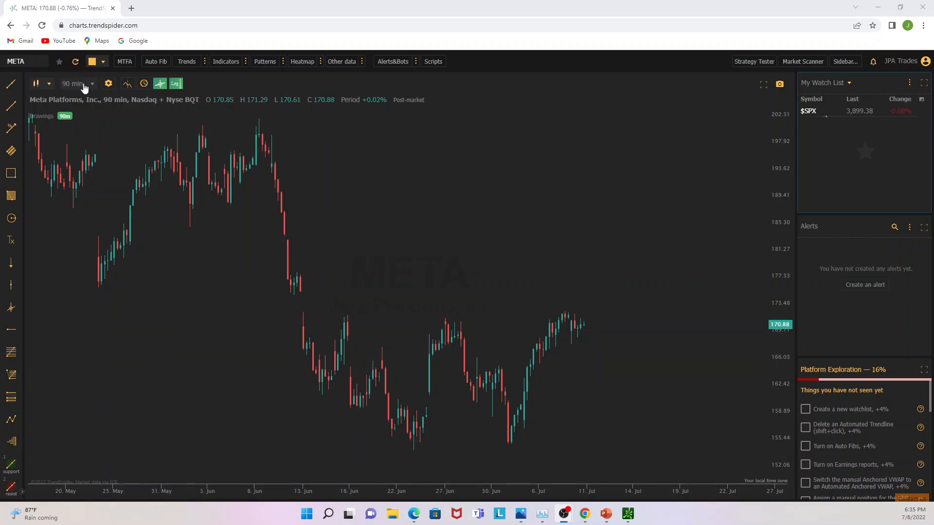
mouse_move(310, 300)
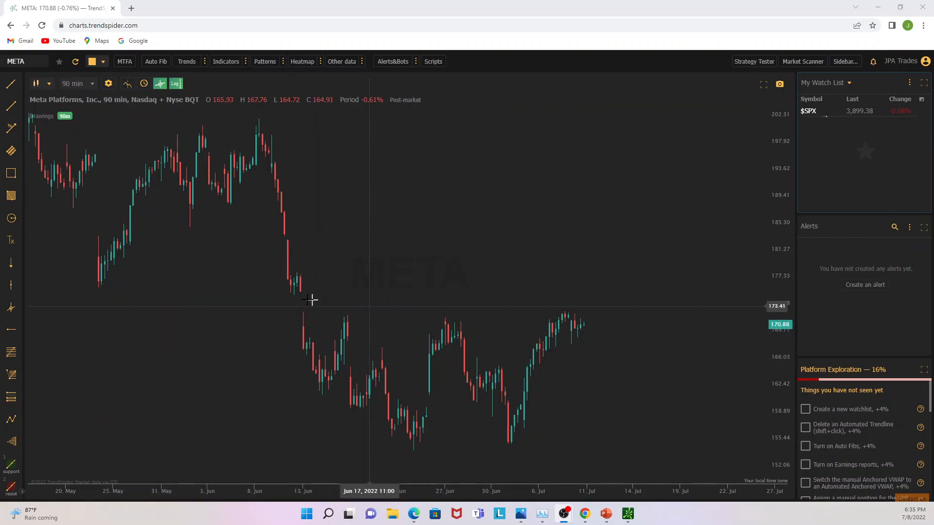
mouse_move(296, 320)
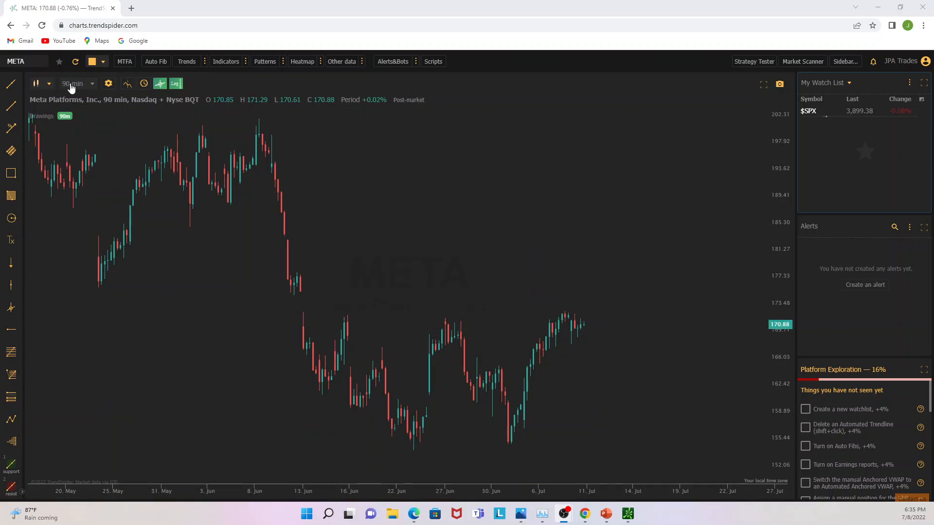
Set META to 1-minute candles, then scroll the reopened interval list from minutes to monthly.
click(71, 84)
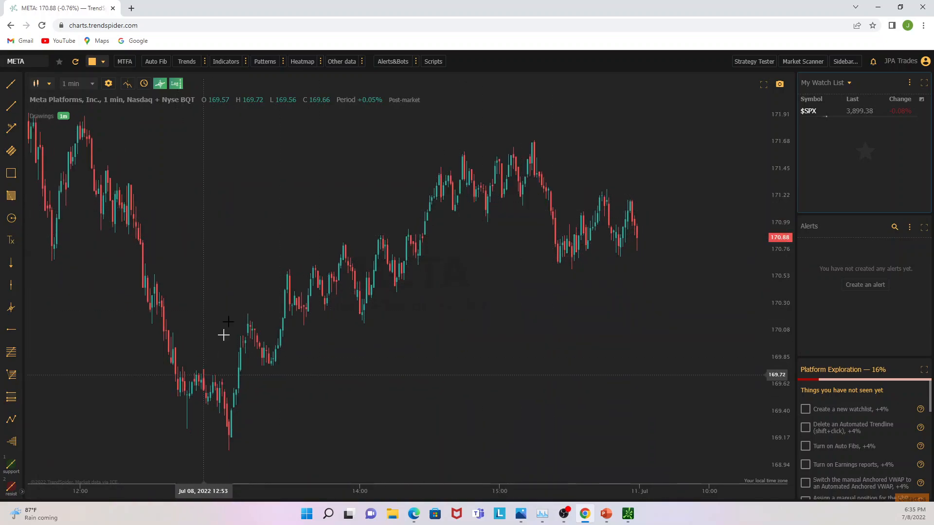
mouse_move(104, 134)
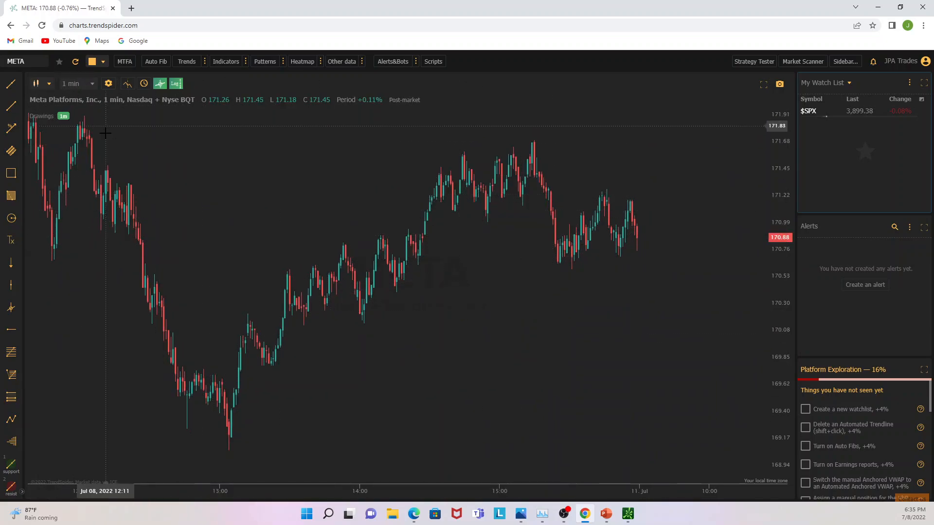
mouse_move(109, 118)
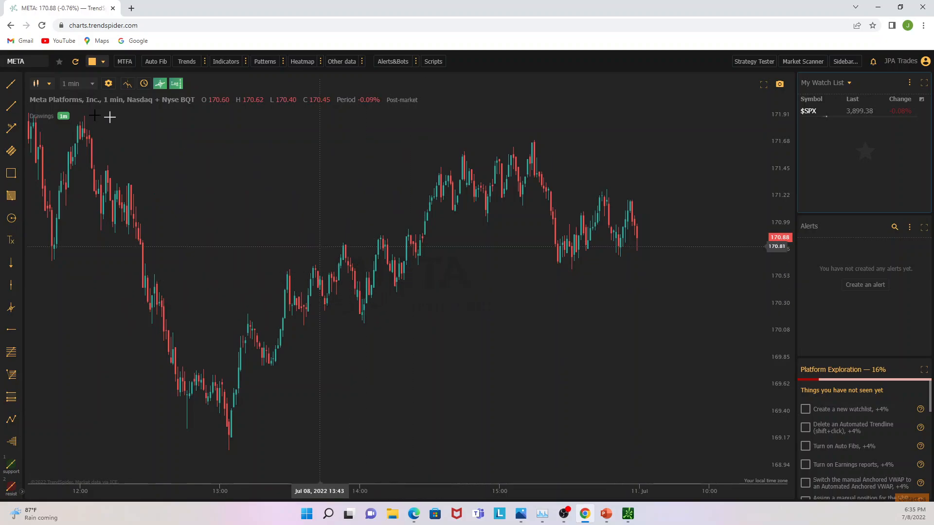
mouse_move(144, 131)
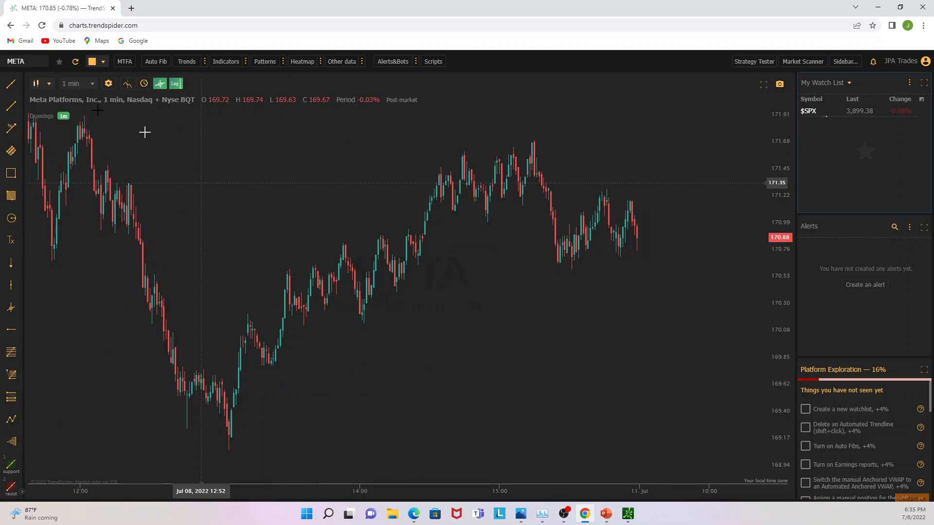
click(70, 84)
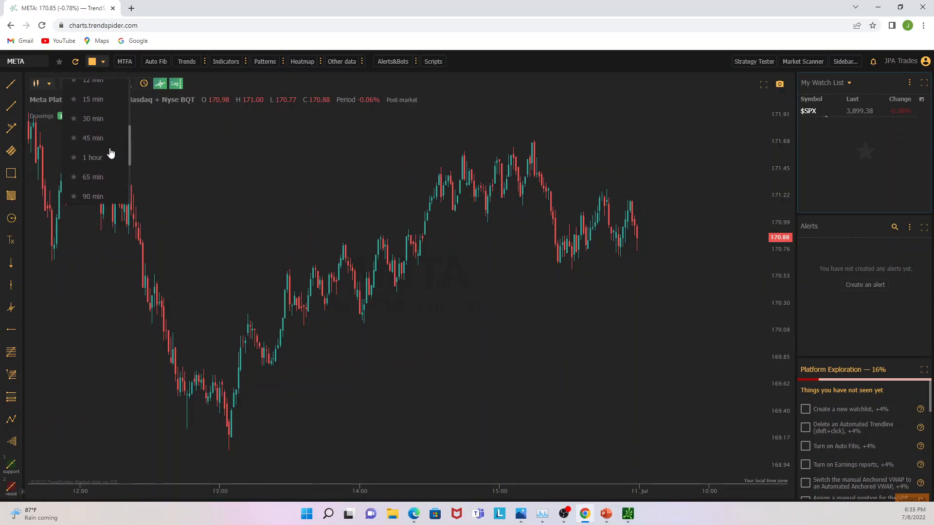
scroll(down, 3)
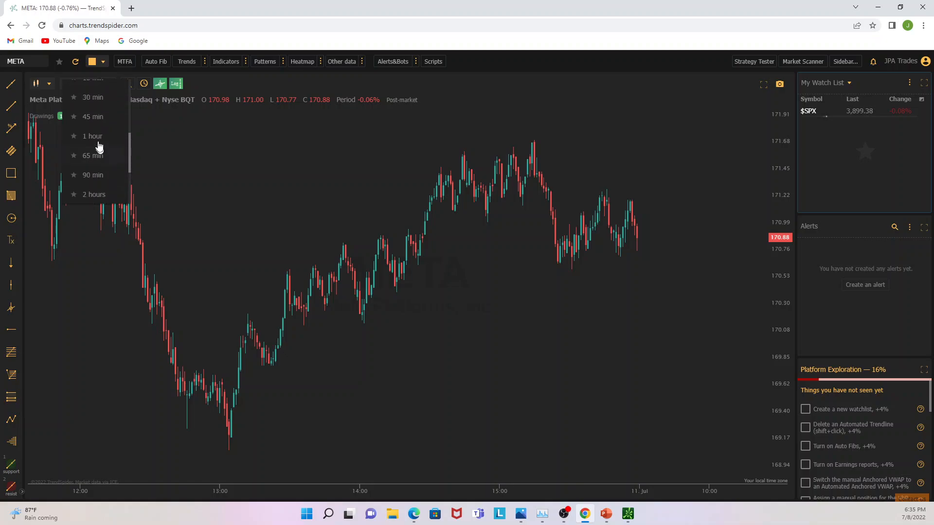
mouse_move(93, 154)
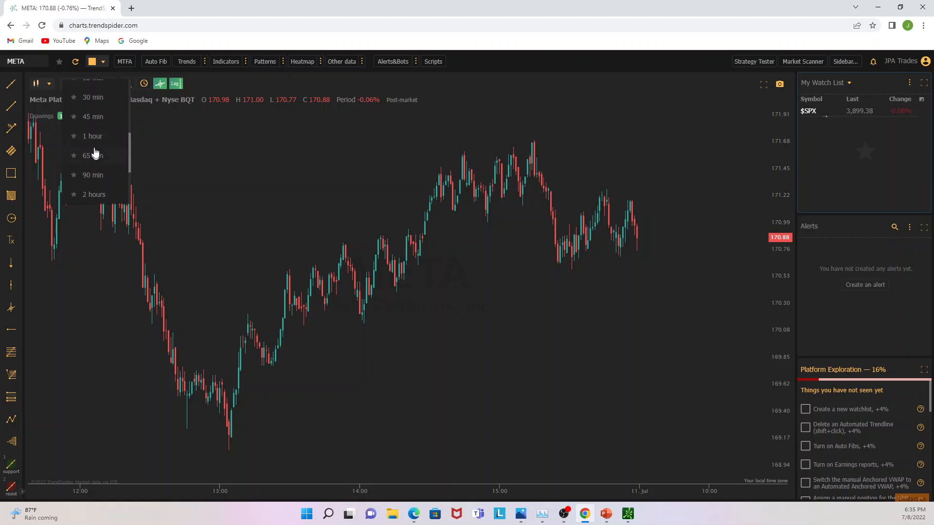
scroll(down, 3)
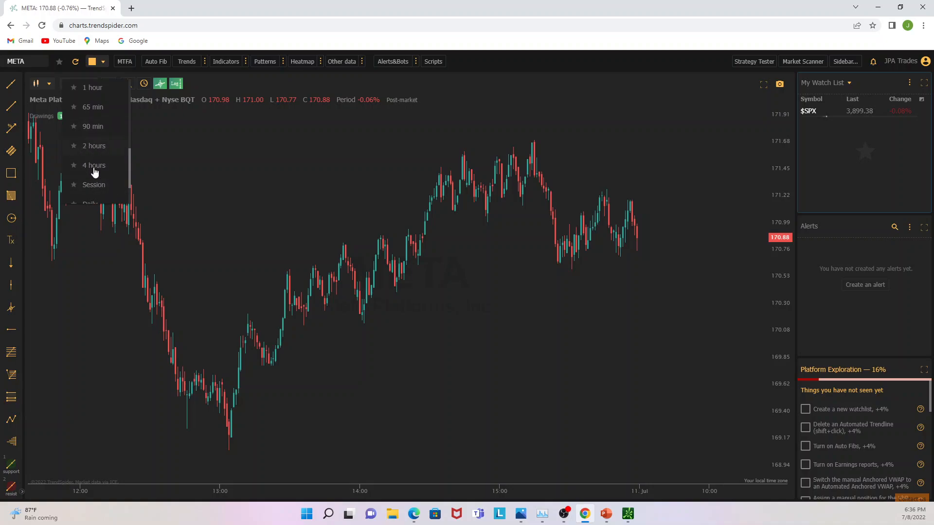
scroll(down, 3)
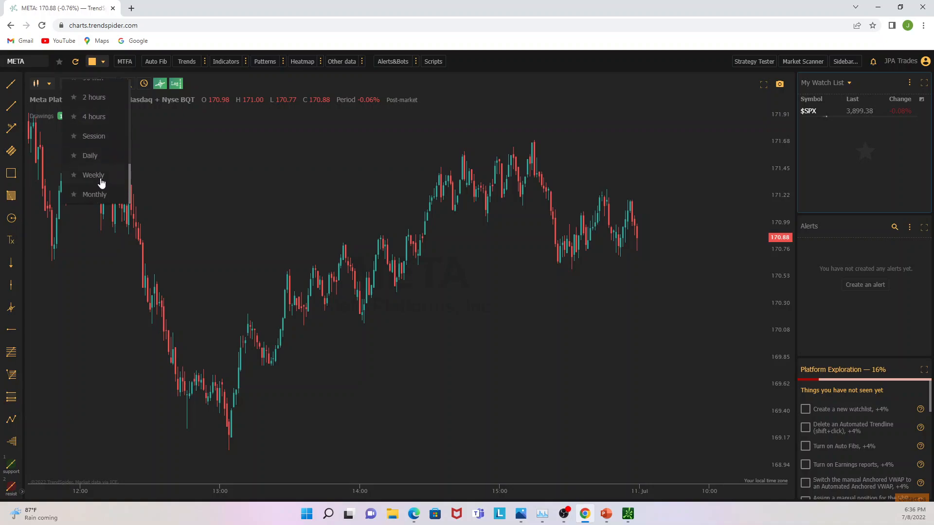
scroll(up, 3)
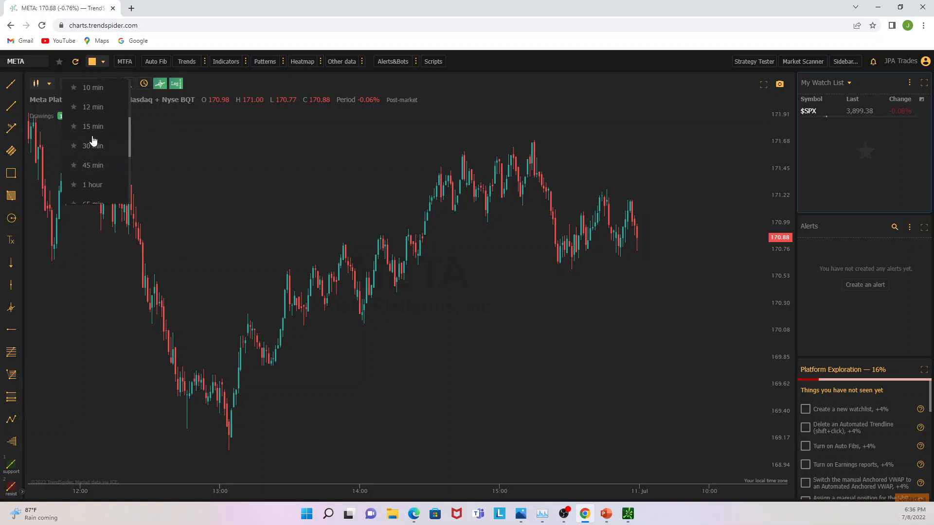
scroll(down, 3)
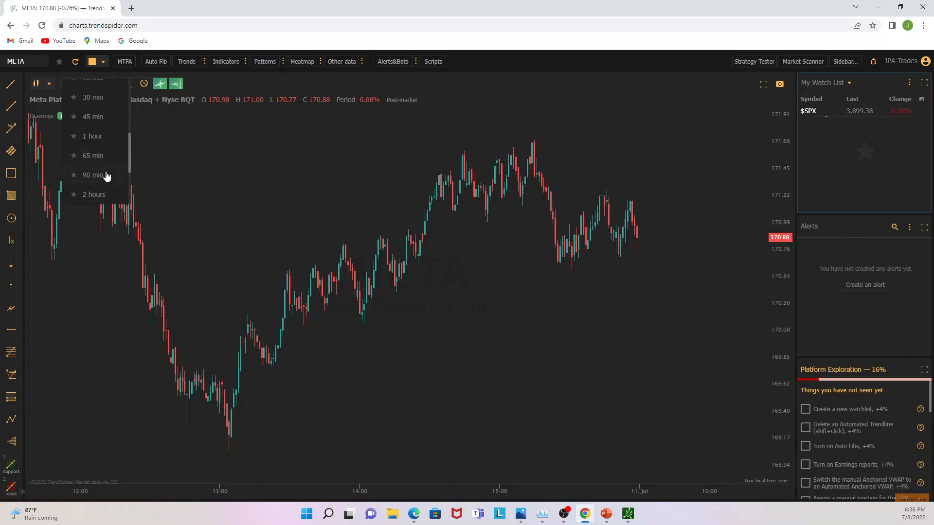
click(93, 174)
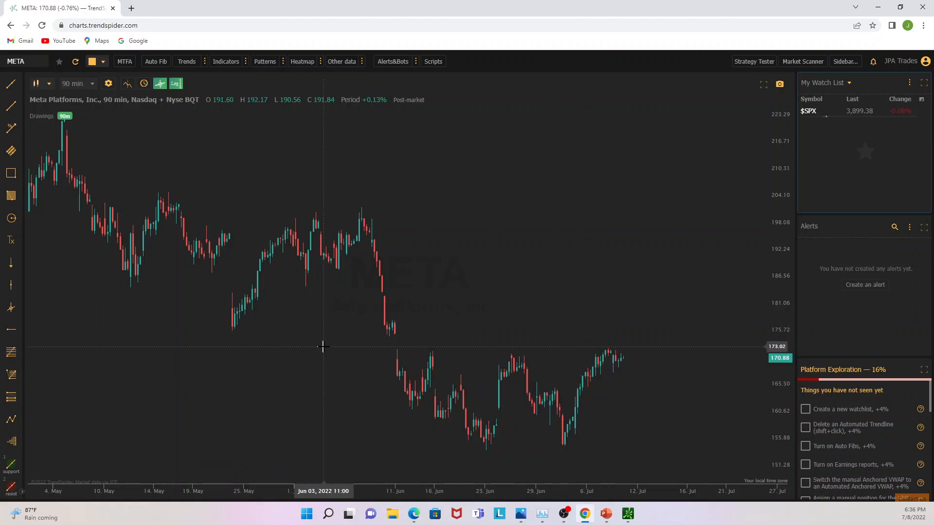
mouse_move(324, 348)
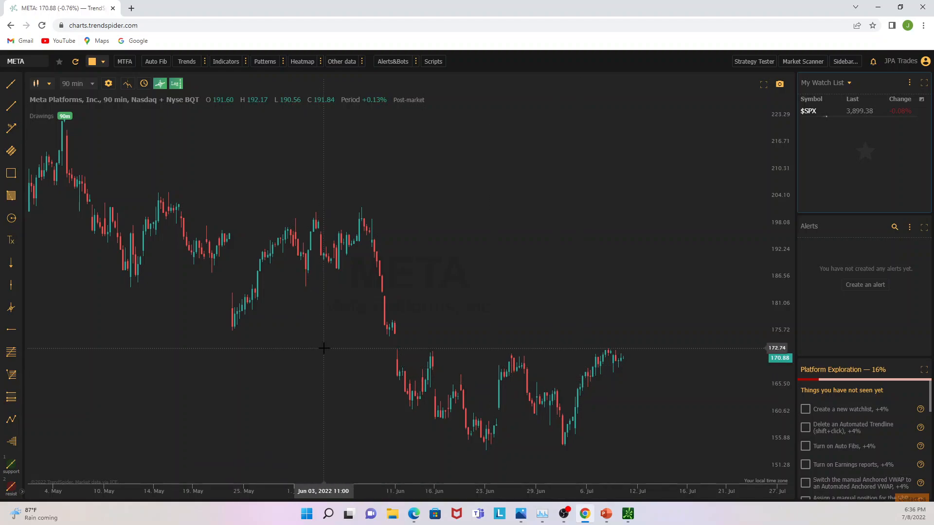
mouse_move(373, 357)
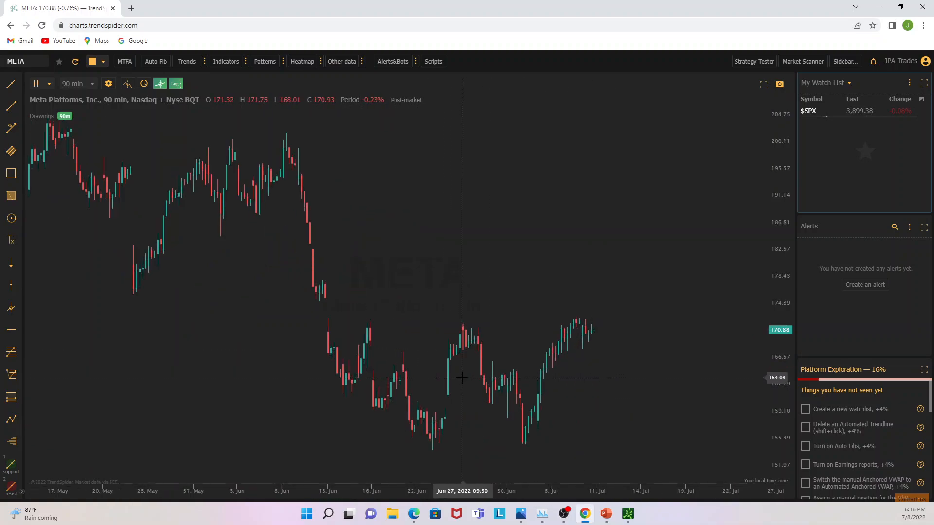
mouse_move(318, 320)
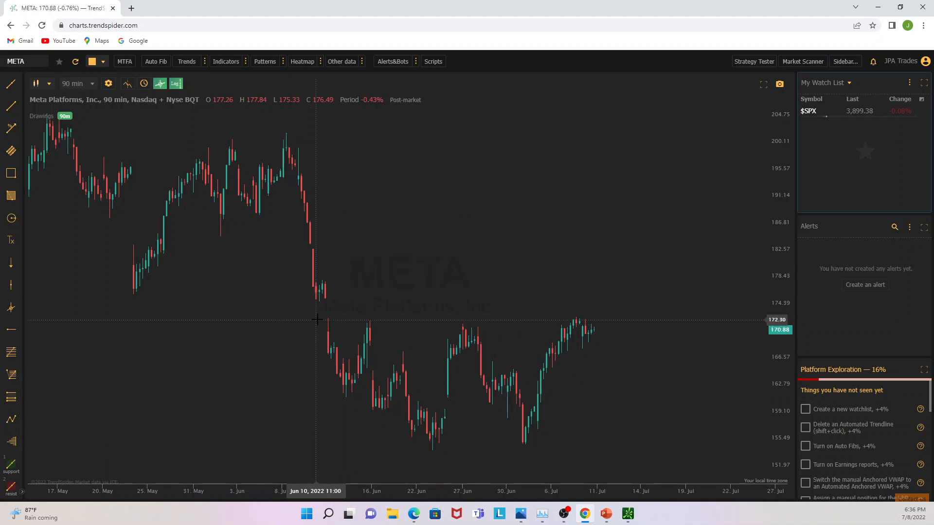
mouse_move(320, 316)
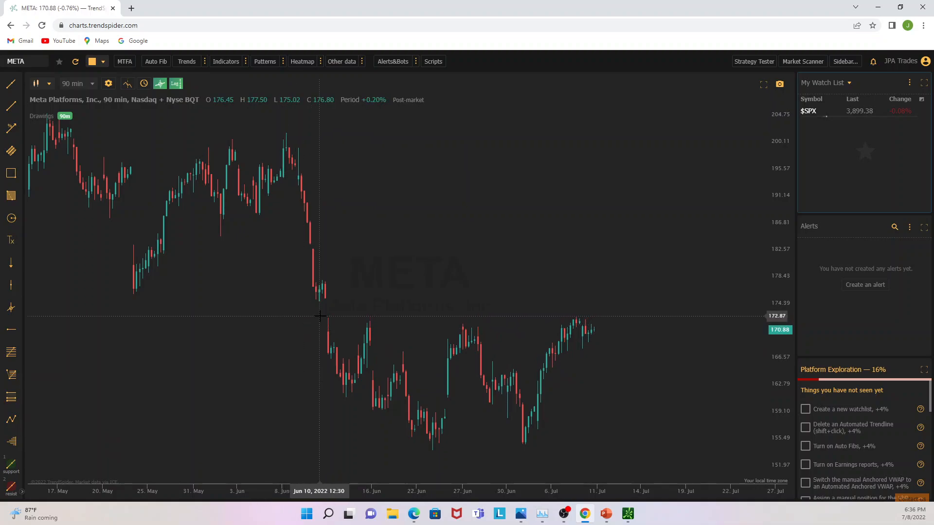
mouse_move(326, 317)
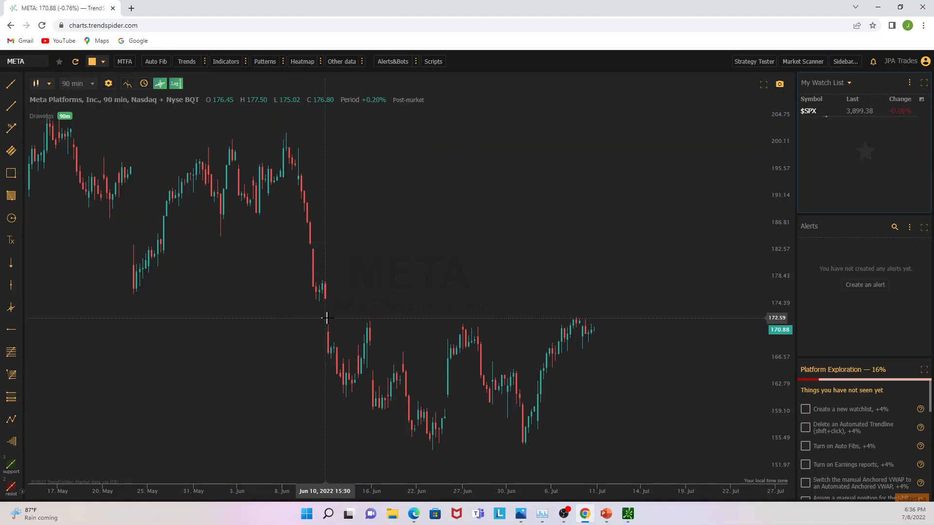
mouse_move(312, 315)
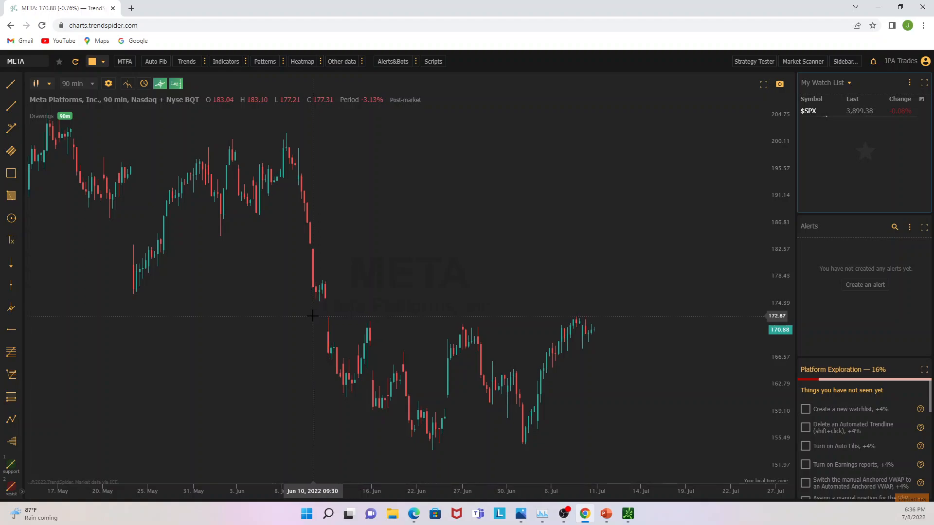
mouse_move(13, 98)
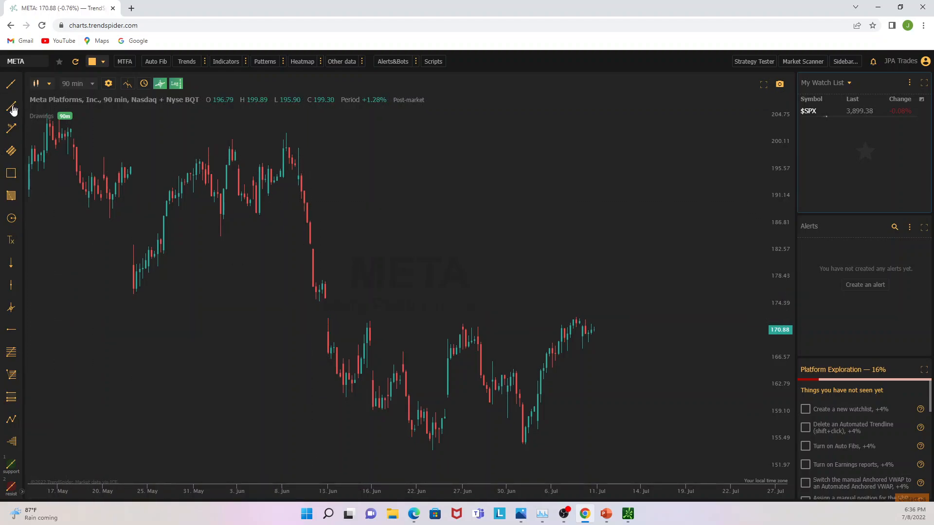
Activate the Horizontal Line tool for the 172.57 key level on META.
click(11, 330)
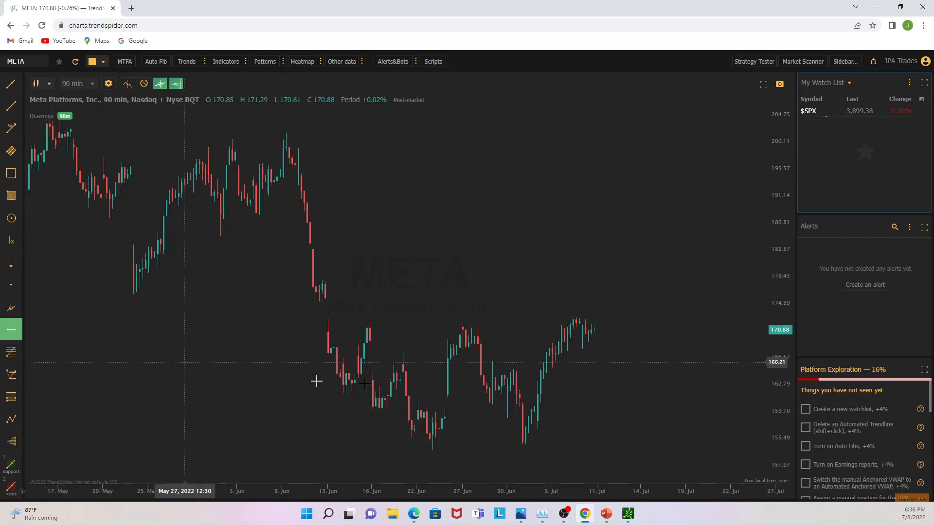
mouse_move(328, 315)
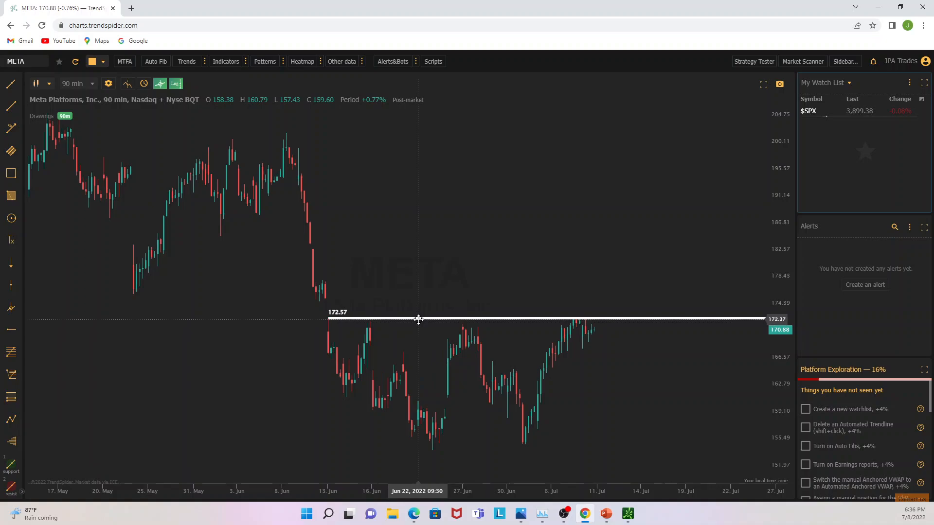
mouse_move(415, 319)
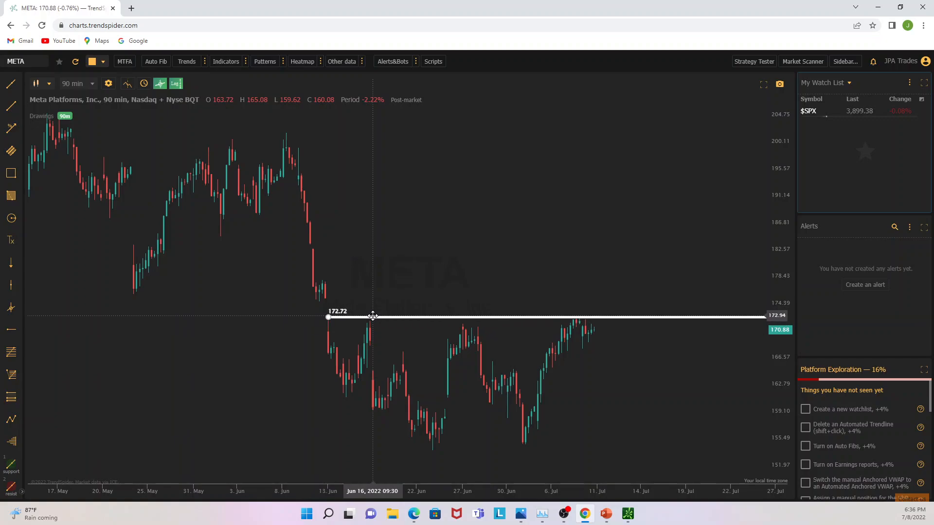
mouse_move(369, 316)
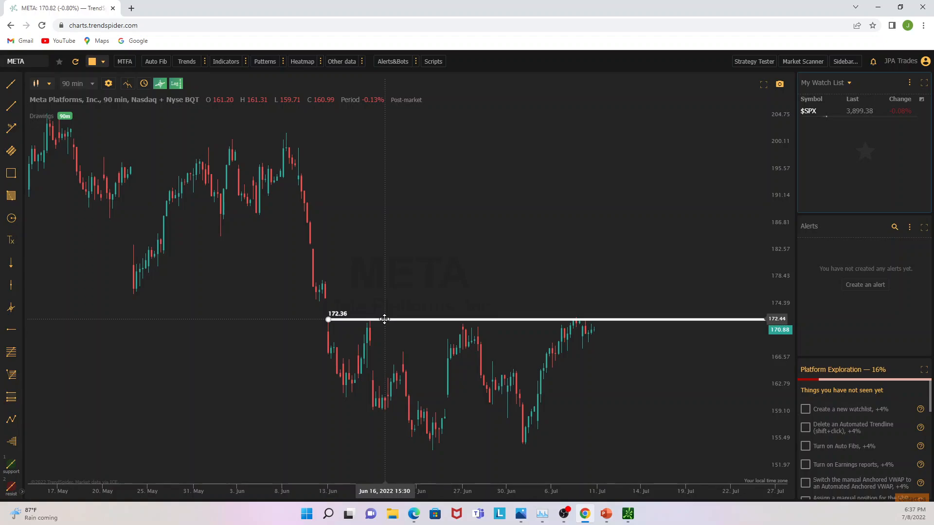
mouse_move(881, 509)
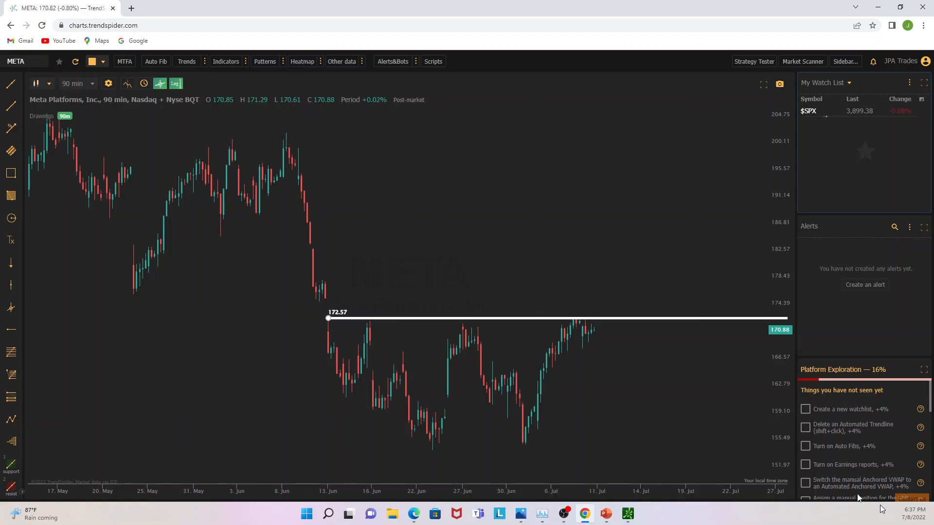
mouse_move(331, 323)
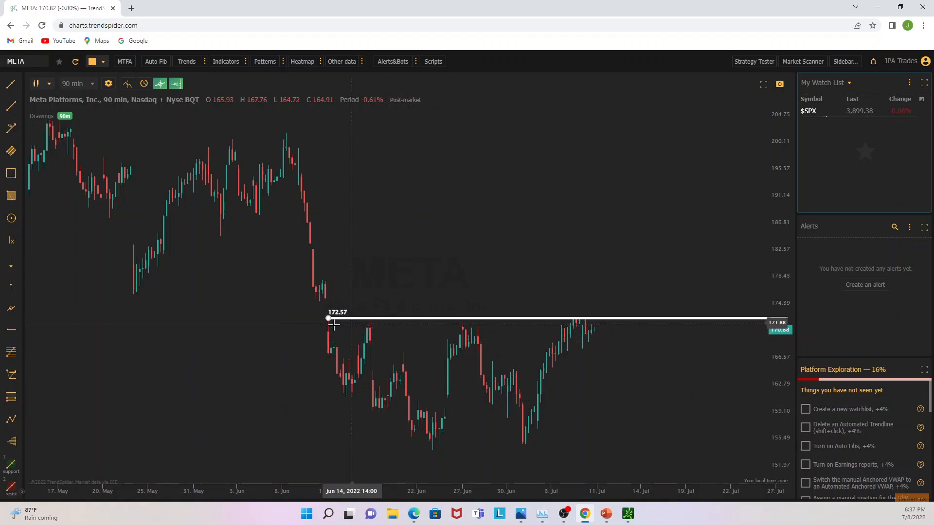
mouse_move(357, 417)
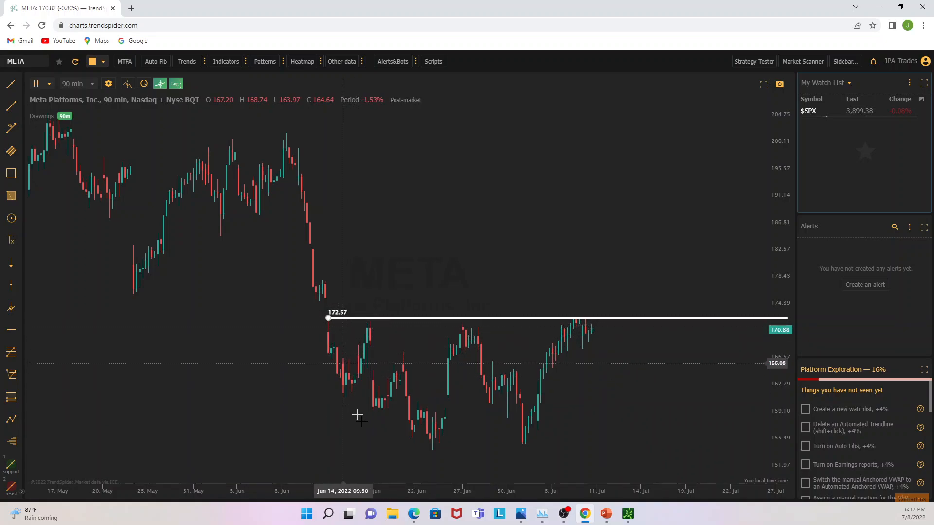
mouse_move(418, 346)
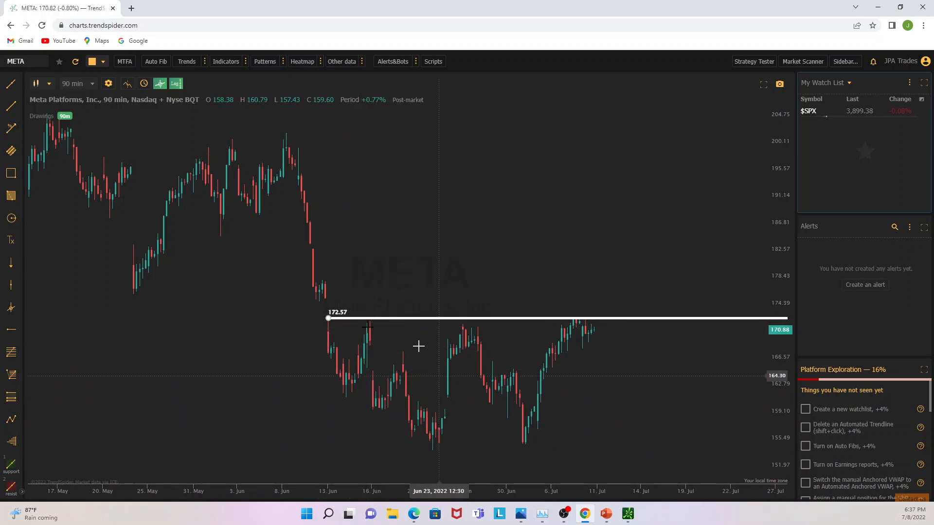
mouse_move(471, 312)
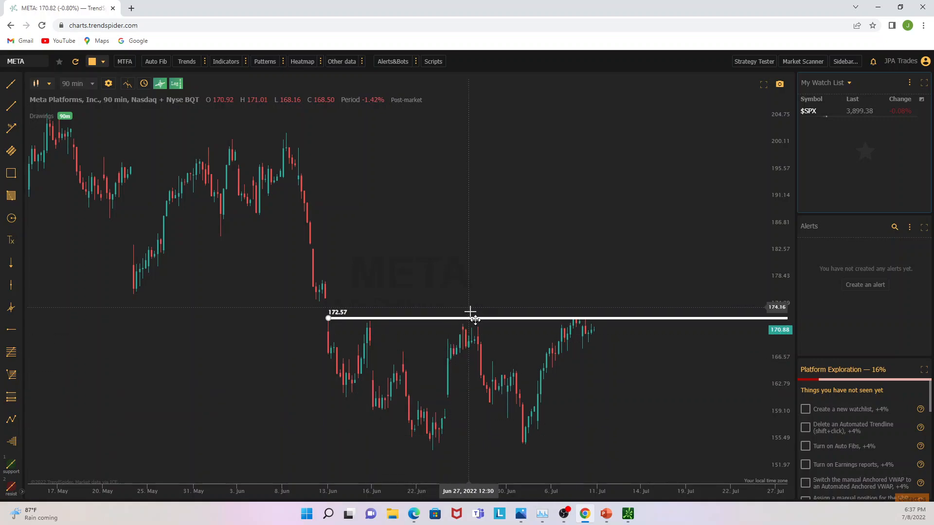
mouse_move(461, 330)
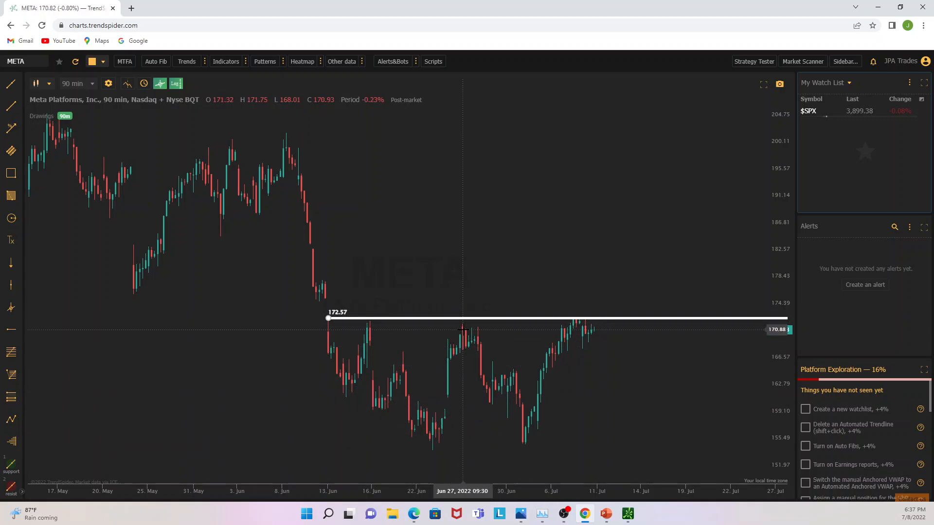
mouse_move(462, 328)
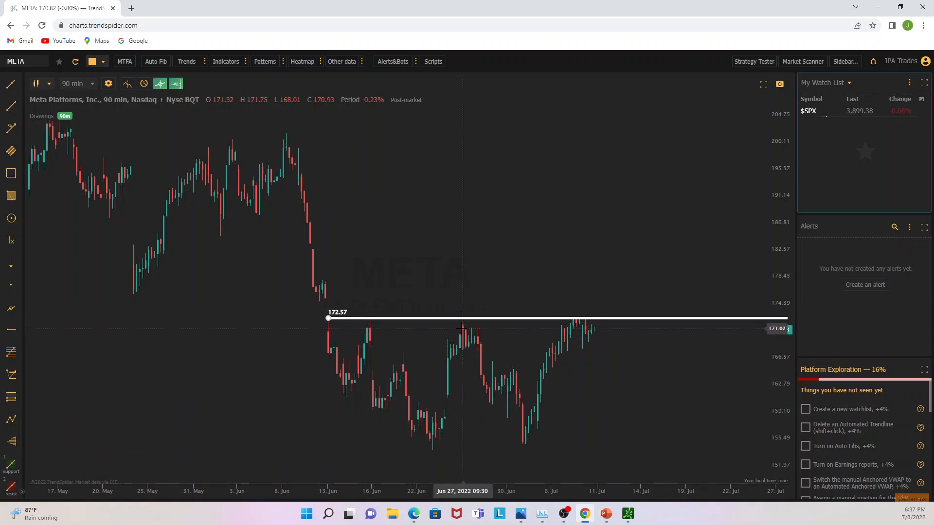
mouse_move(547, 356)
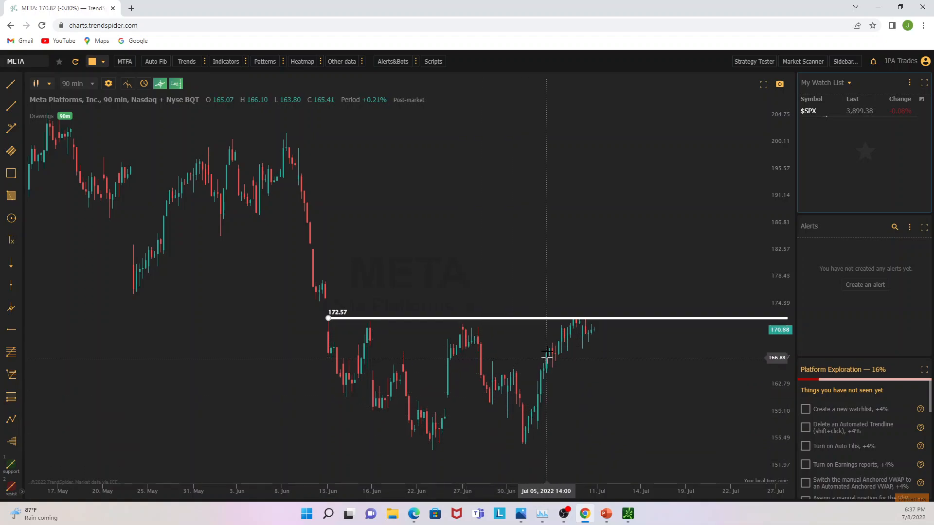
mouse_move(502, 427)
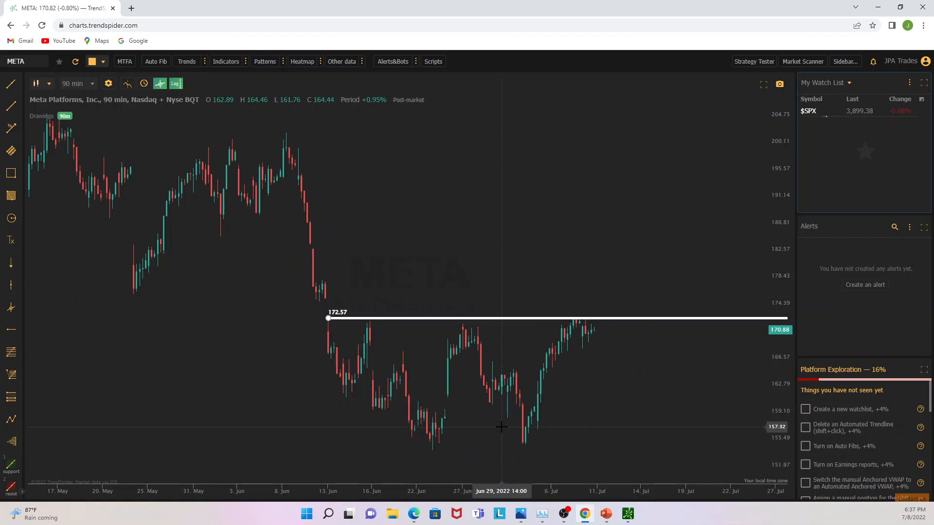
mouse_move(376, 355)
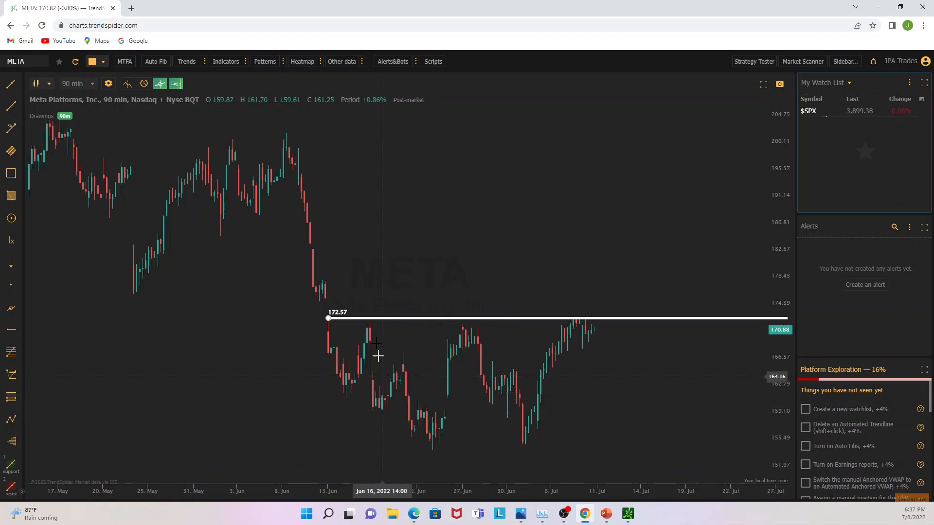
mouse_move(421, 373)
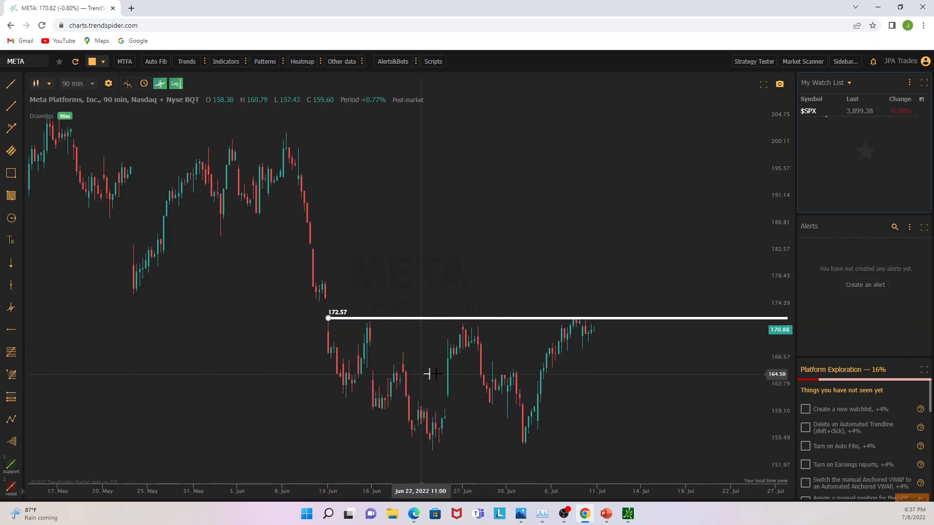
mouse_move(565, 455)
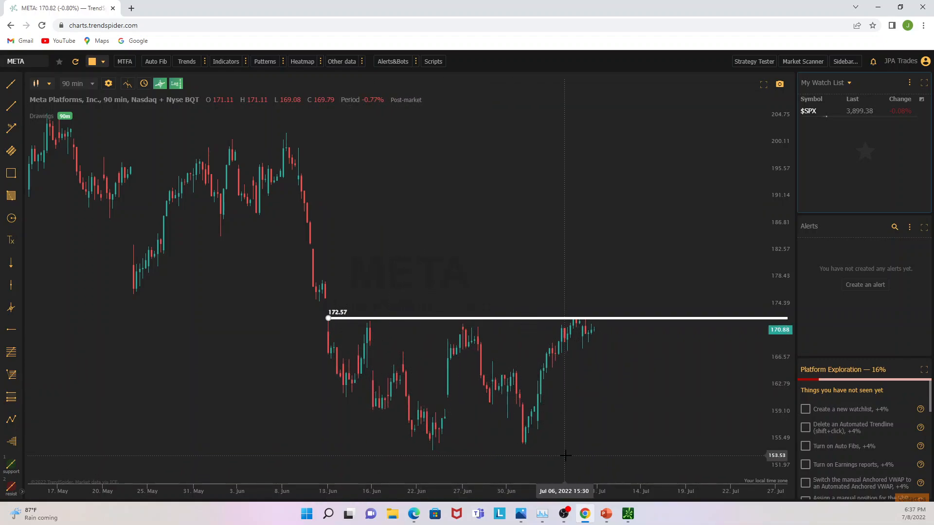
mouse_move(328, 330)
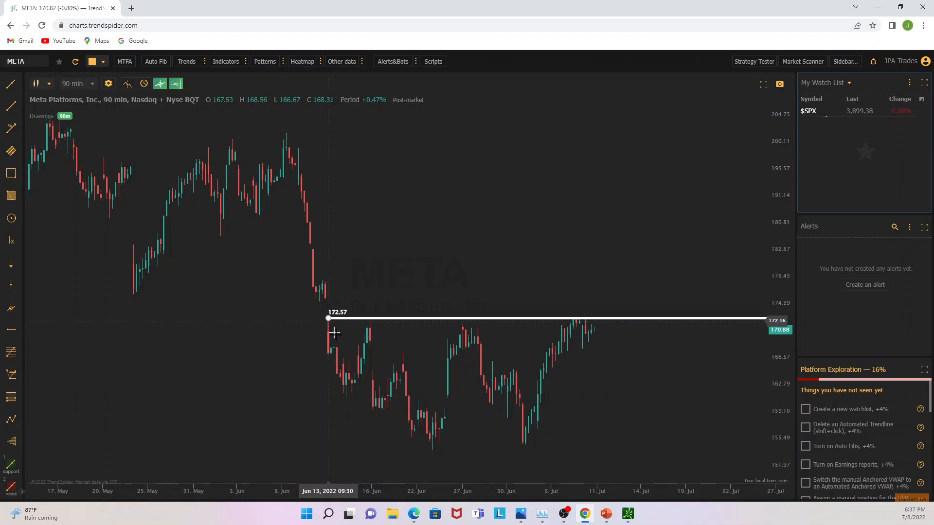
mouse_move(328, 347)
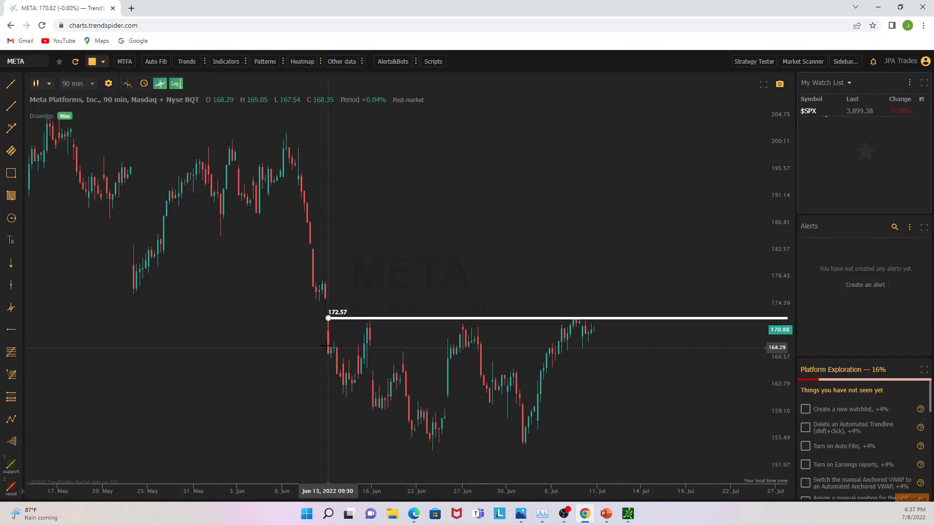
mouse_move(452, 441)
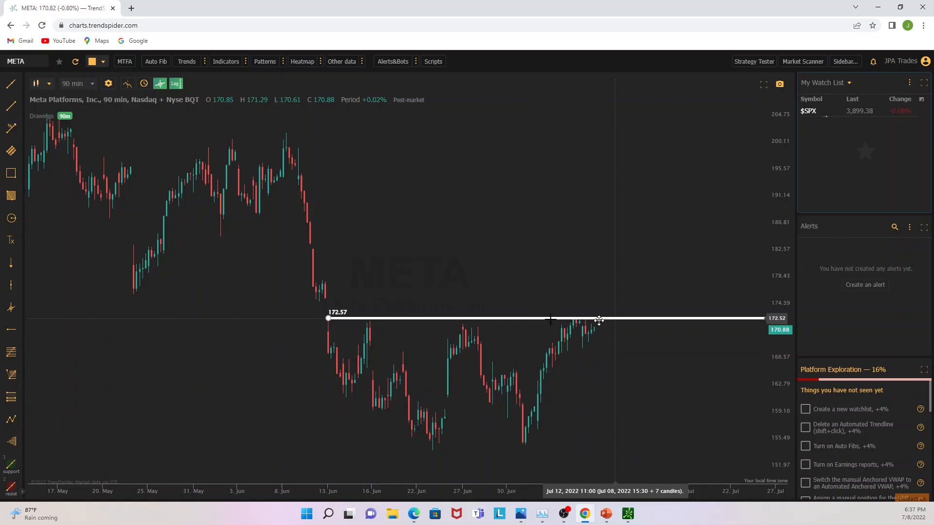
mouse_move(11, 325)
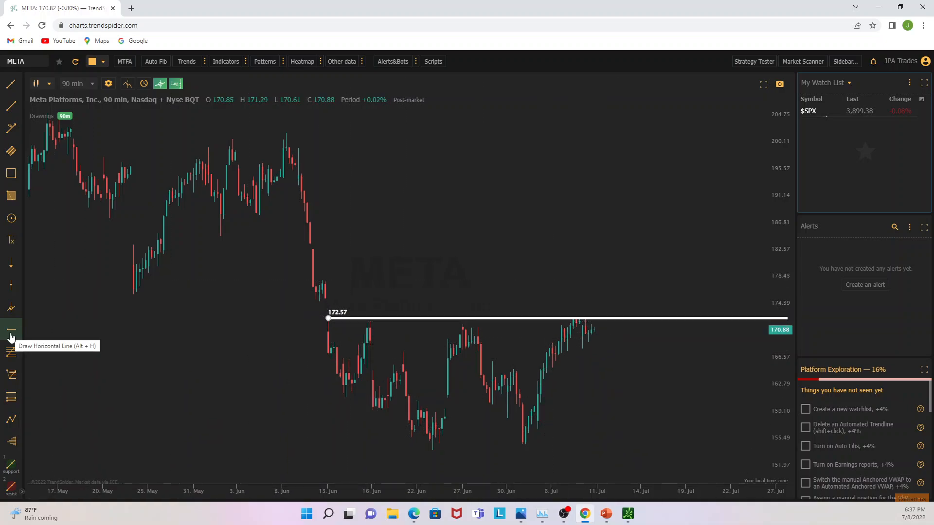
Place a horizontal level at the 159.48 wick beneath the 172.57 line.
click(11, 329)
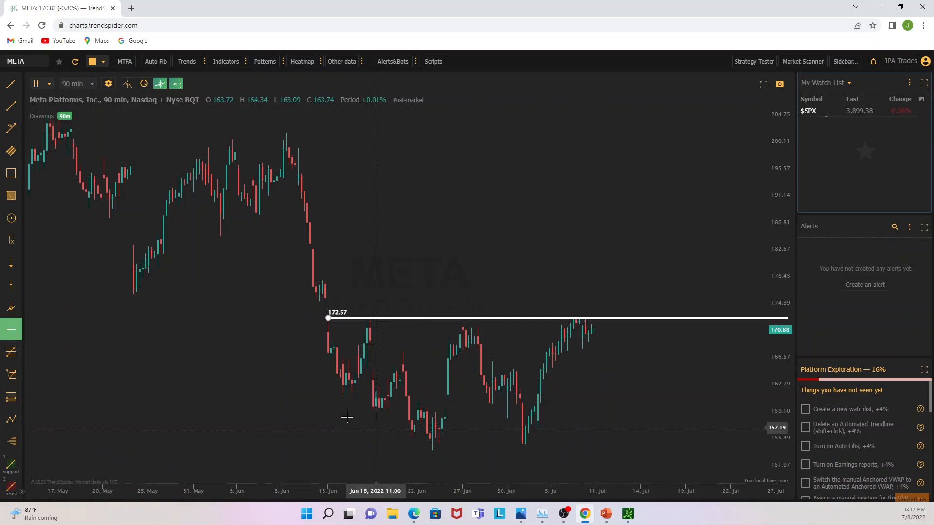
mouse_move(325, 410)
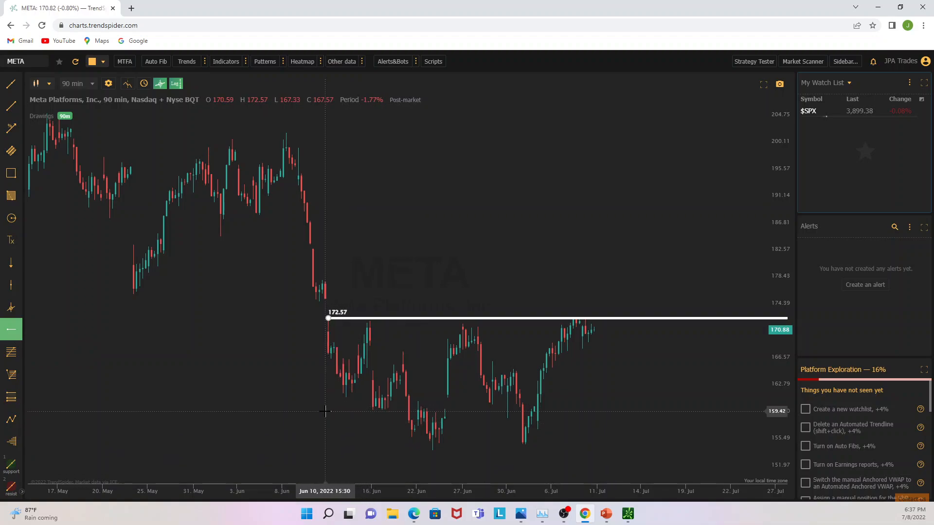
click(326, 410)
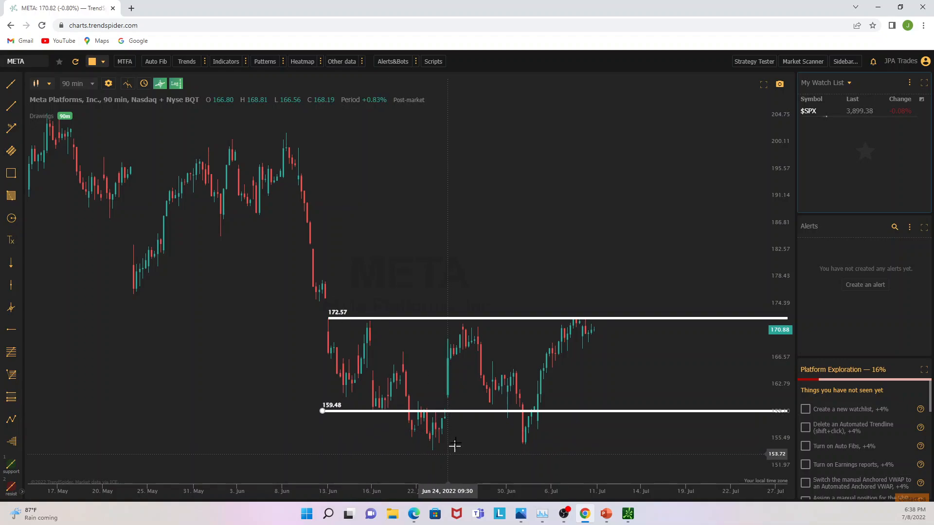
mouse_move(430, 420)
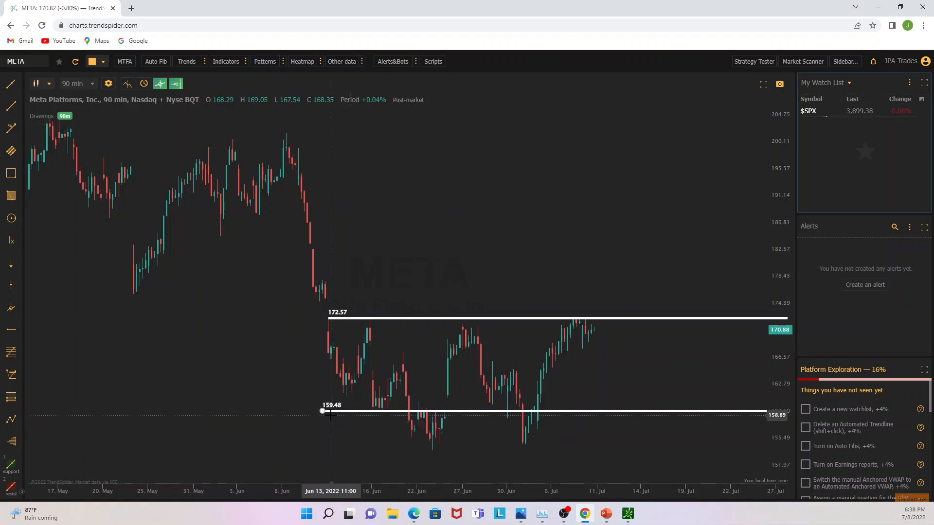
mouse_move(322, 432)
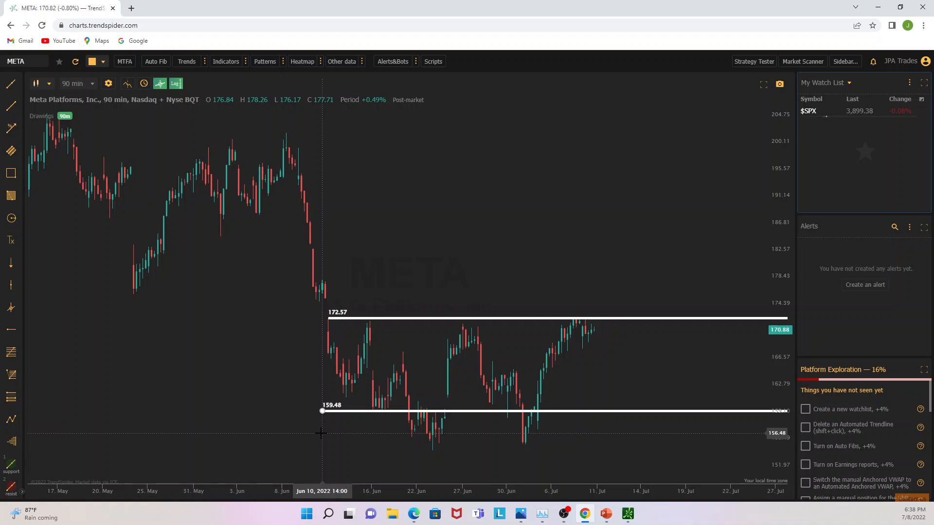
mouse_move(340, 413)
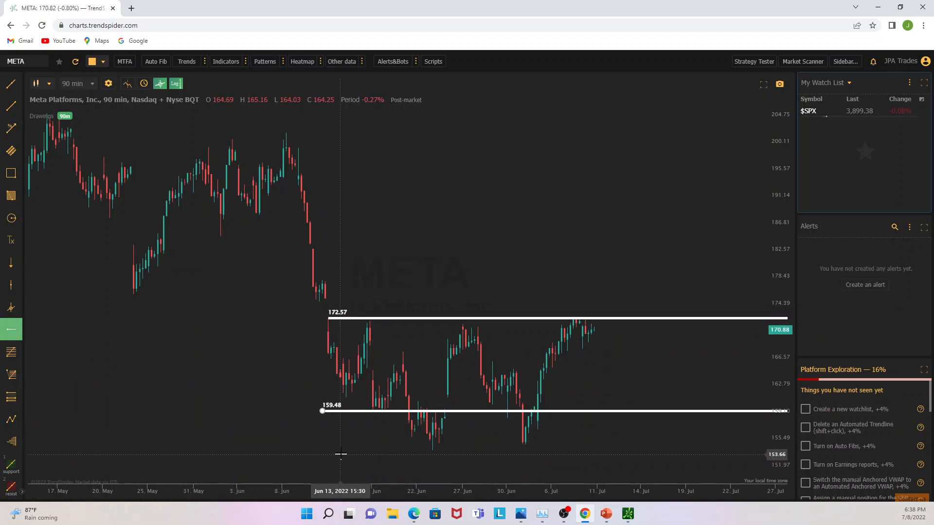
mouse_move(322, 450)
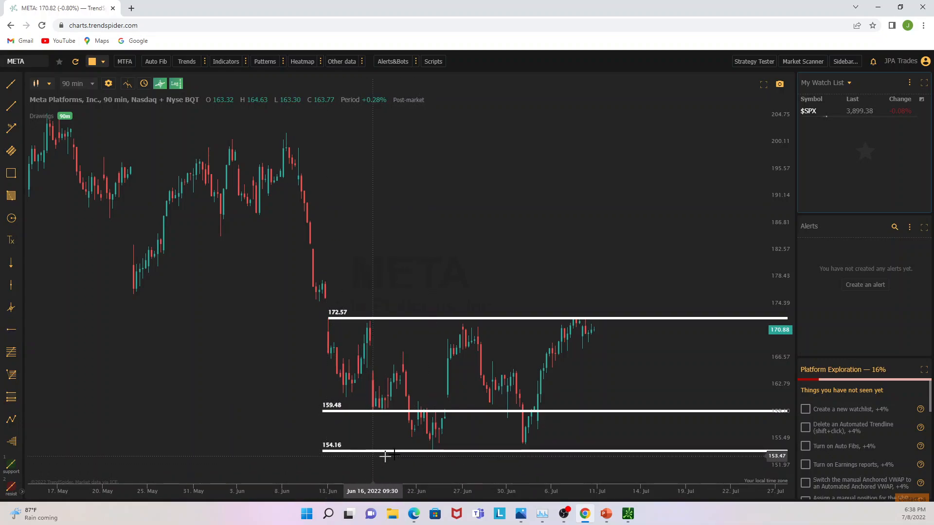
mouse_move(432, 453)
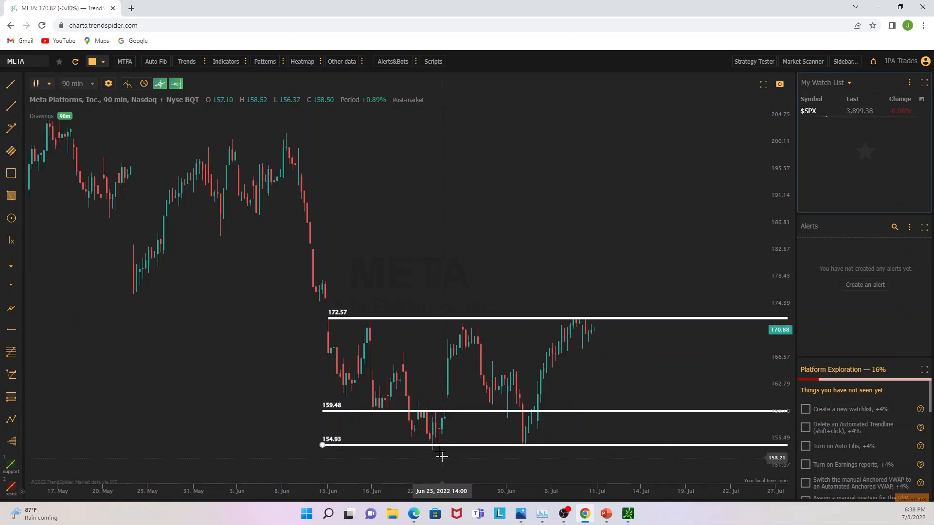
mouse_move(407, 444)
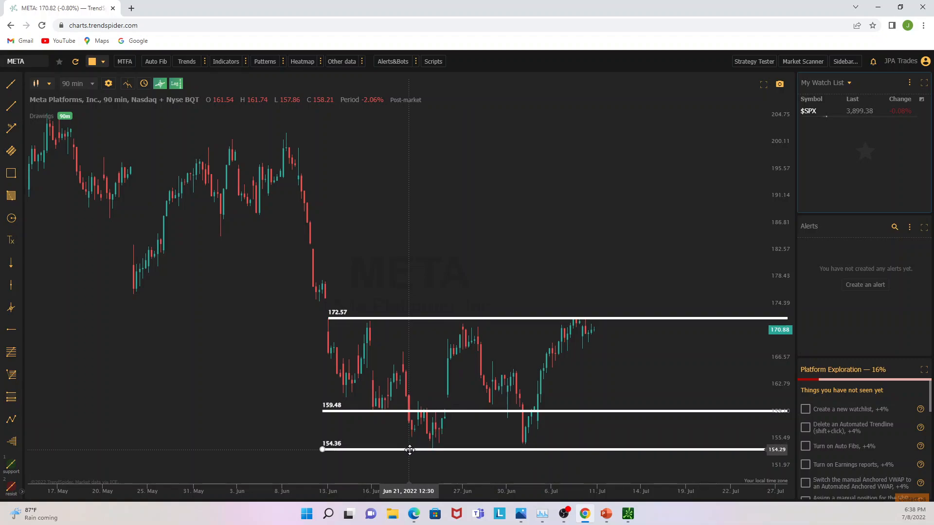
mouse_move(432, 449)
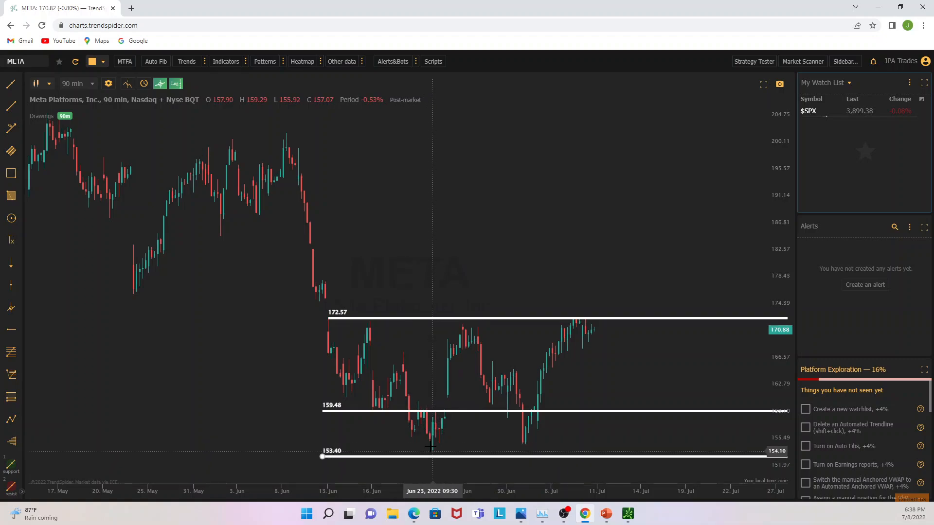
mouse_move(433, 453)
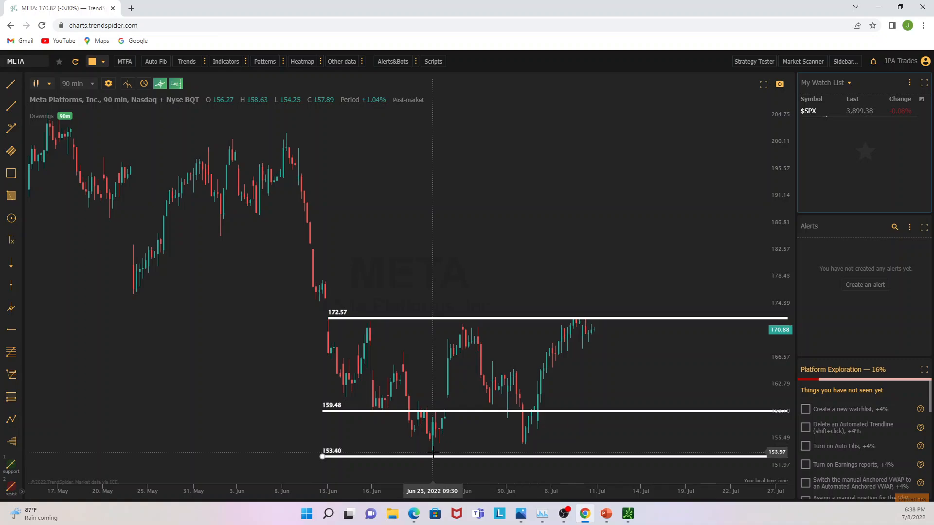
mouse_move(360, 433)
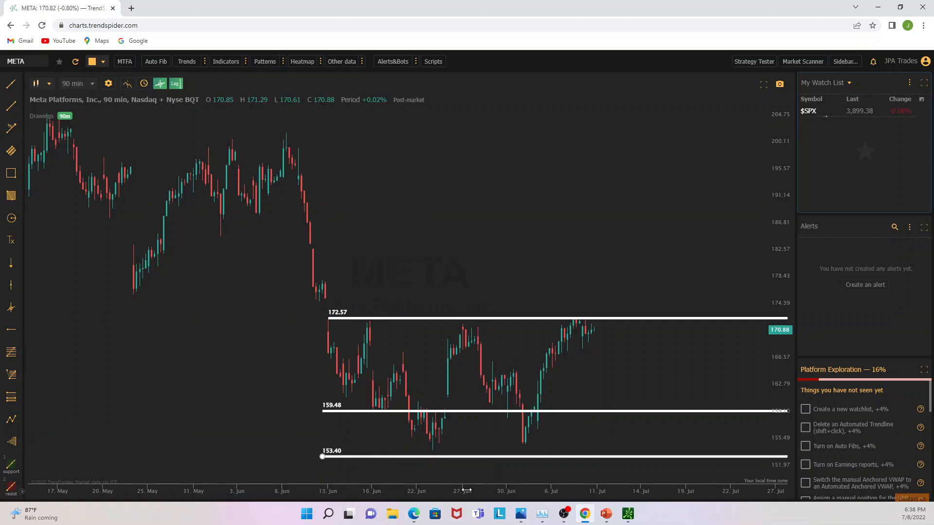
mouse_move(431, 445)
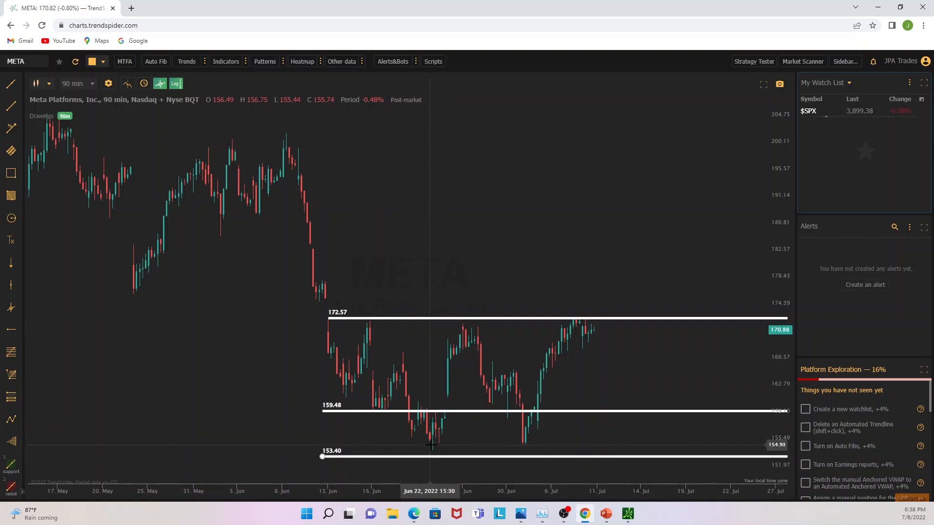
mouse_move(446, 445)
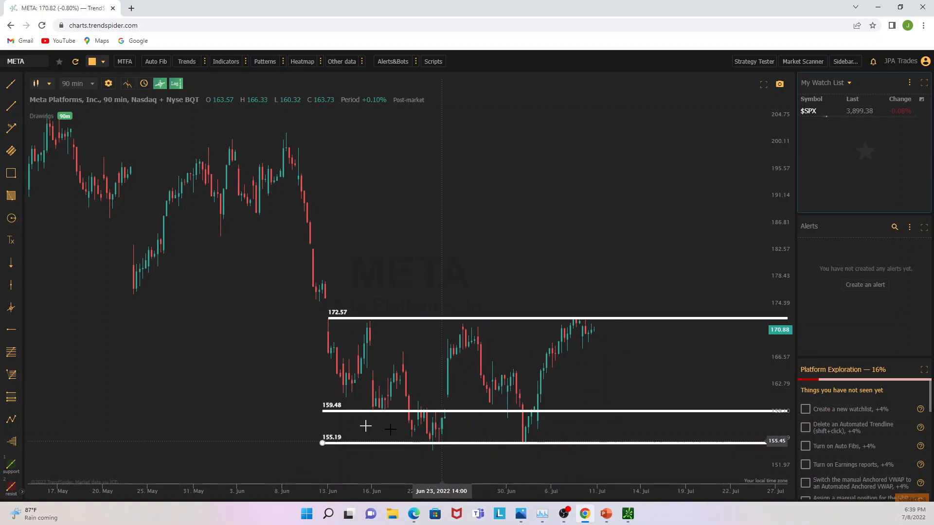
mouse_move(283, 308)
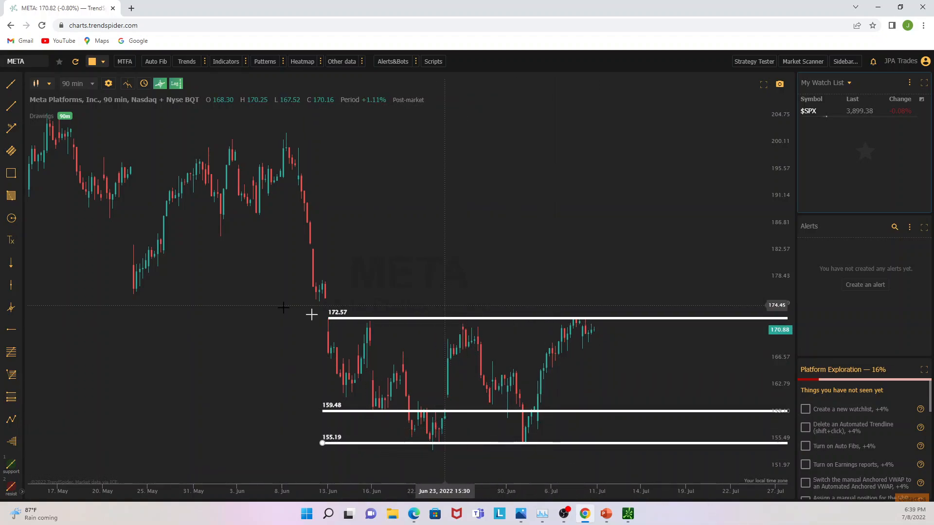
mouse_move(349, 340)
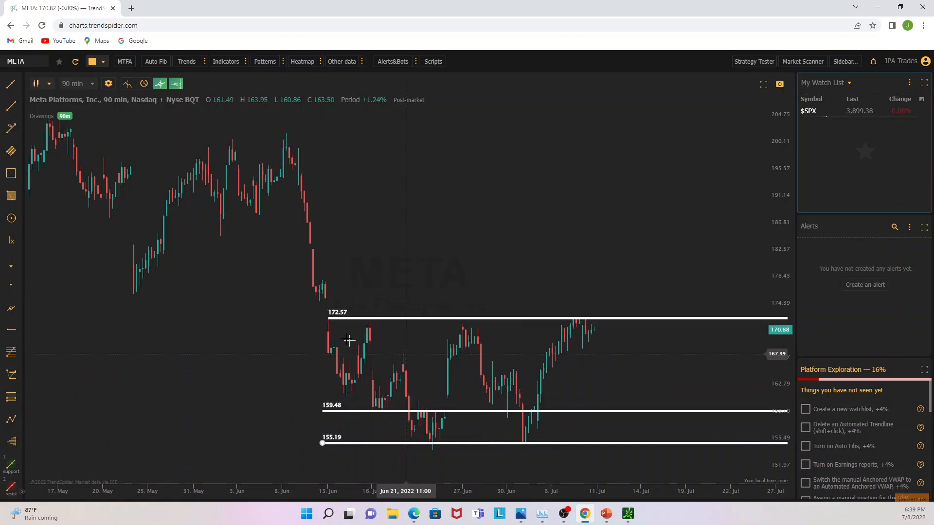
mouse_move(378, 404)
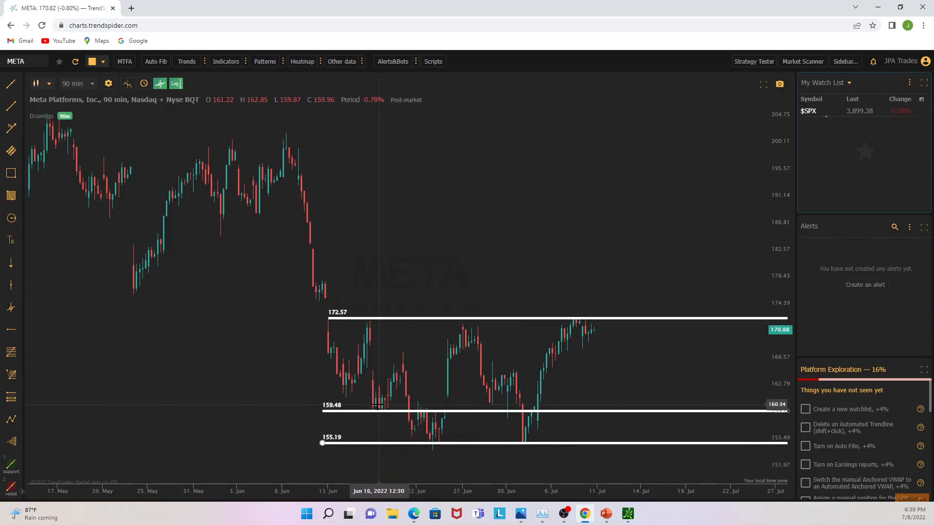
mouse_move(385, 409)
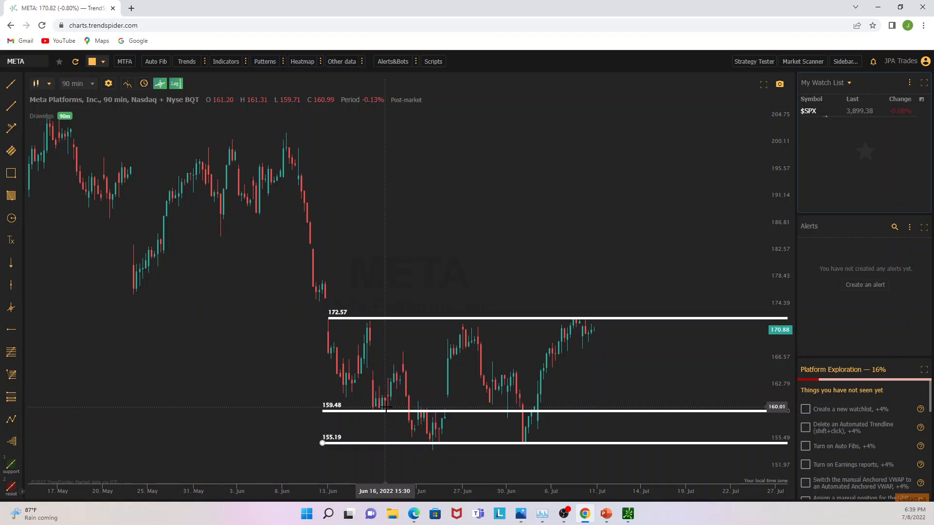
mouse_move(387, 410)
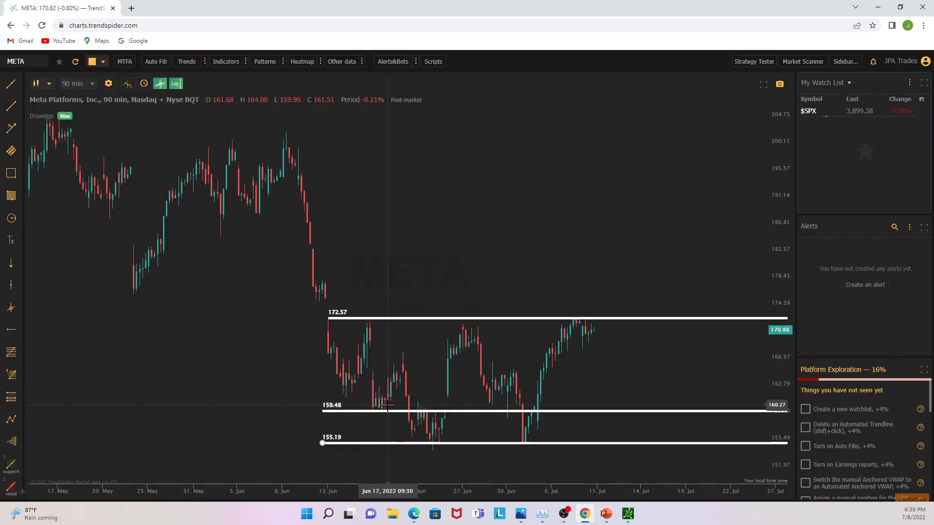
mouse_move(322, 345)
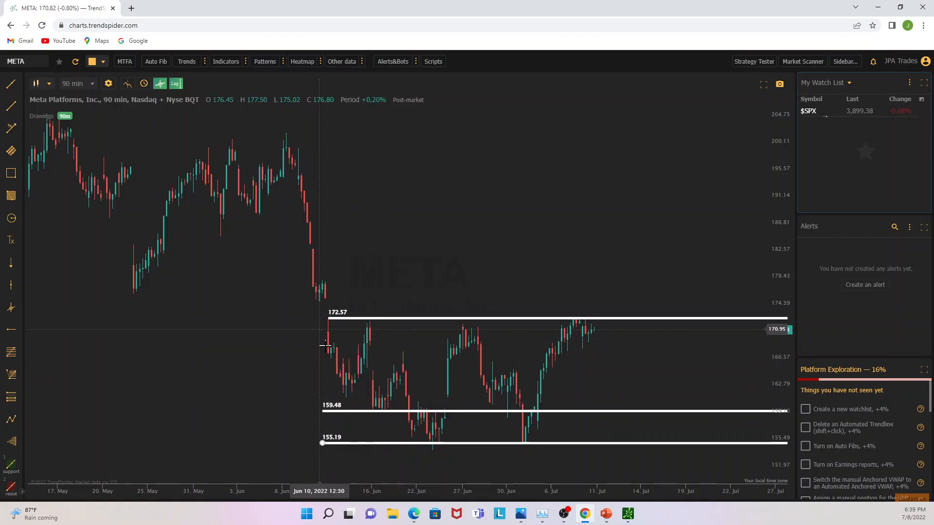
mouse_move(369, 323)
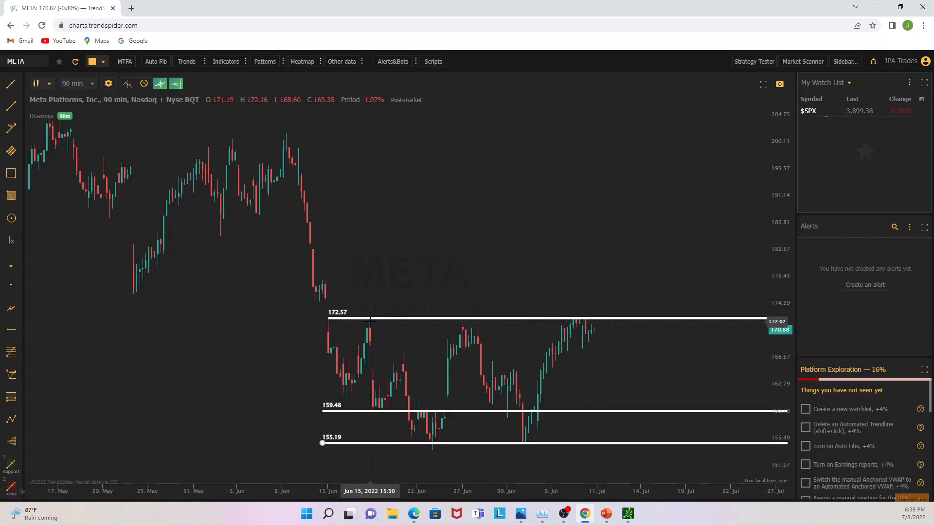
mouse_move(444, 468)
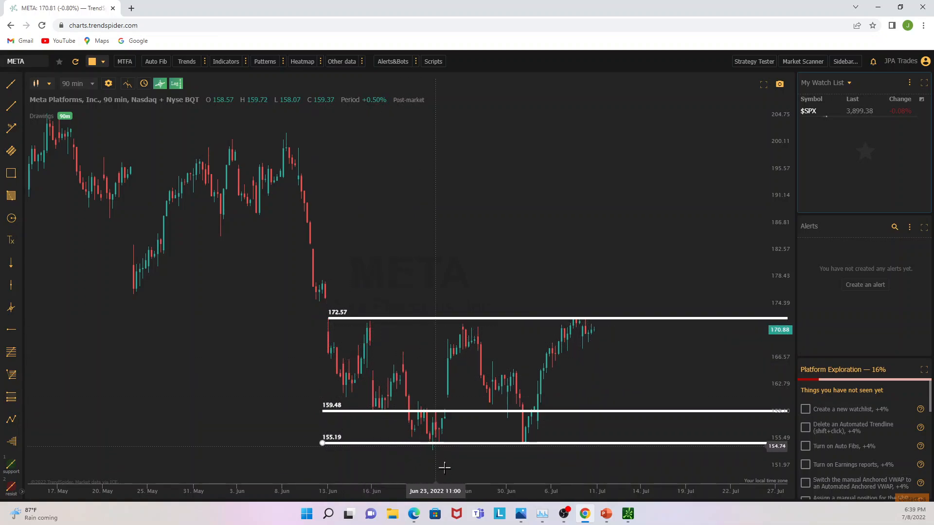
mouse_move(428, 380)
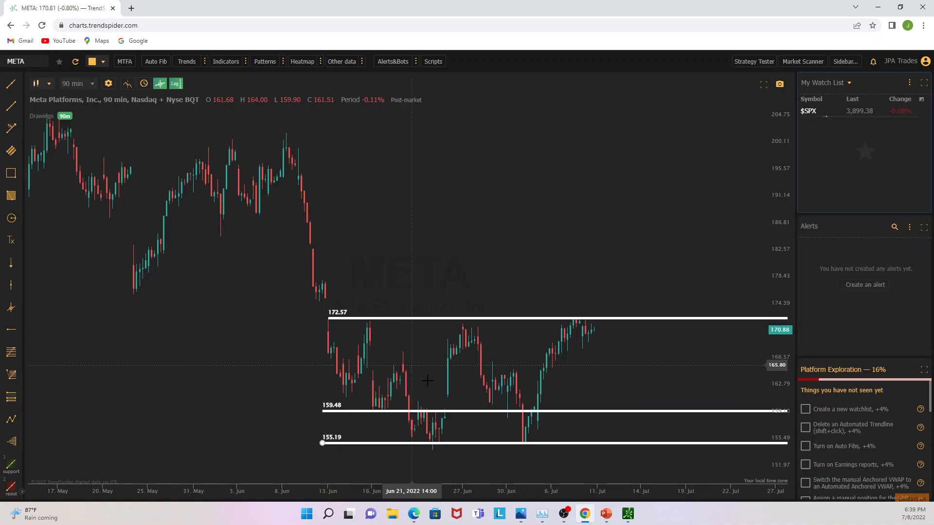
mouse_move(503, 388)
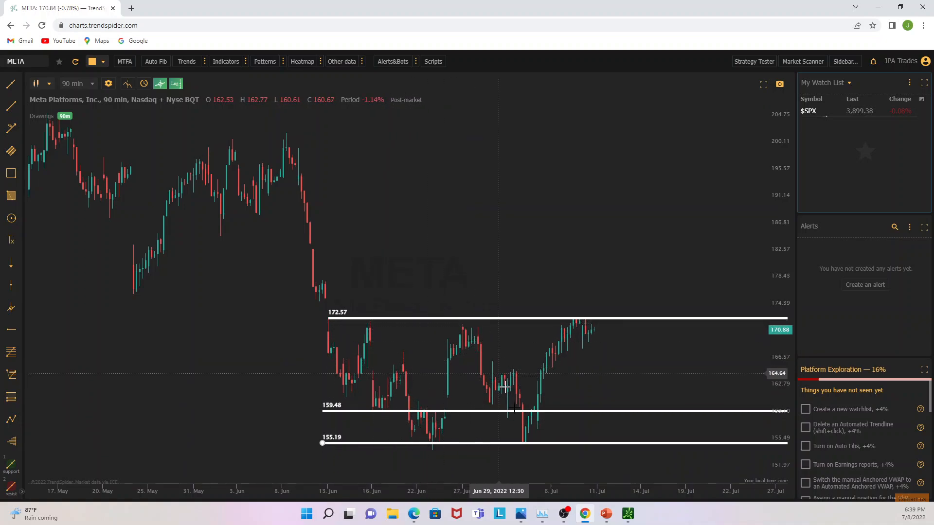
mouse_move(552, 395)
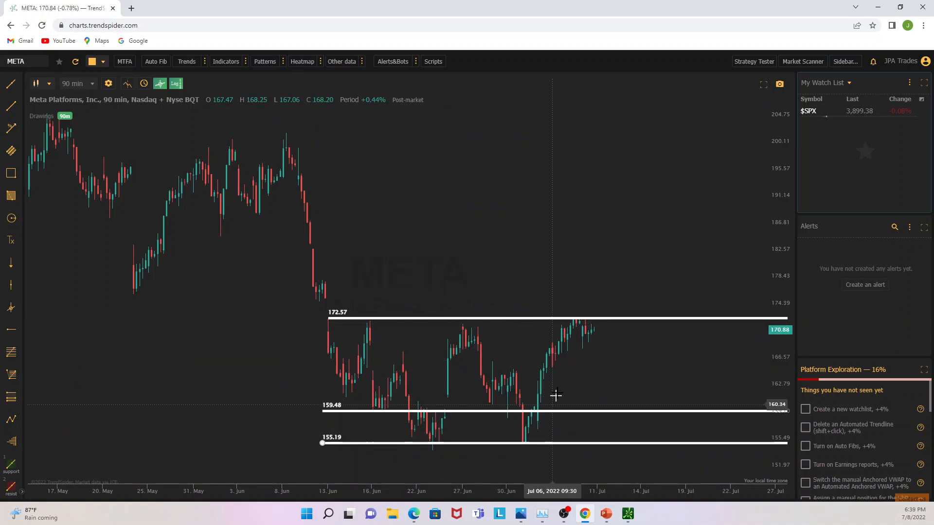
mouse_move(259, 322)
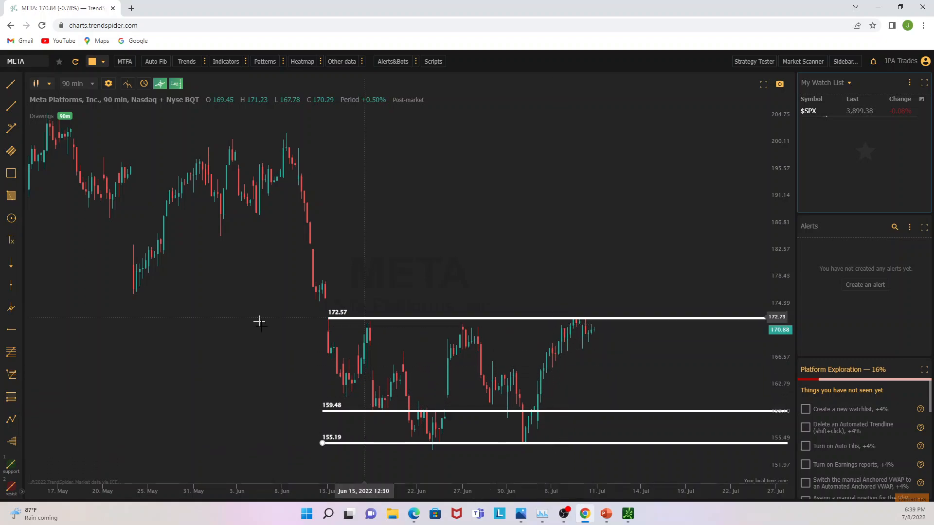
mouse_move(486, 356)
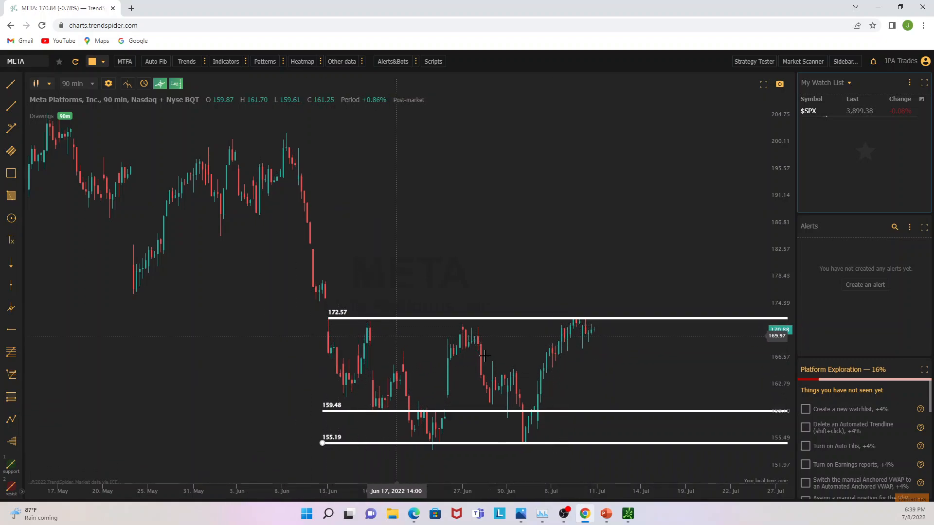
mouse_move(615, 364)
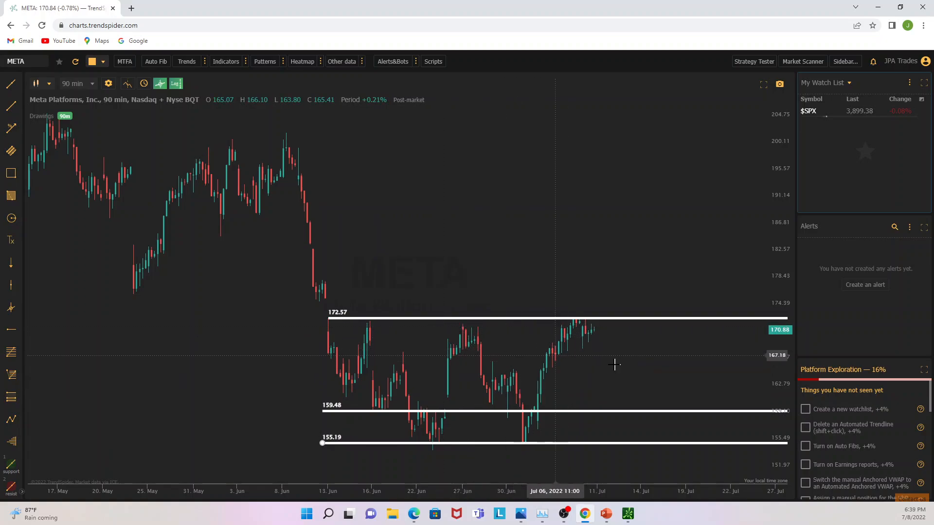
mouse_move(592, 333)
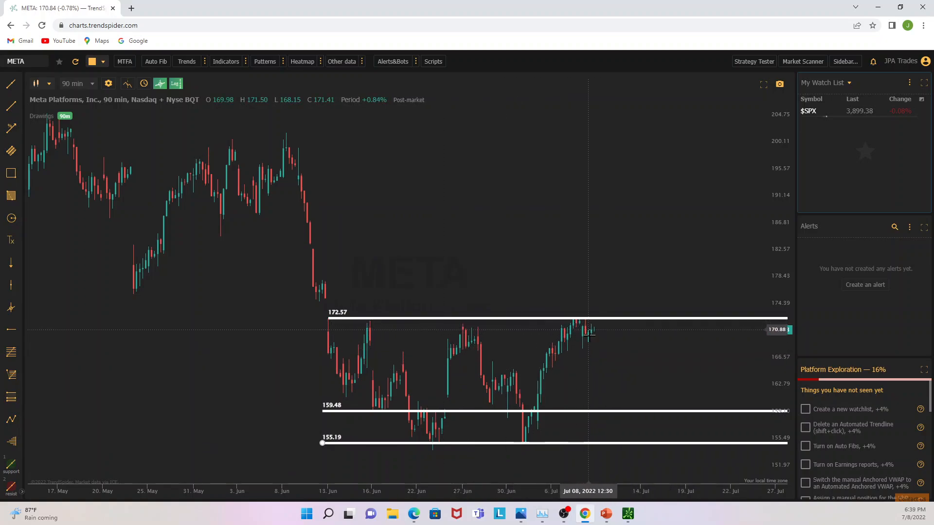
mouse_move(566, 348)
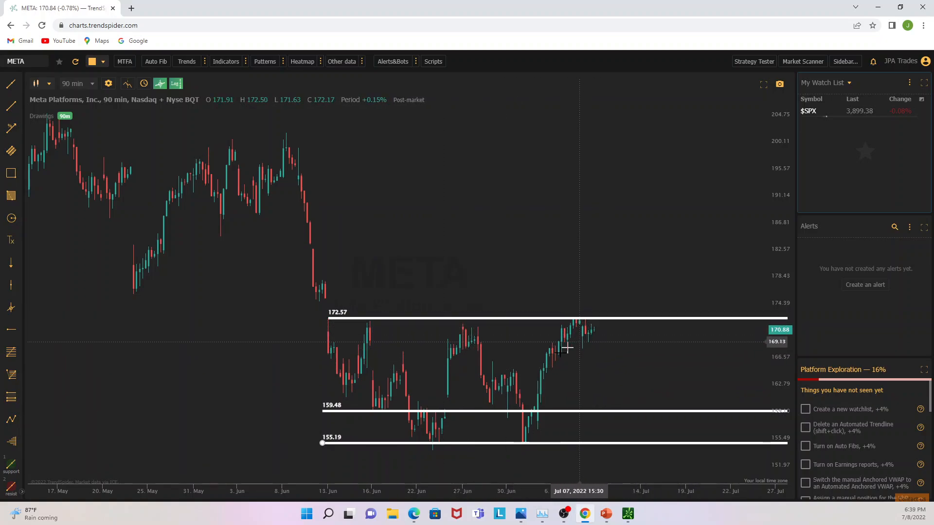
mouse_move(590, 356)
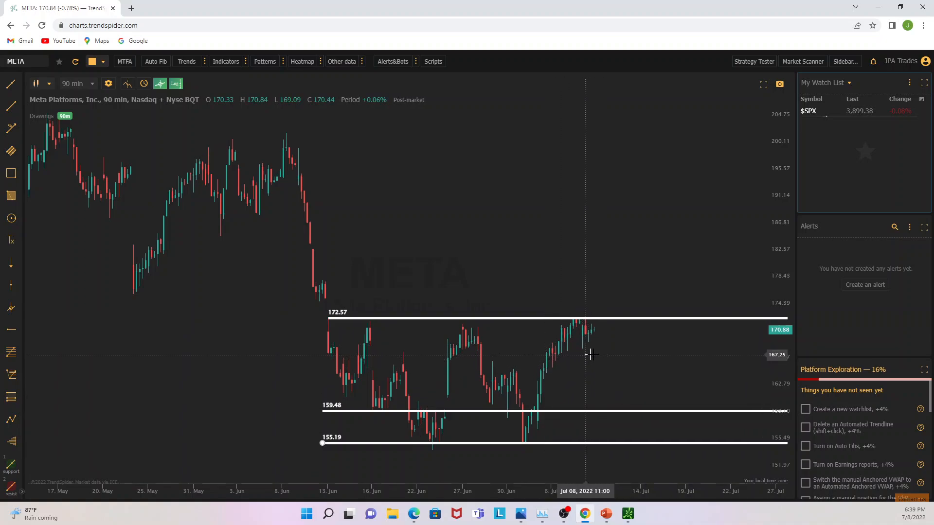
mouse_move(586, 331)
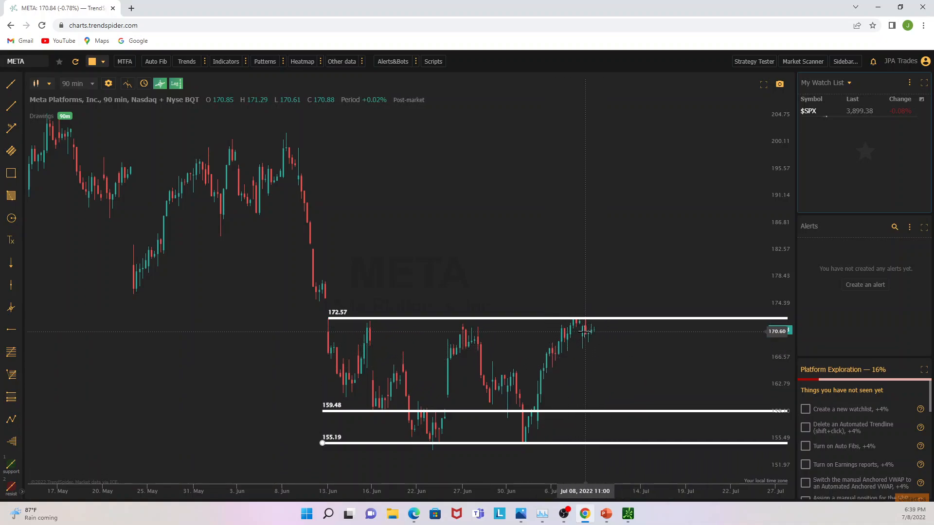
mouse_move(665, 178)
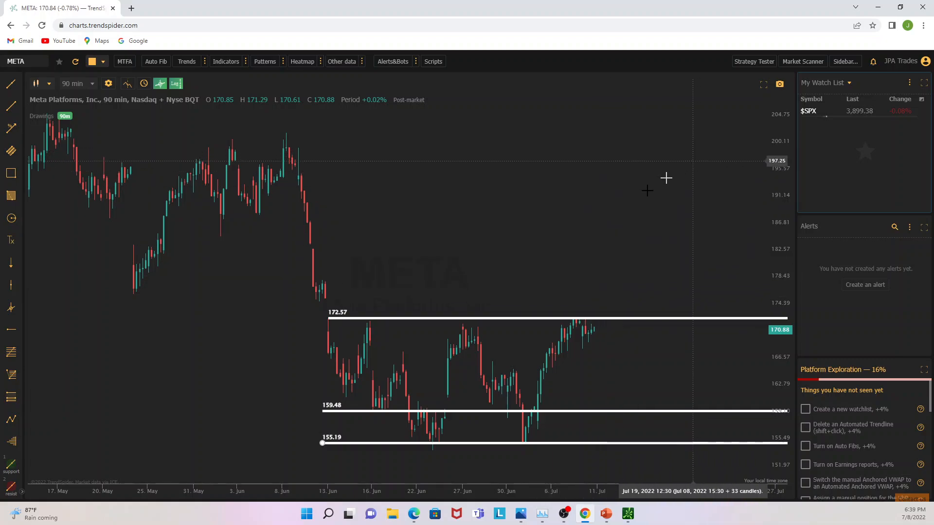
mouse_move(634, 247)
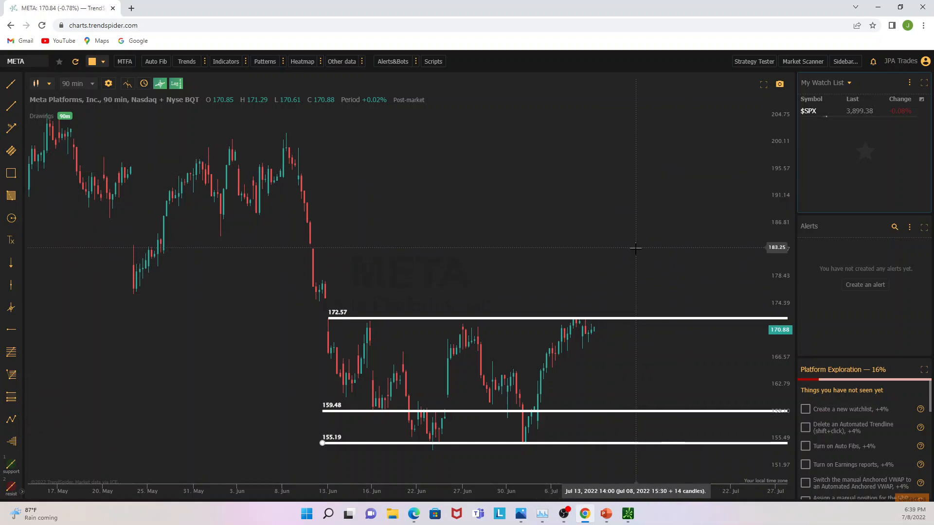
mouse_move(639, 248)
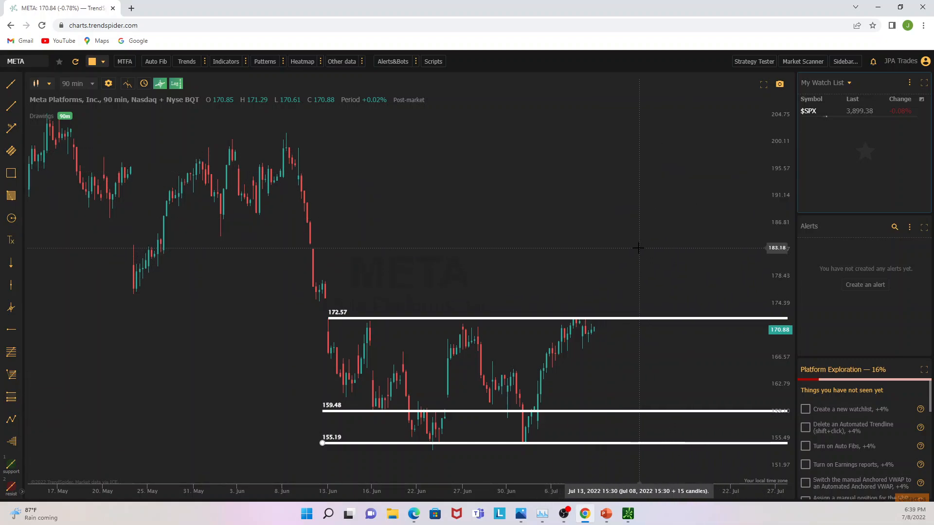
mouse_move(630, 300)
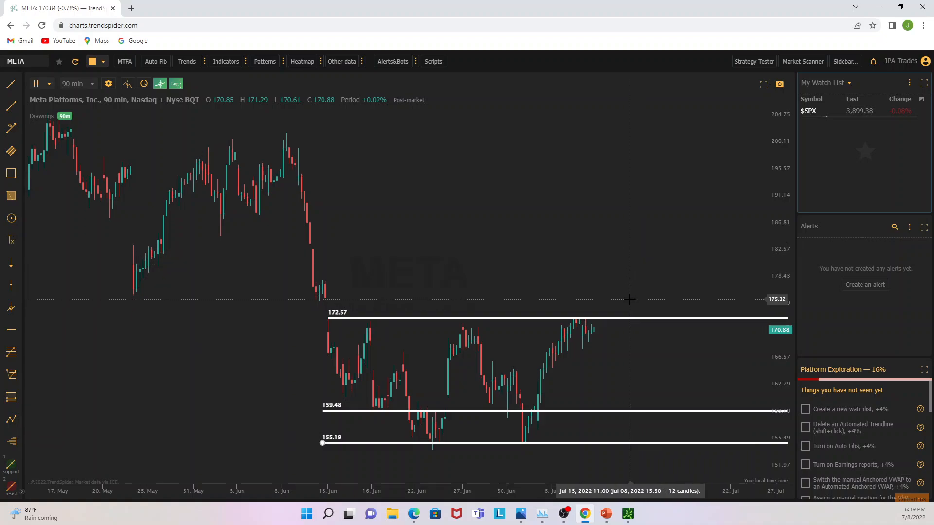
mouse_move(626, 249)
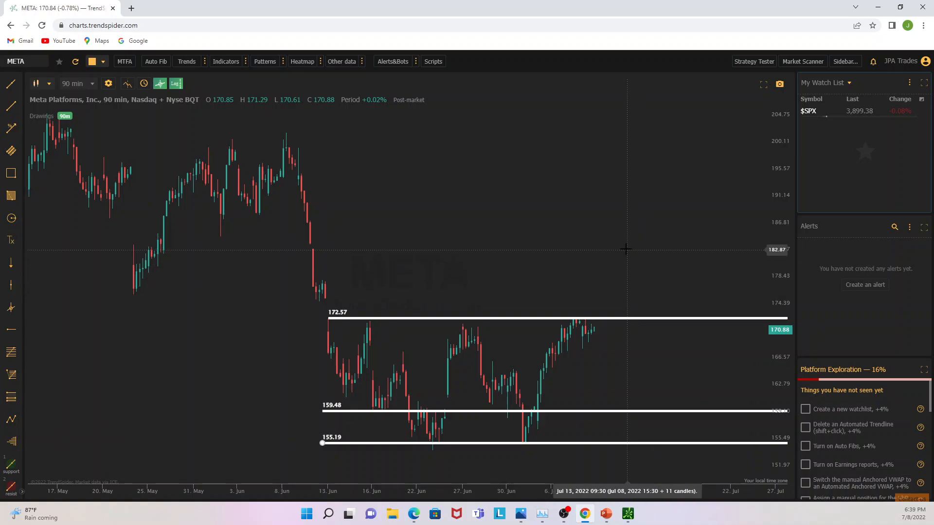
mouse_move(626, 248)
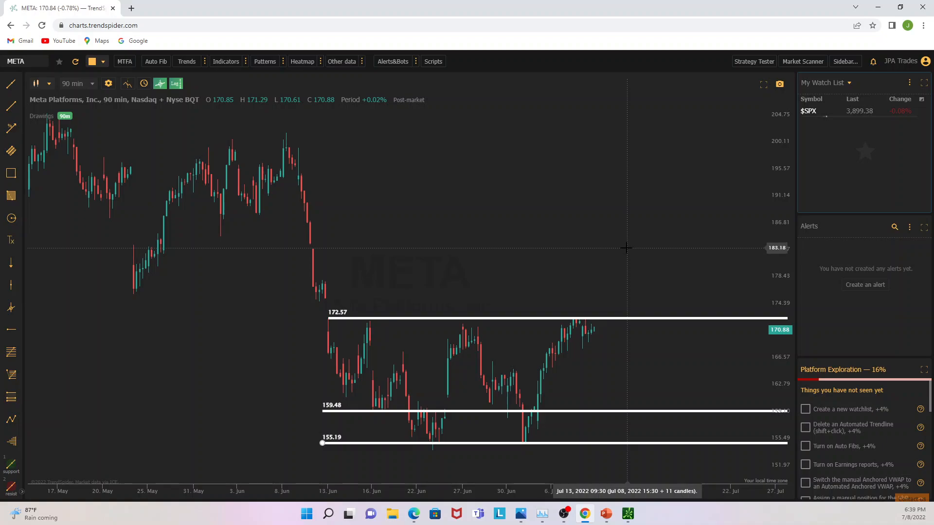
mouse_move(629, 222)
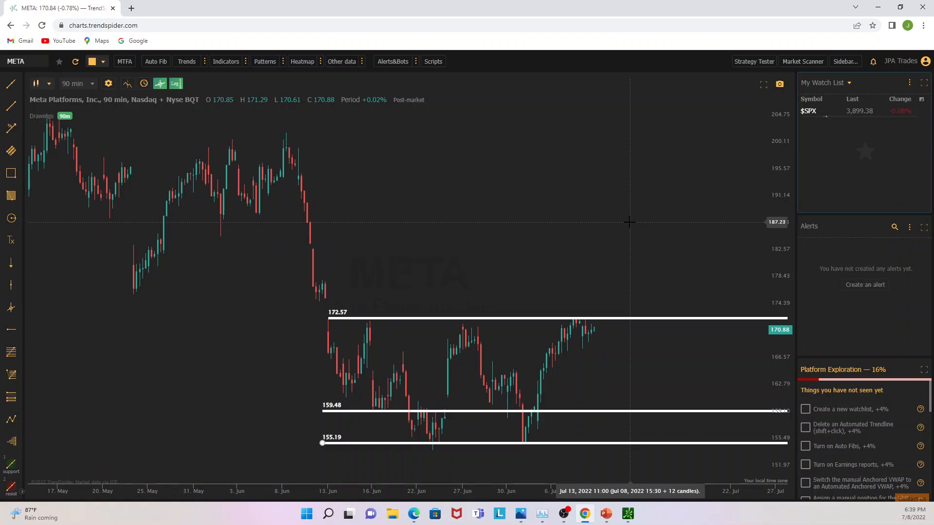
mouse_move(633, 196)
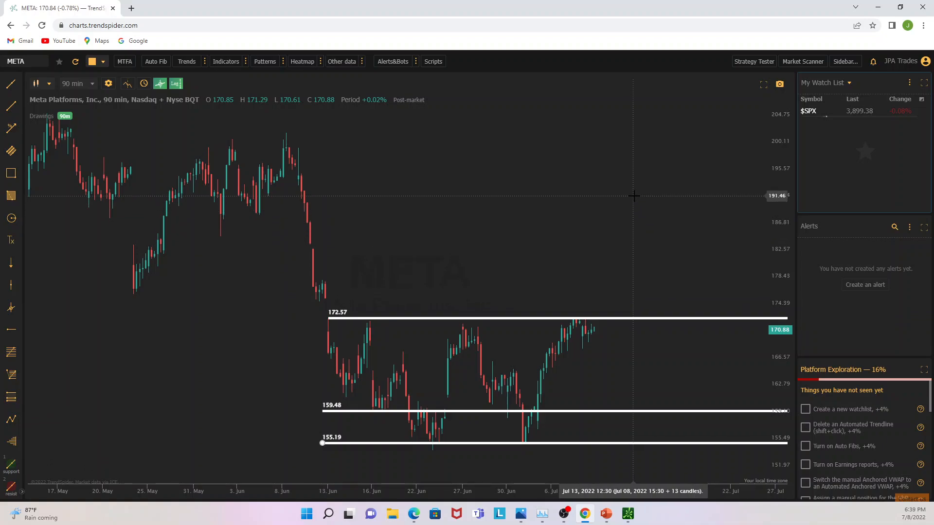
mouse_move(662, 400)
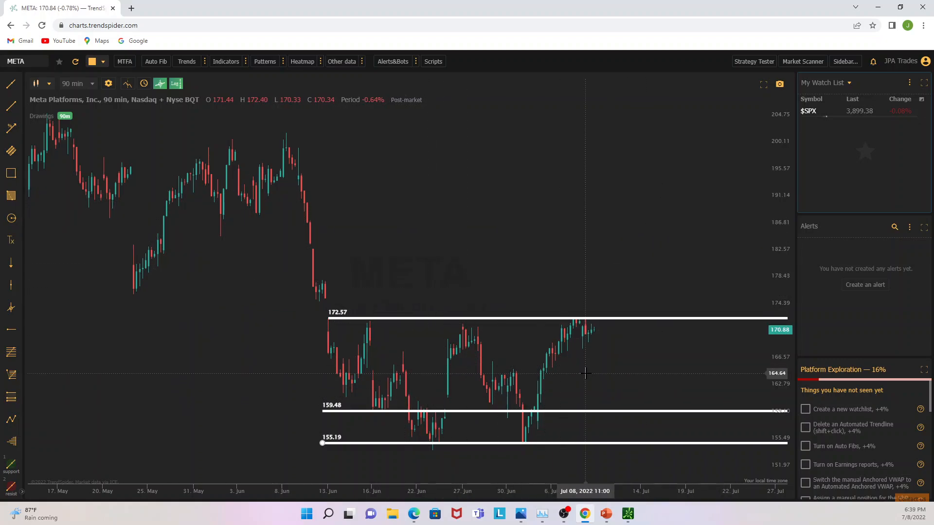
mouse_move(486, 350)
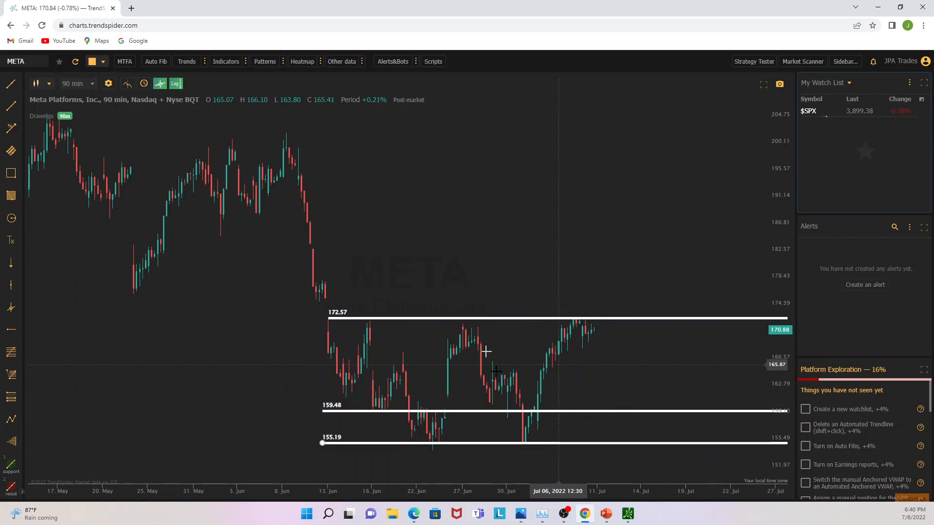
mouse_move(359, 395)
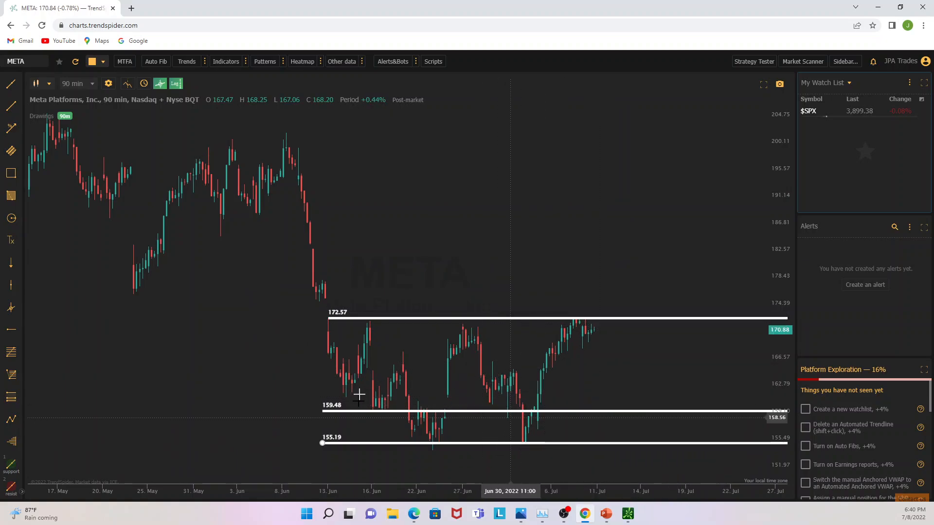
mouse_move(408, 440)
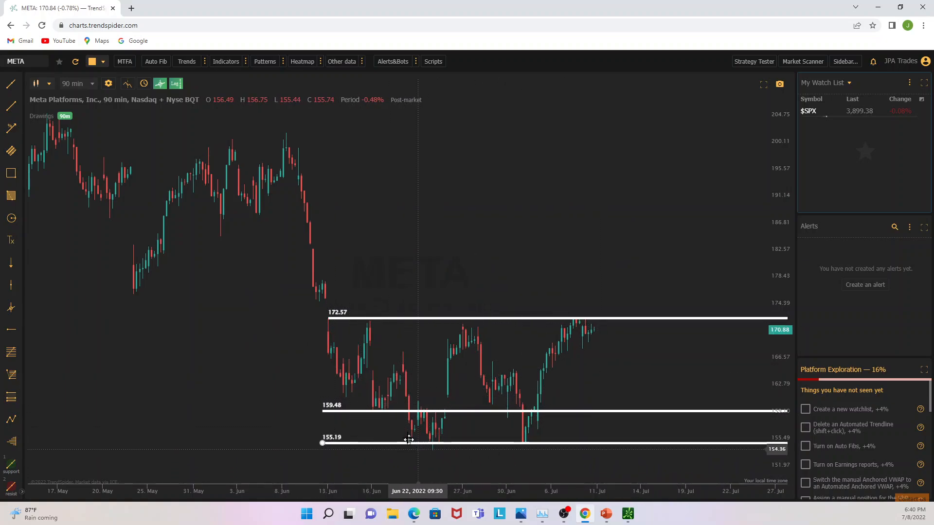
mouse_move(423, 442)
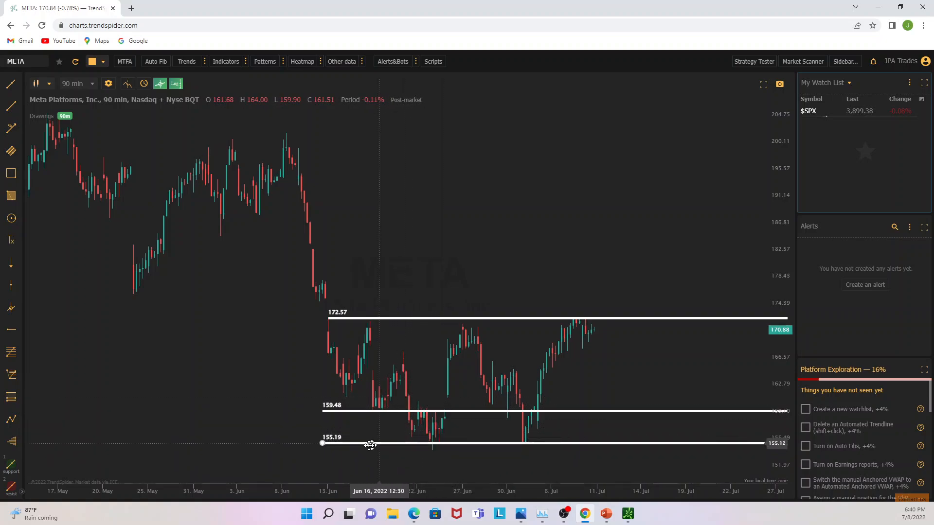
mouse_move(370, 408)
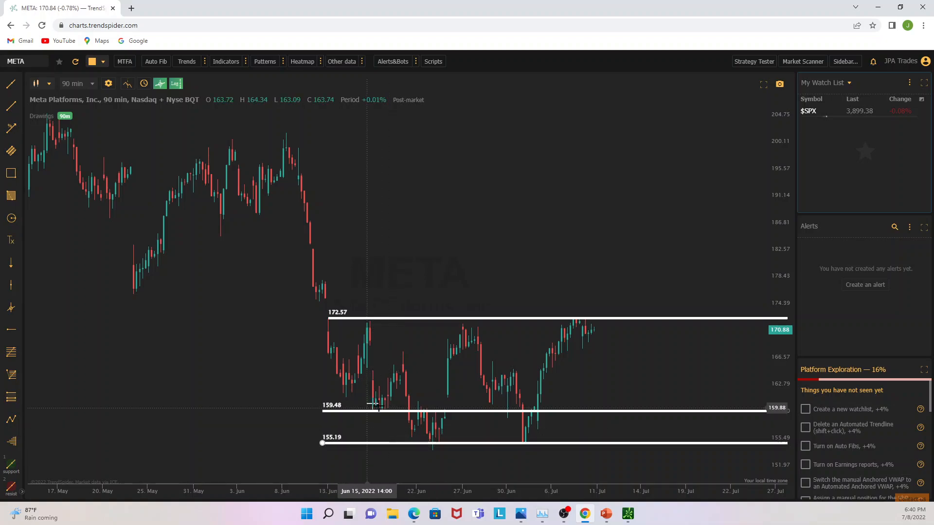
mouse_move(420, 443)
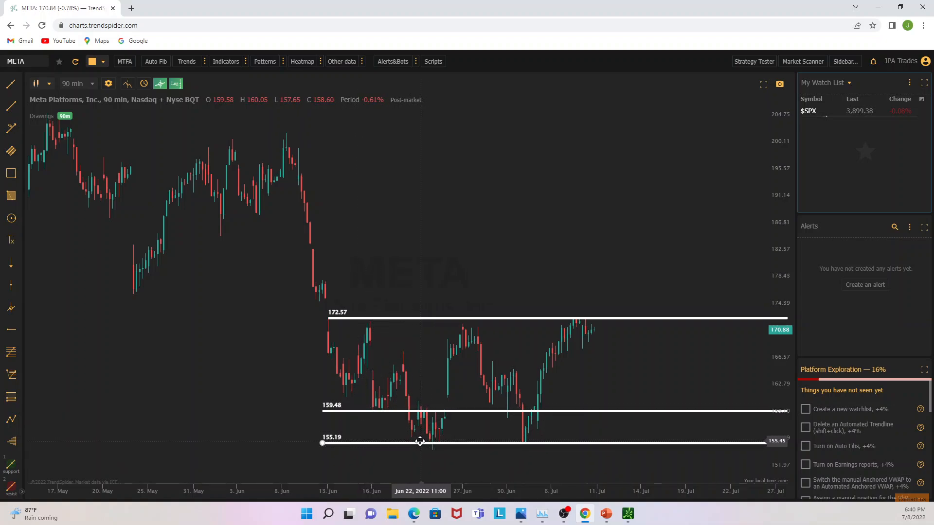
mouse_move(431, 444)
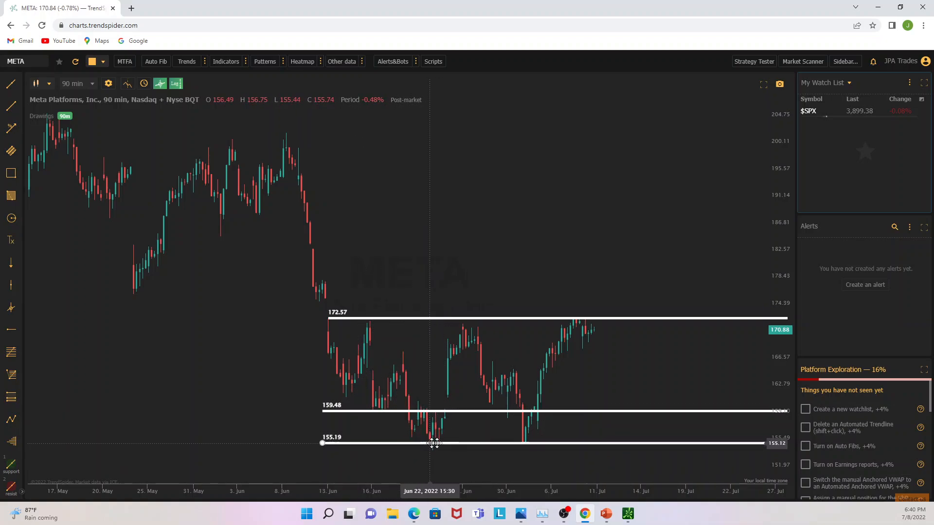
mouse_move(547, 378)
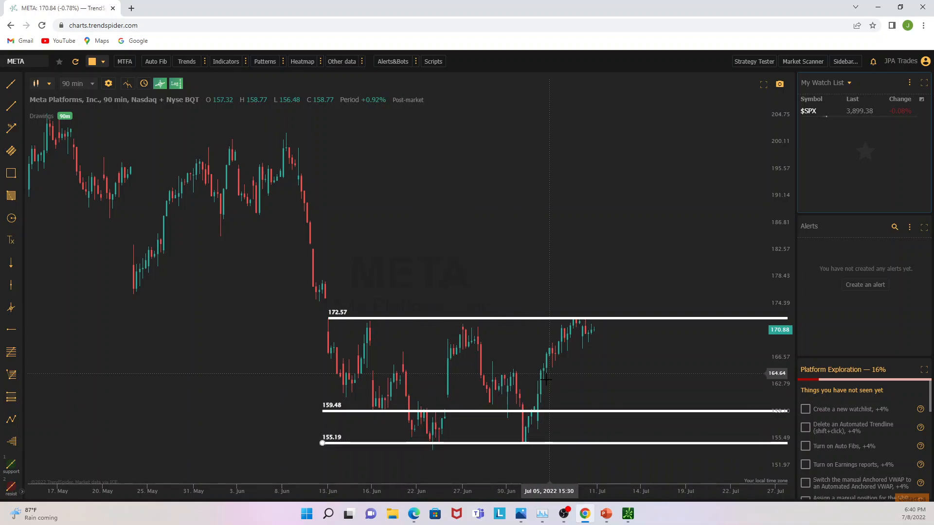
mouse_move(346, 411)
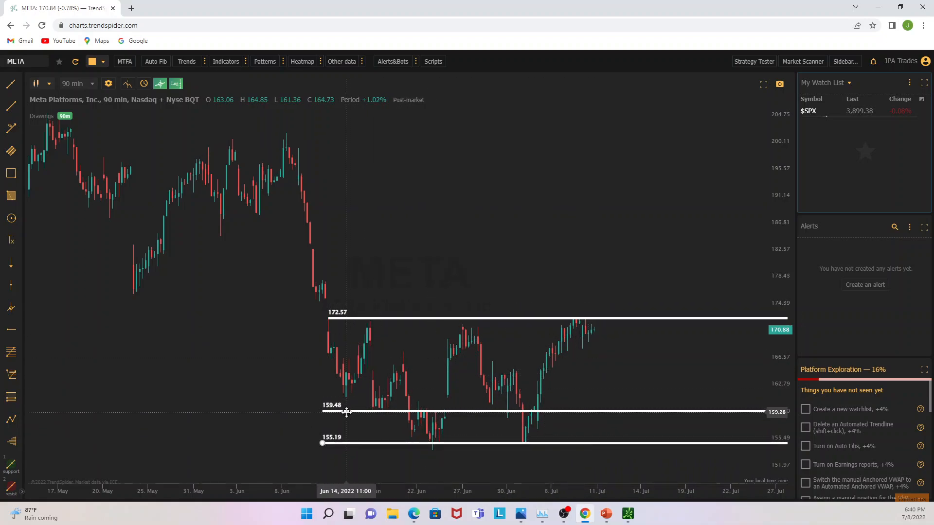
mouse_move(369, 399)
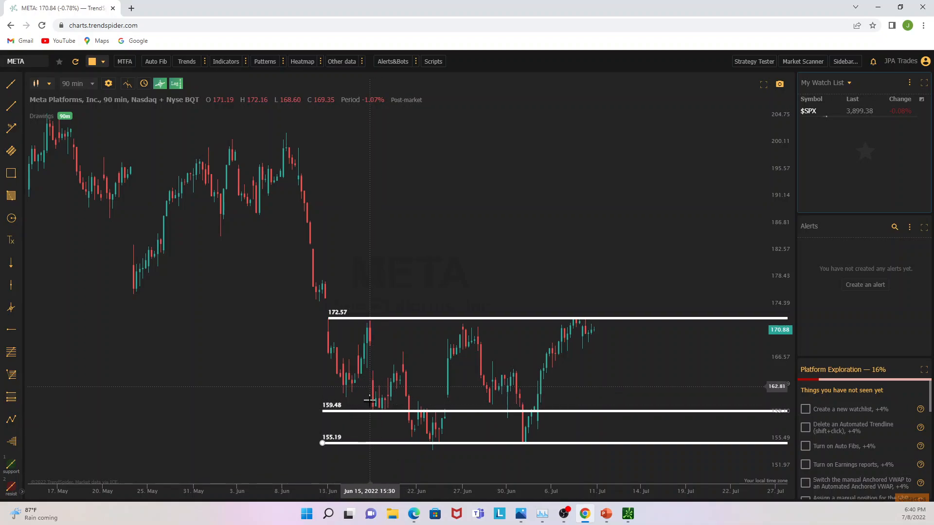
mouse_move(387, 390)
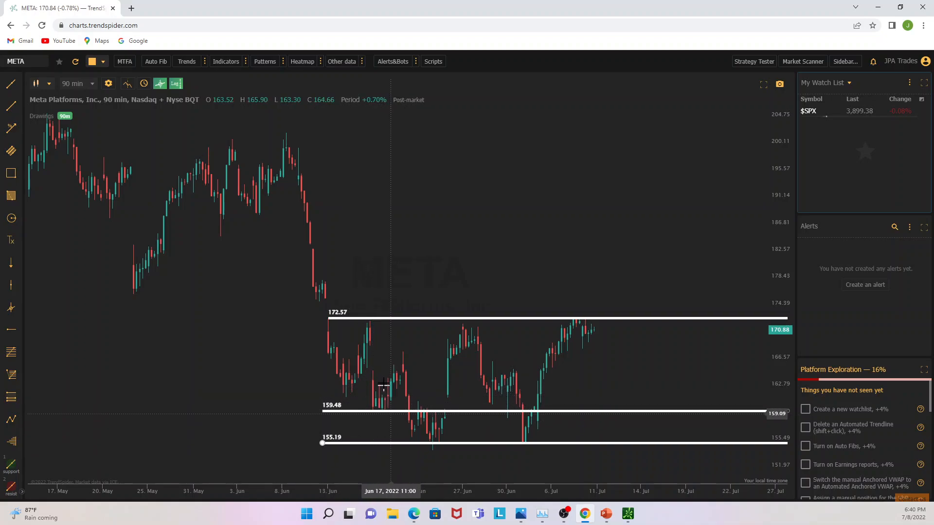
mouse_move(420, 415)
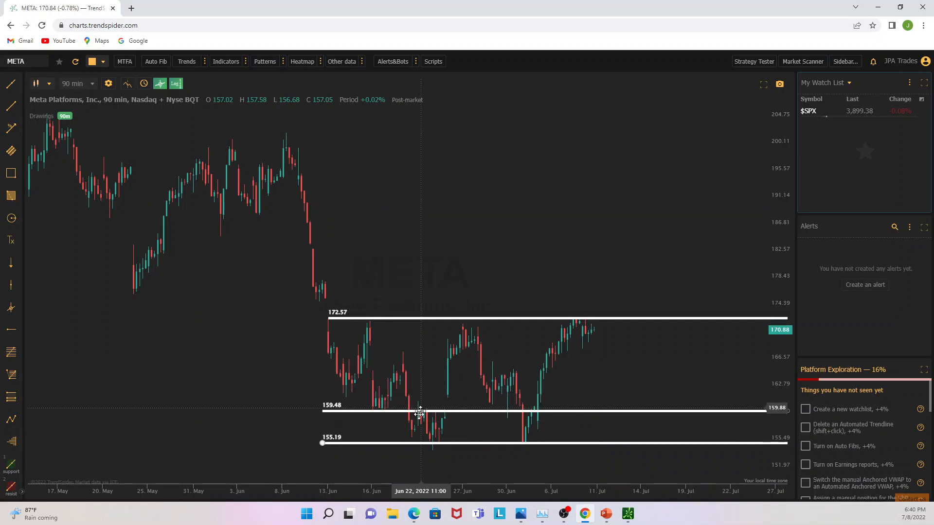
mouse_move(415, 410)
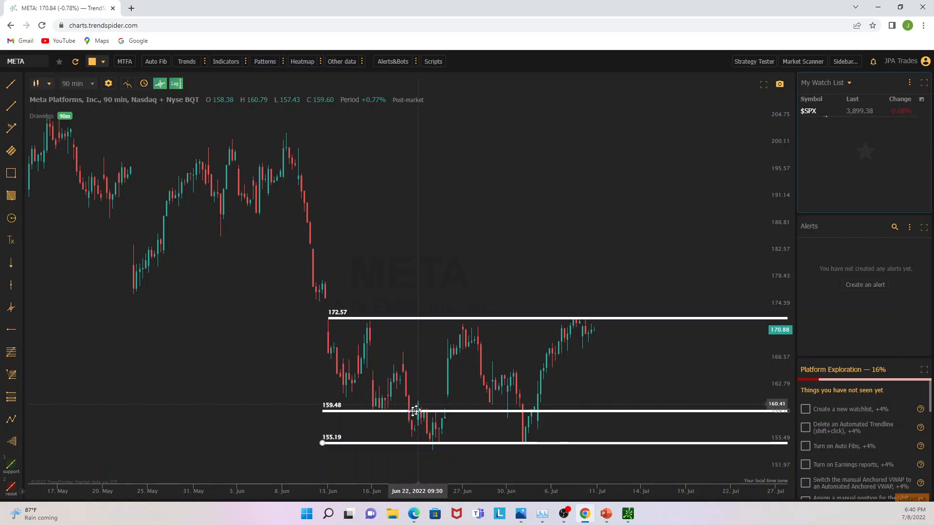
mouse_move(411, 408)
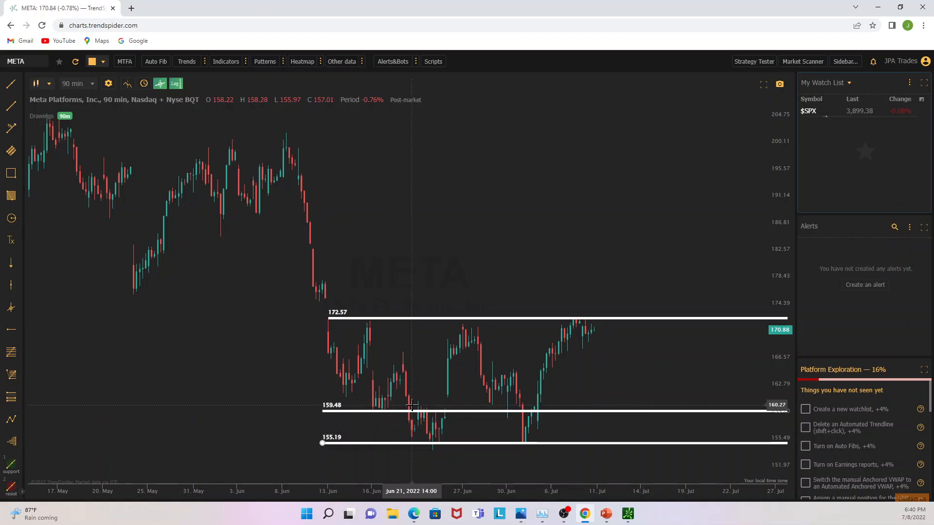
mouse_move(429, 424)
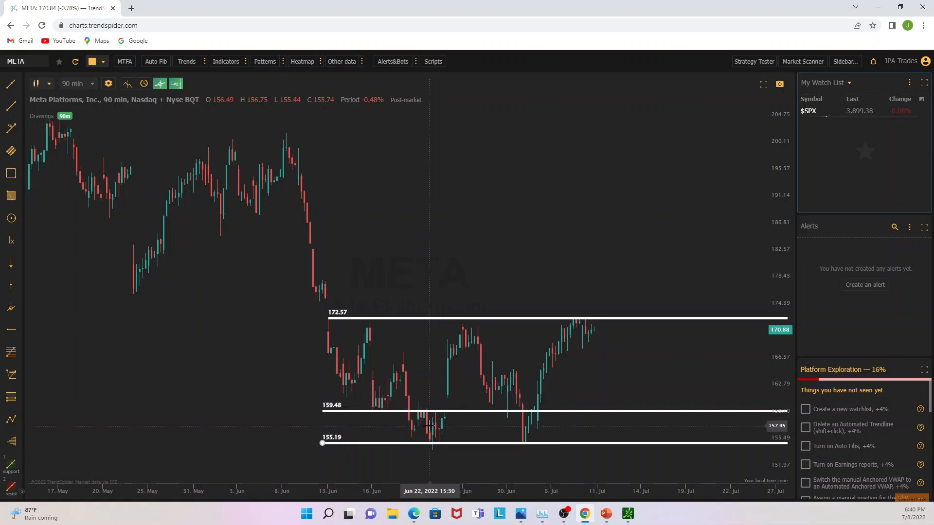
mouse_move(442, 424)
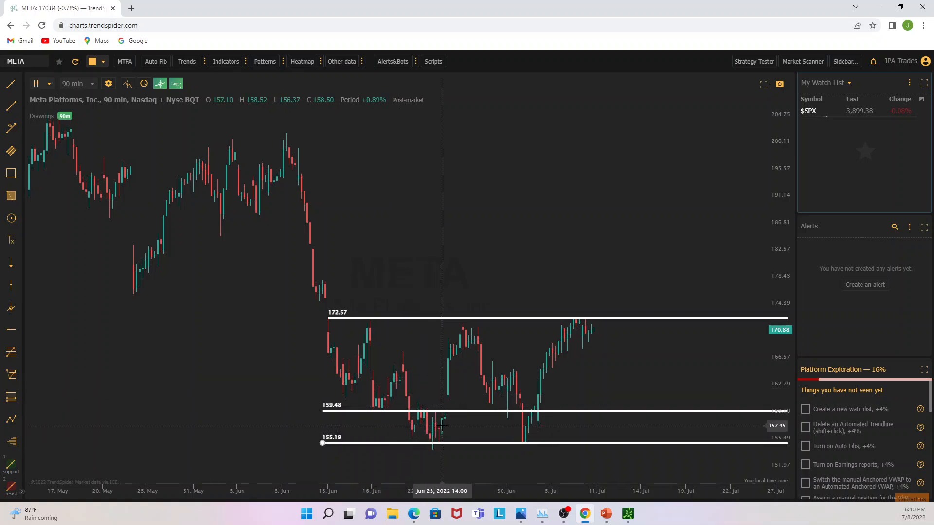
mouse_move(463, 329)
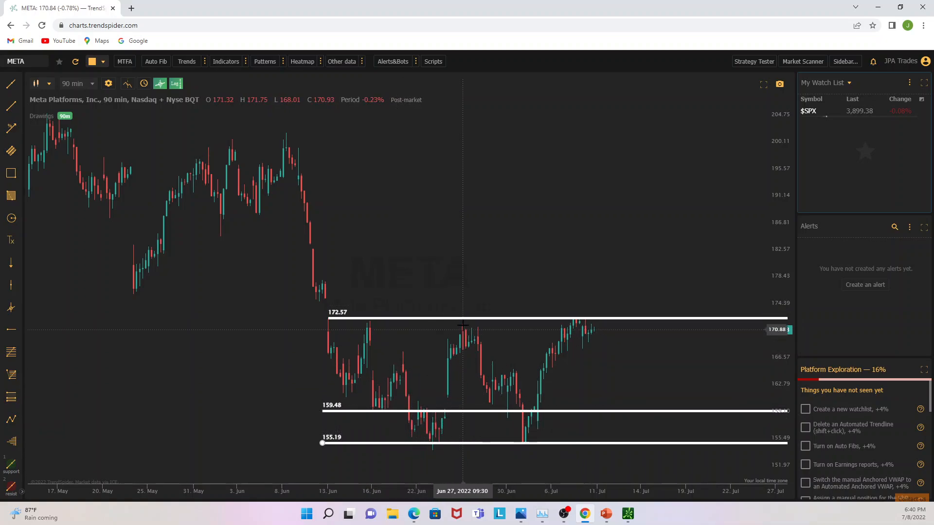
mouse_move(468, 330)
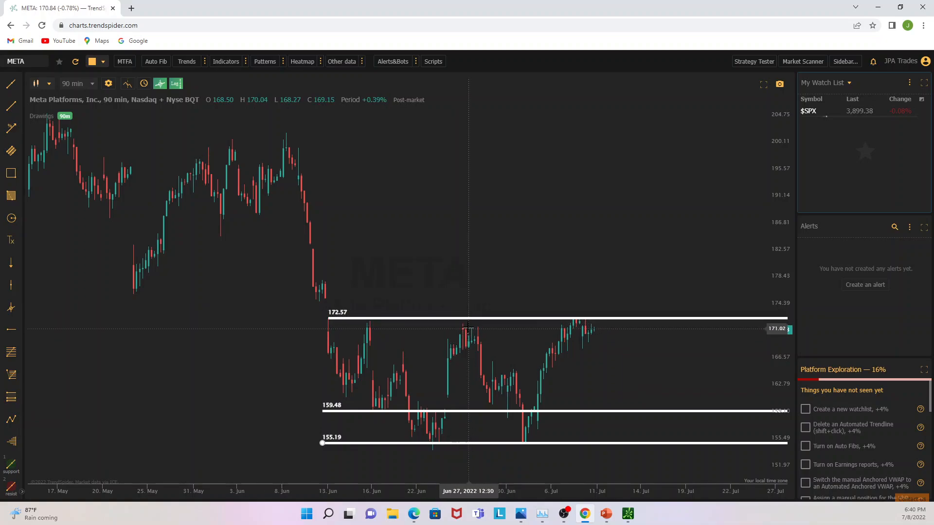
mouse_move(522, 317)
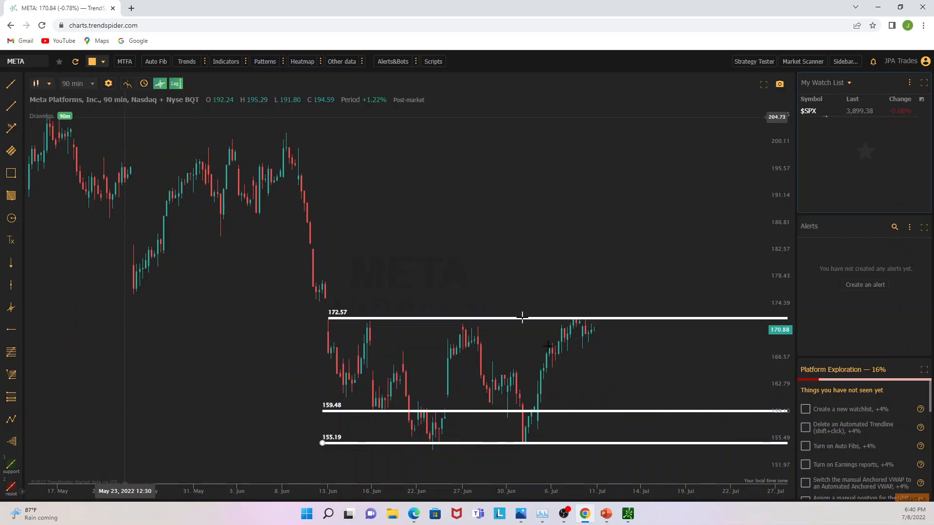
mouse_move(488, 345)
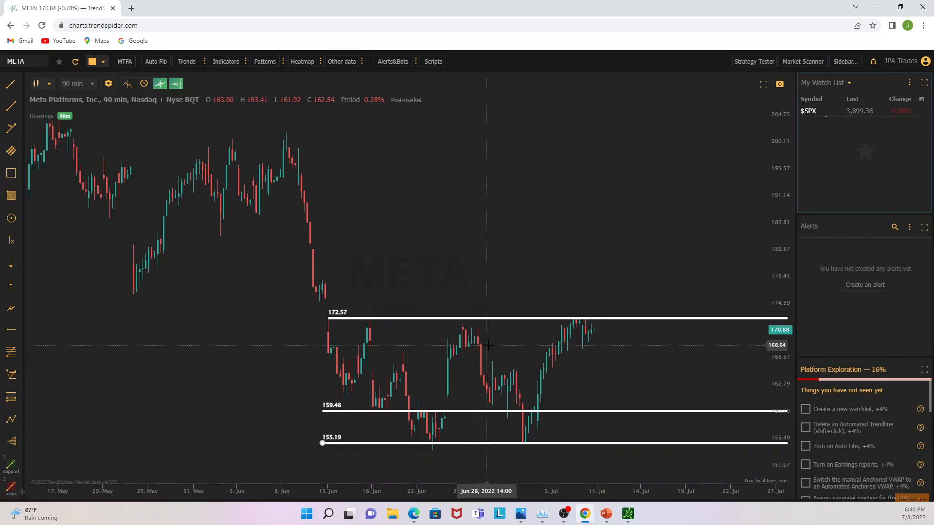
mouse_move(483, 344)
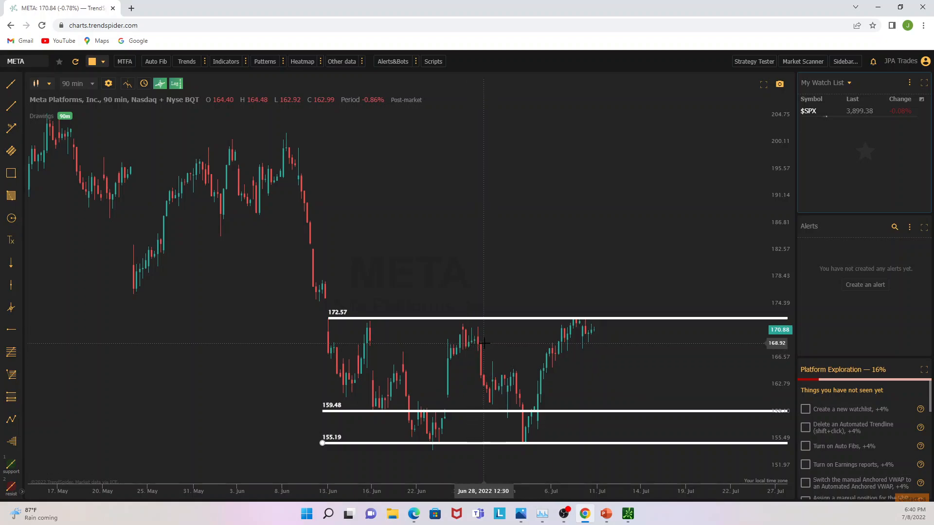
Return the META chart to 1-minute candles for July 8 trading.
click(74, 84)
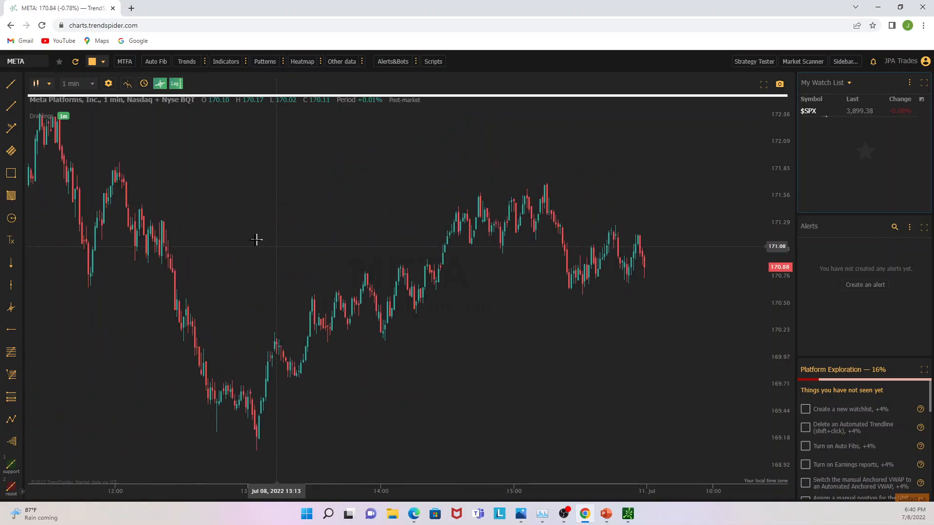
mouse_move(187, 267)
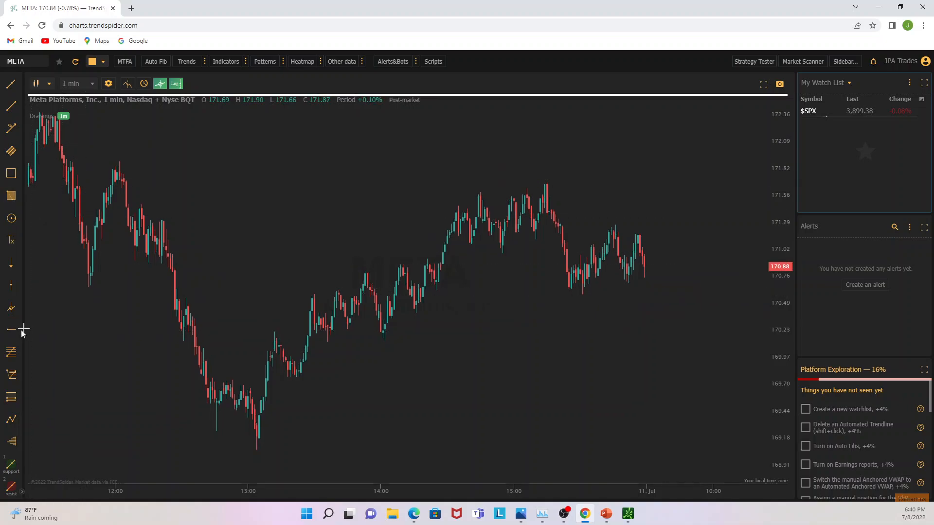
mouse_move(183, 291)
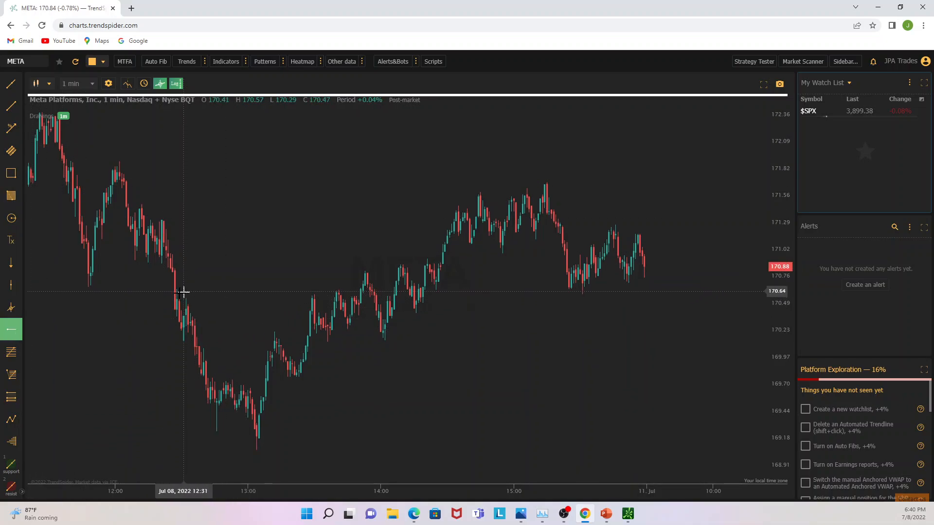
Add intraday horizontal levels at 170.64 and 170.14, keeping the line tool active.
click(184, 292)
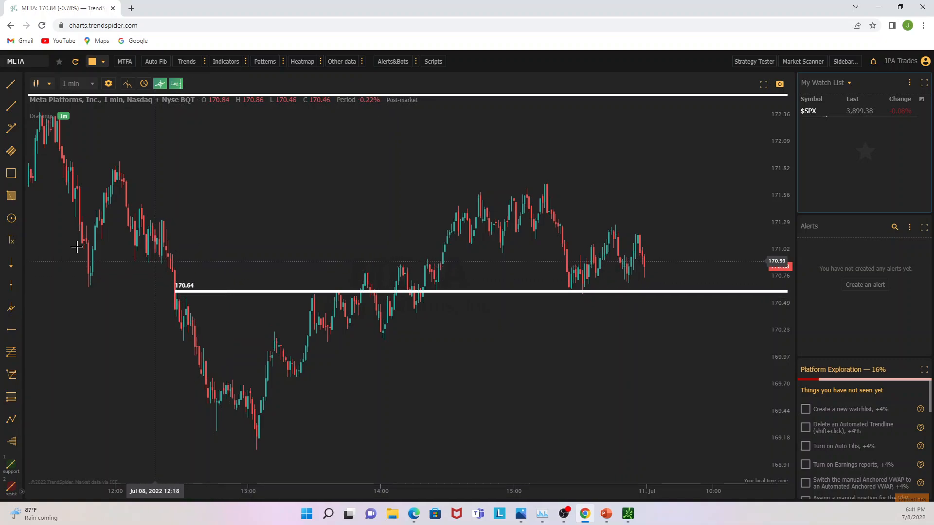
mouse_move(202, 258)
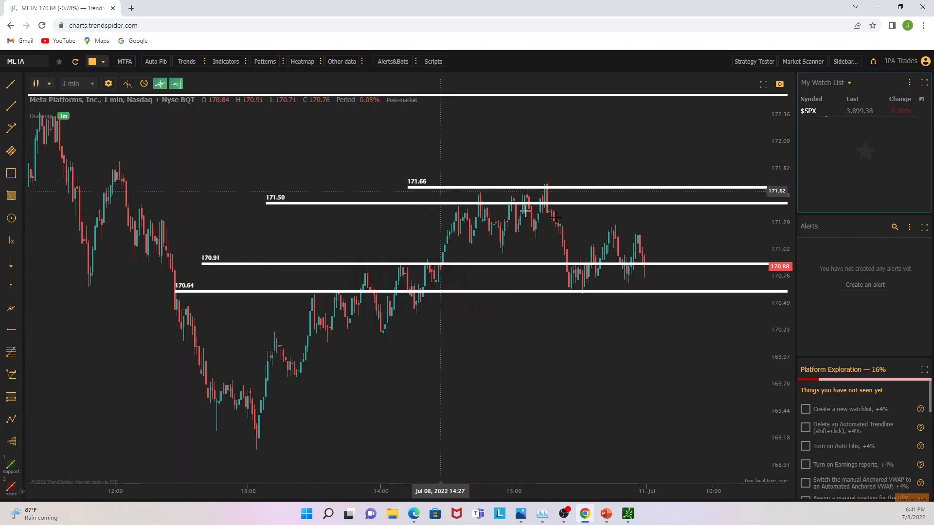
mouse_move(27, 305)
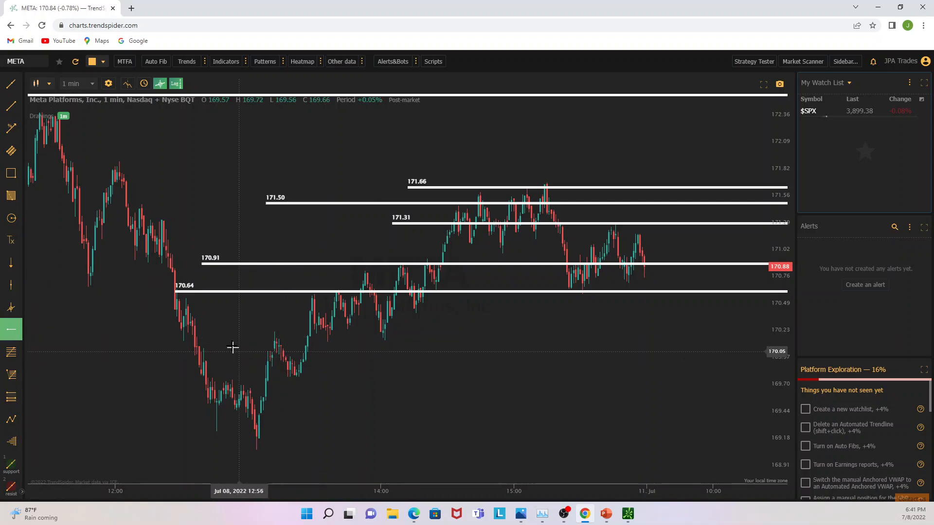
click(11, 329)
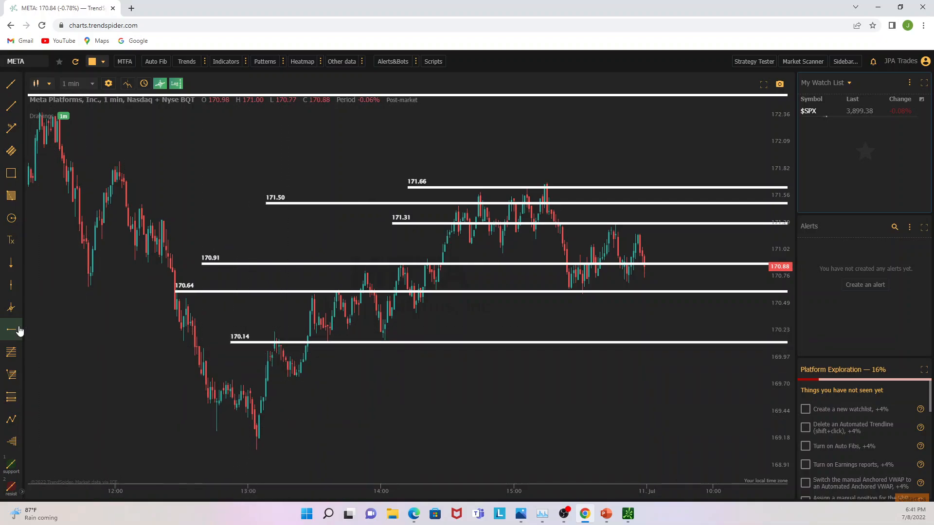
click(11, 330)
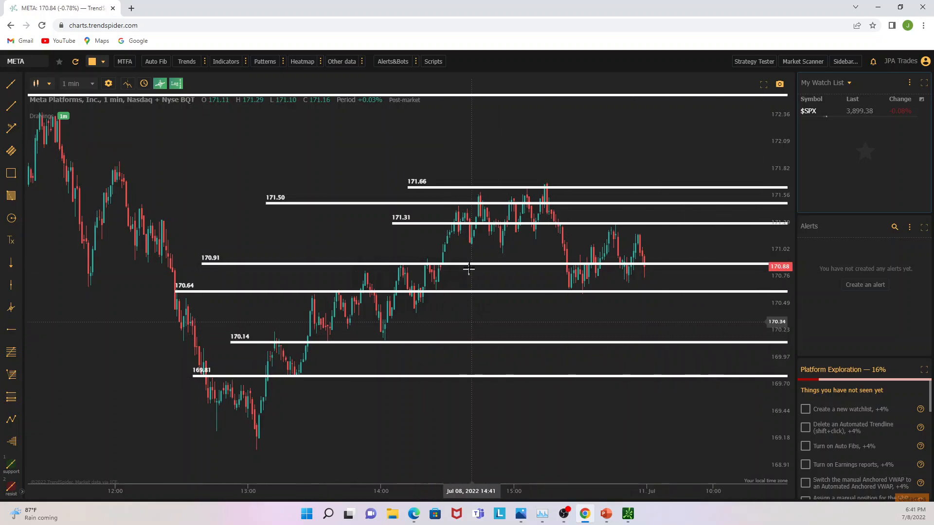
mouse_move(421, 373)
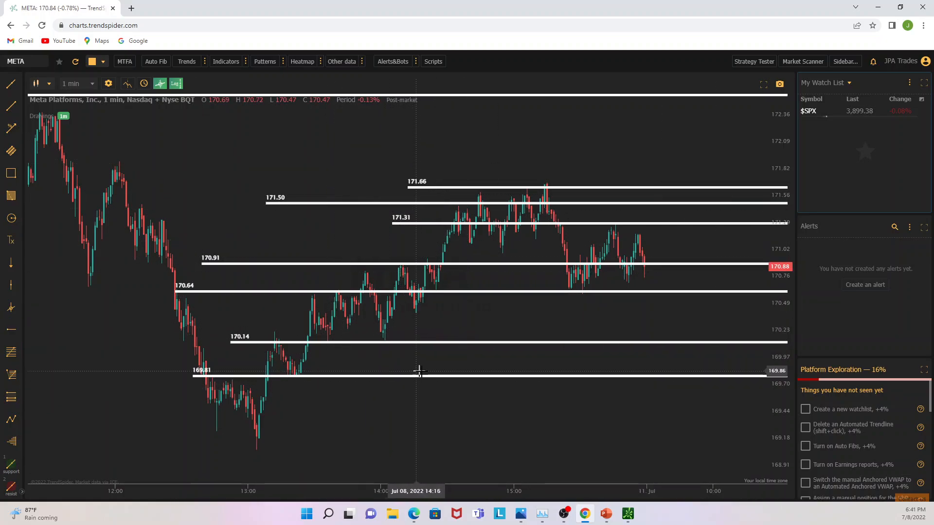
mouse_move(460, 374)
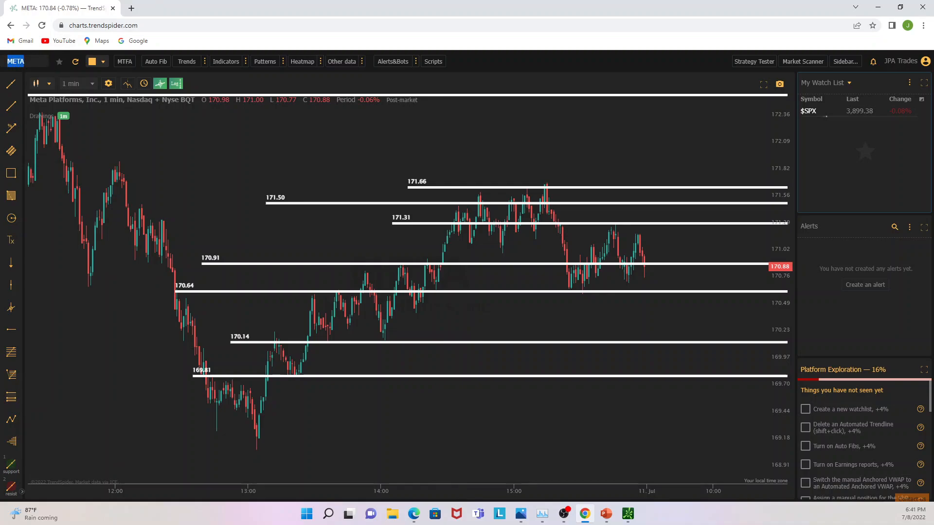
Load the SPDR S&P 500 (SPY) chart and set it to 90-minute candles.
text(SPY)
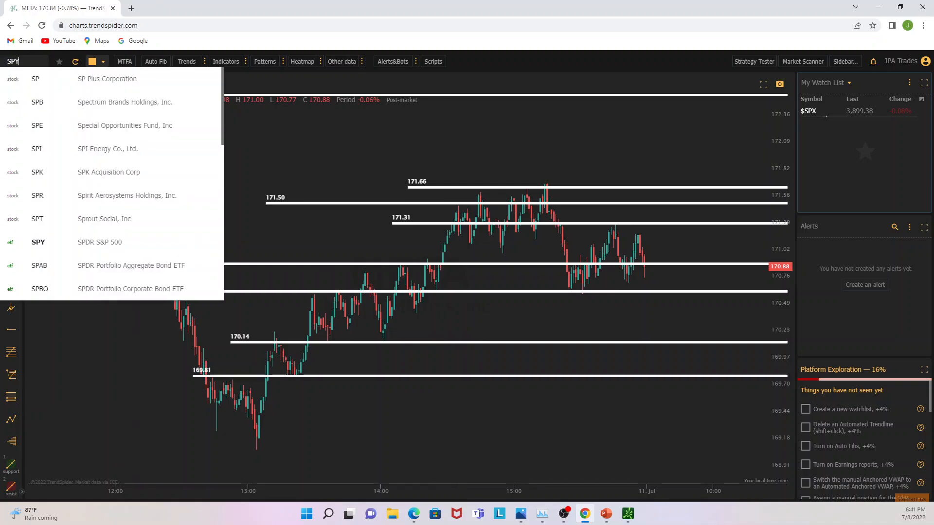
click(38, 242)
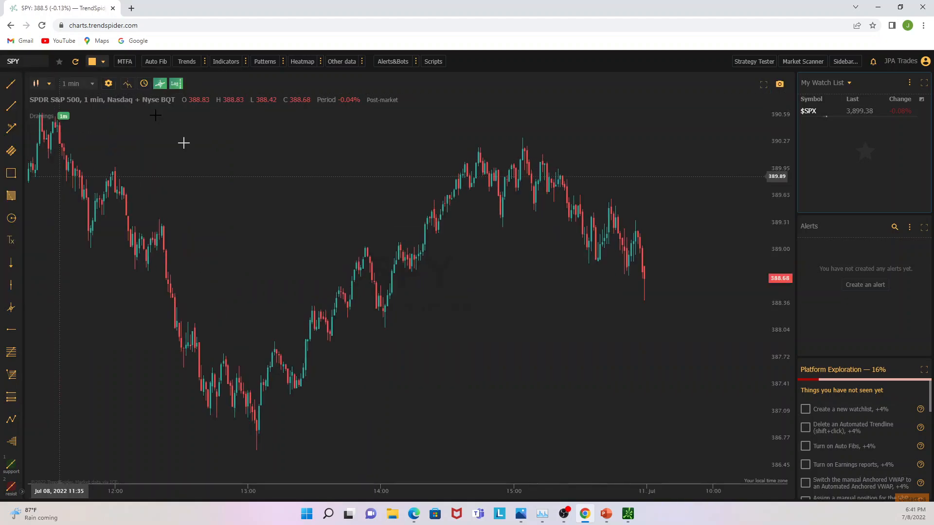
click(76, 84)
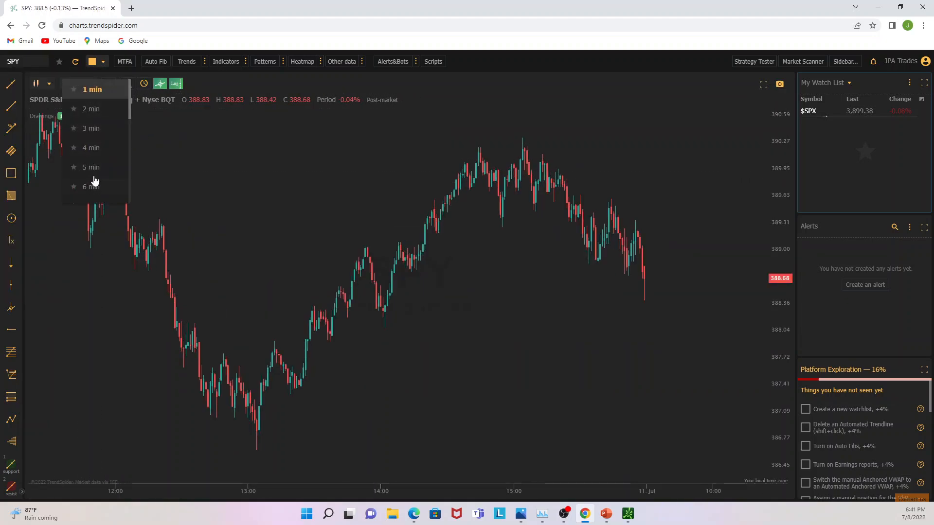
scroll(down, 3)
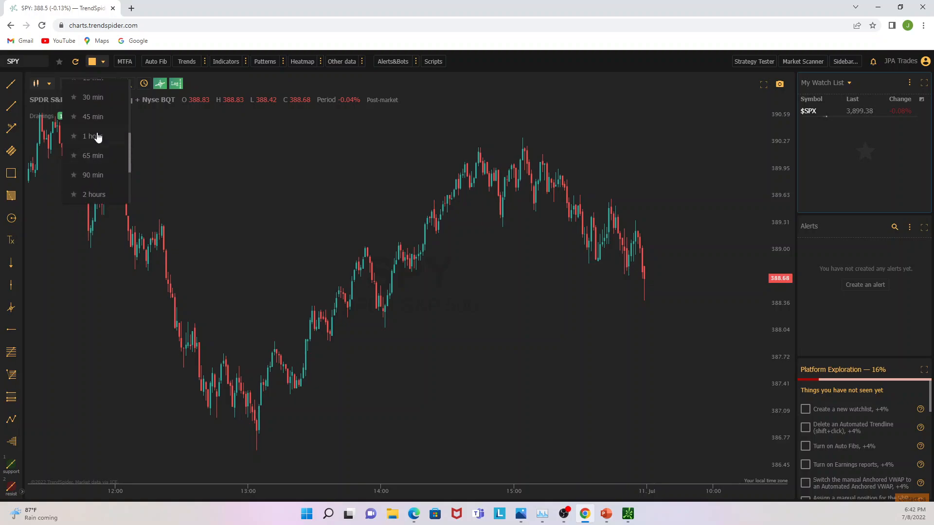
click(92, 174)
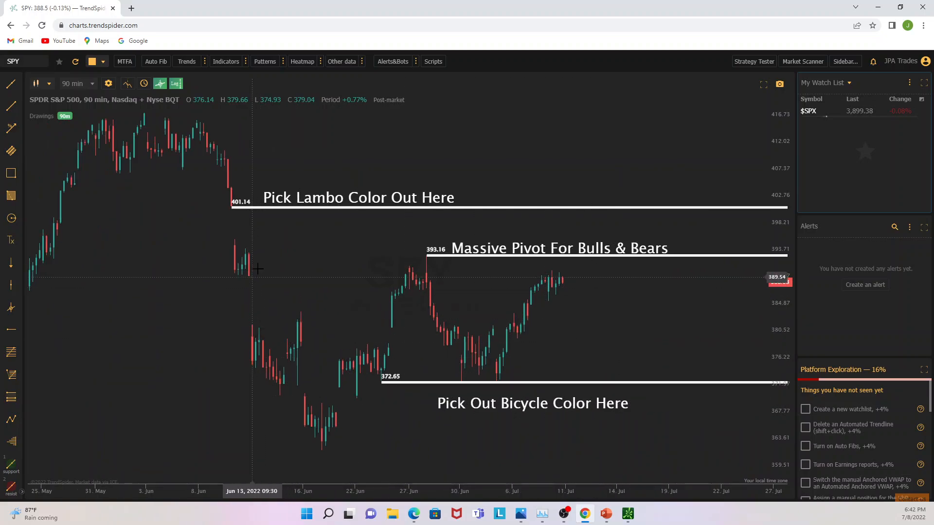
mouse_move(420, 272)
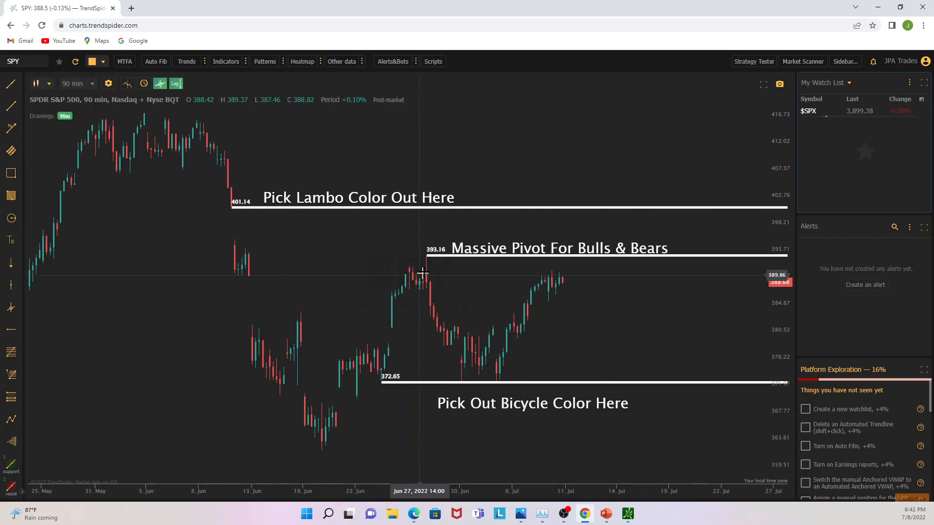
mouse_move(418, 275)
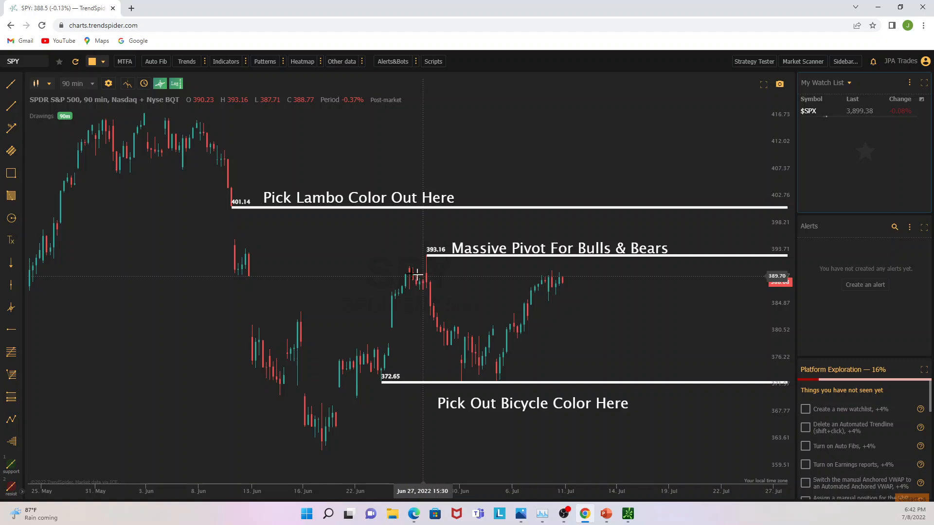
mouse_move(235, 205)
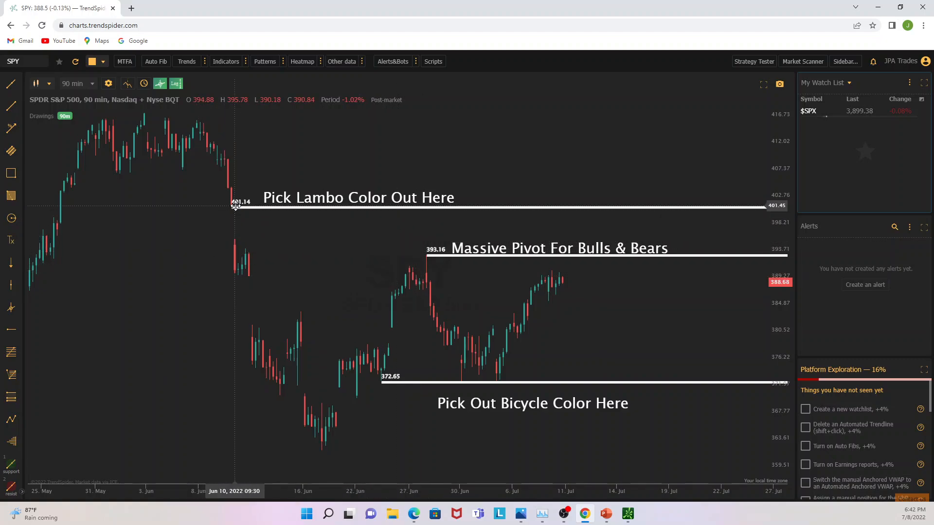
mouse_move(497, 289)
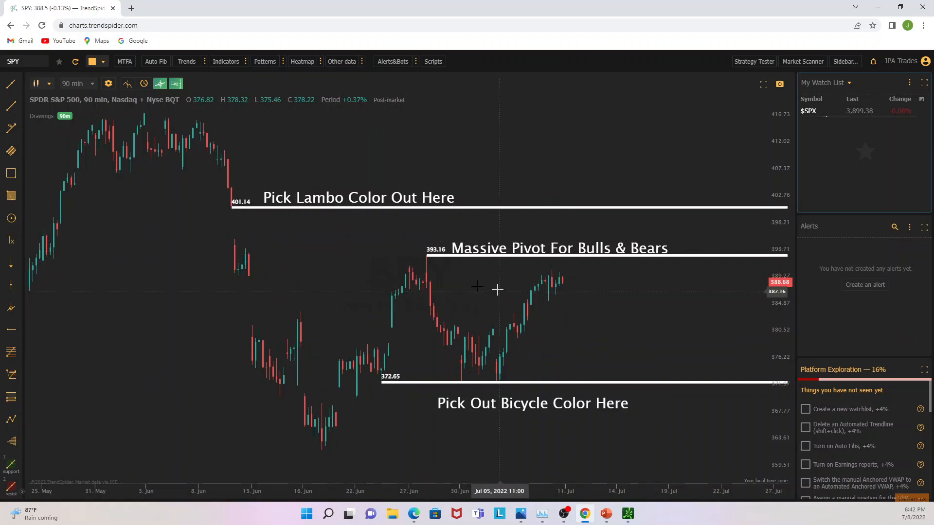
mouse_move(384, 272)
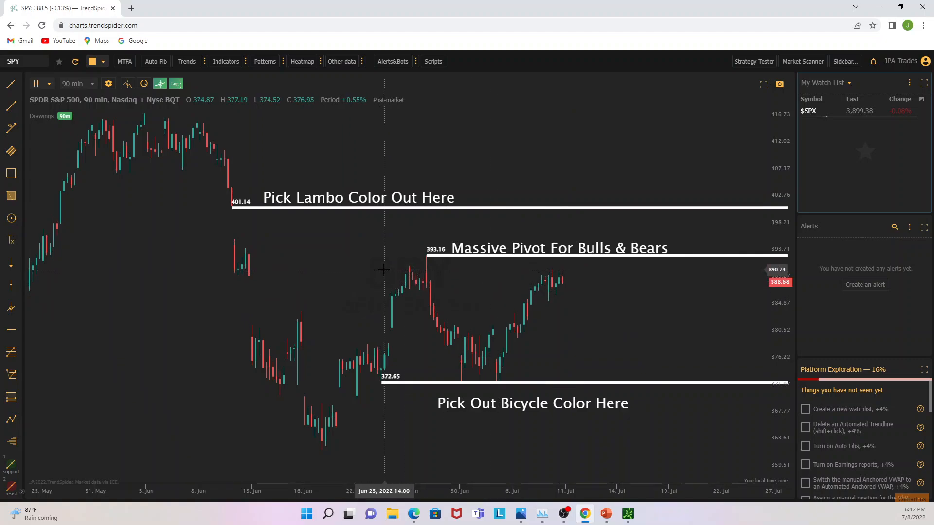
mouse_move(373, 393)
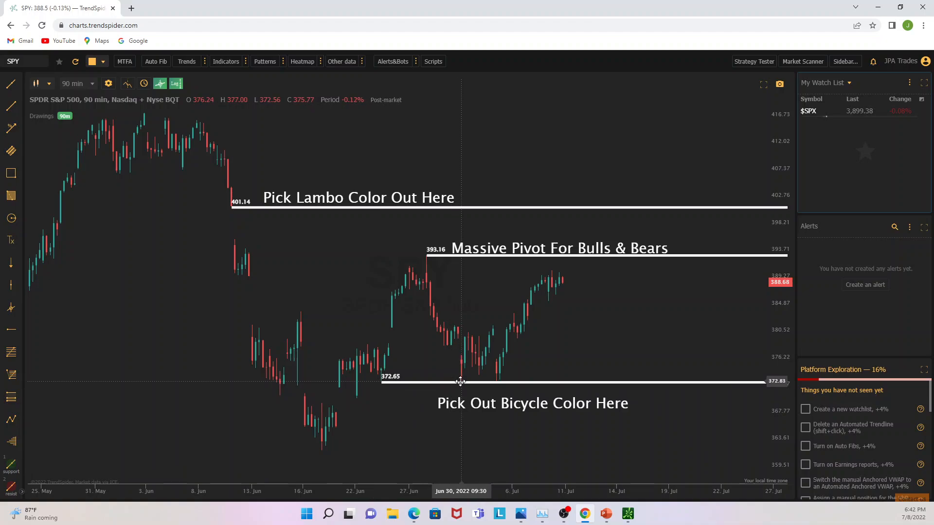
mouse_move(539, 392)
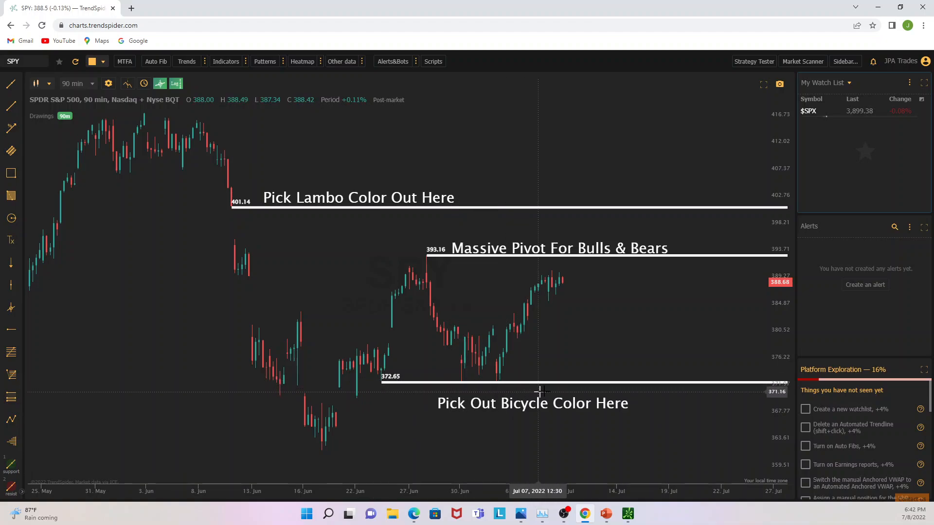
mouse_move(465, 381)
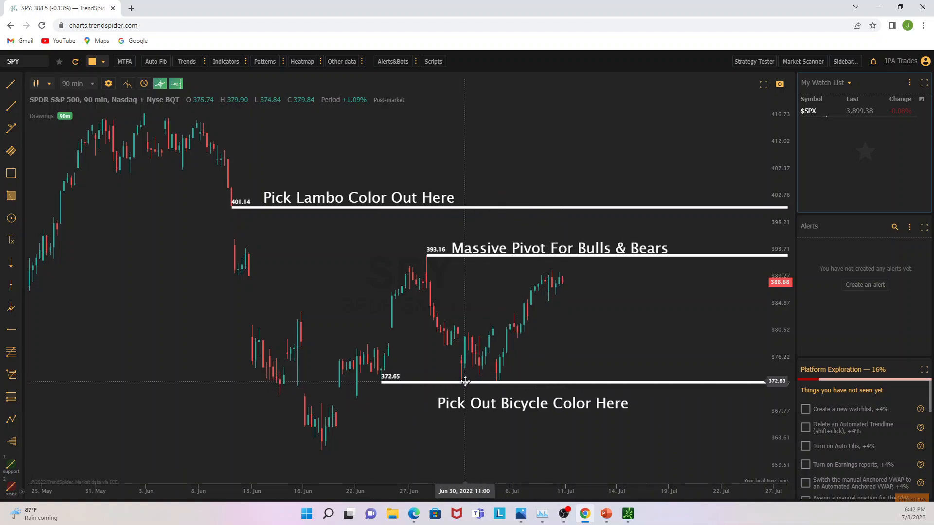
mouse_move(499, 382)
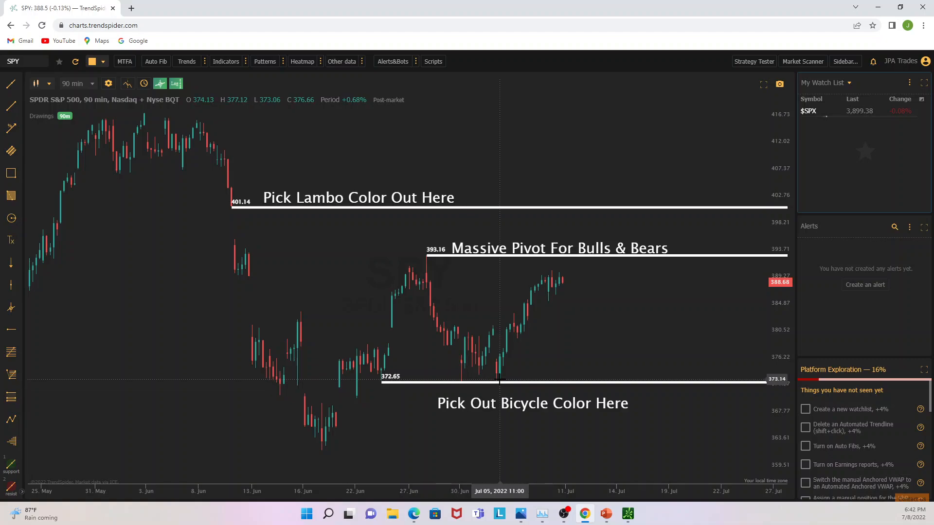
mouse_move(360, 395)
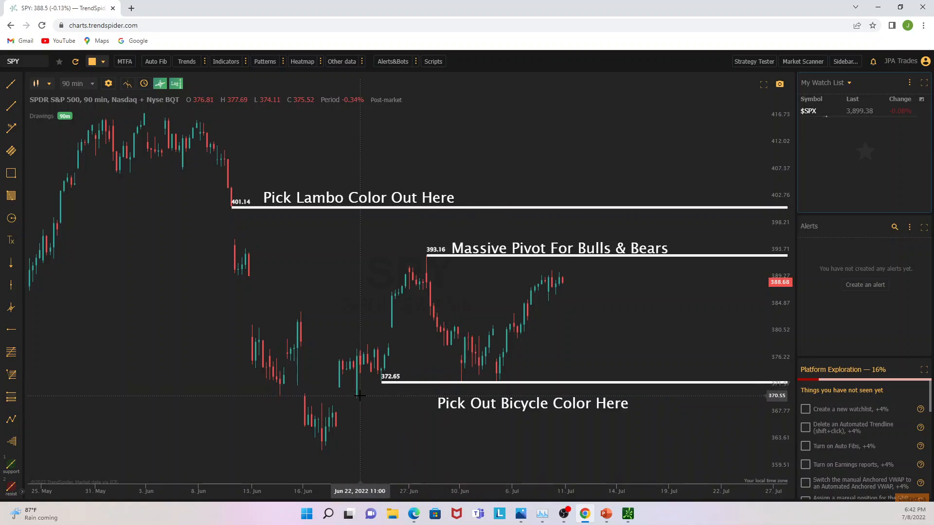
mouse_move(388, 375)
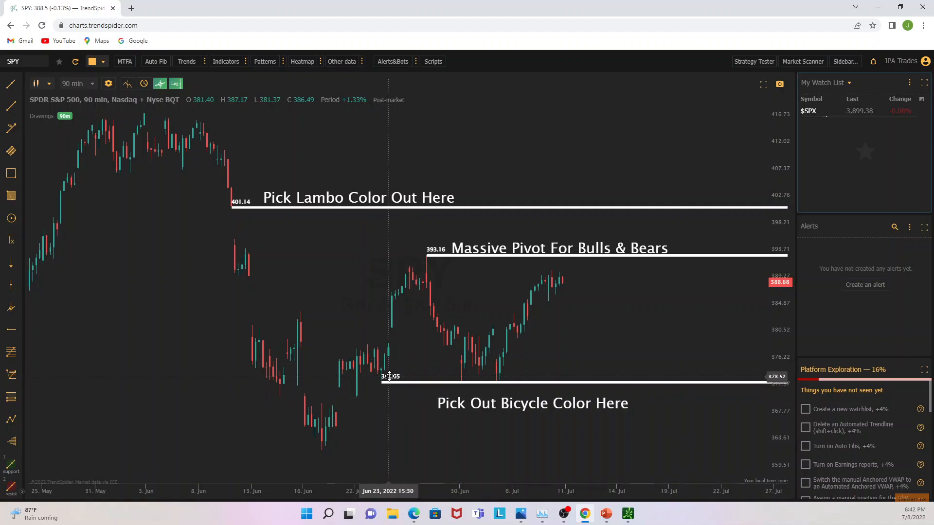
mouse_move(391, 398)
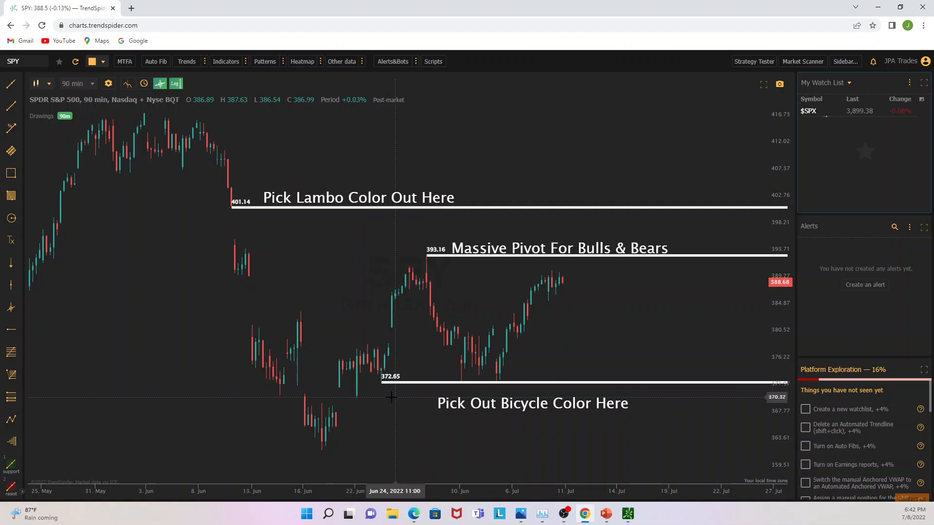
mouse_move(457, 380)
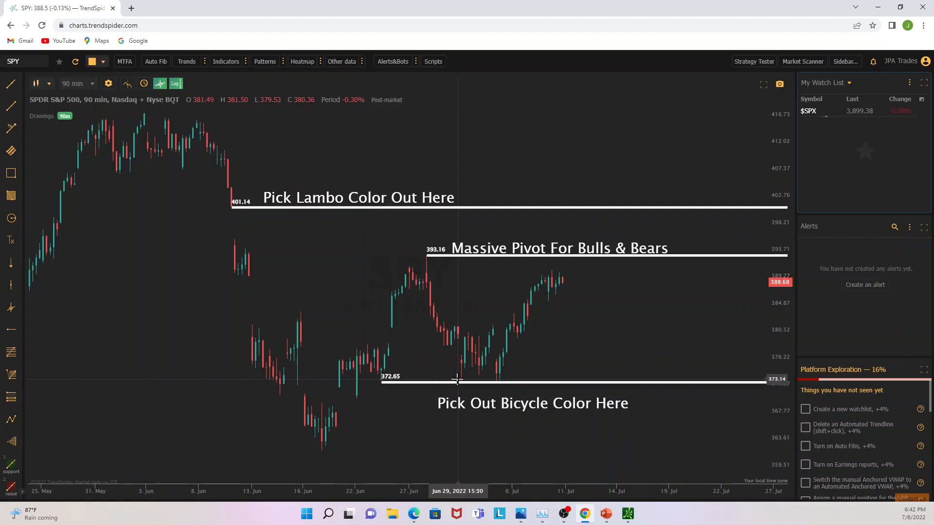
mouse_move(461, 368)
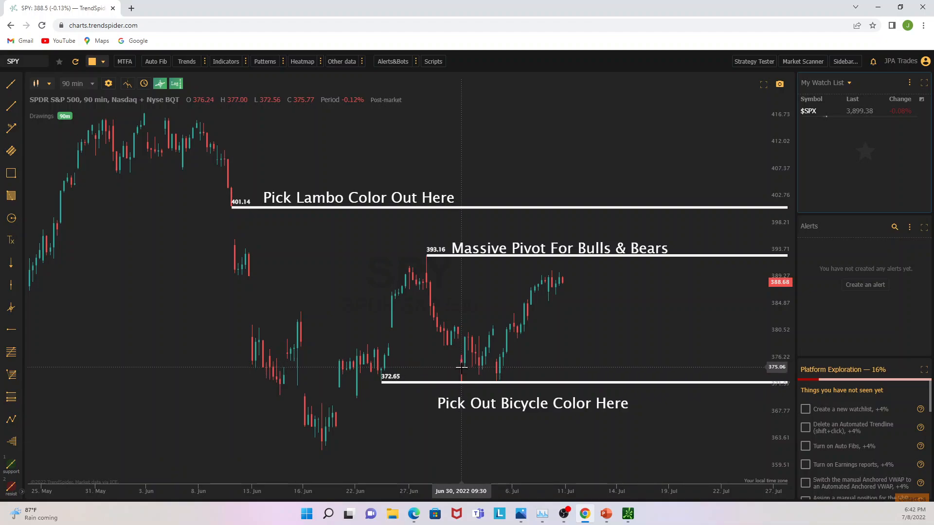
mouse_move(461, 372)
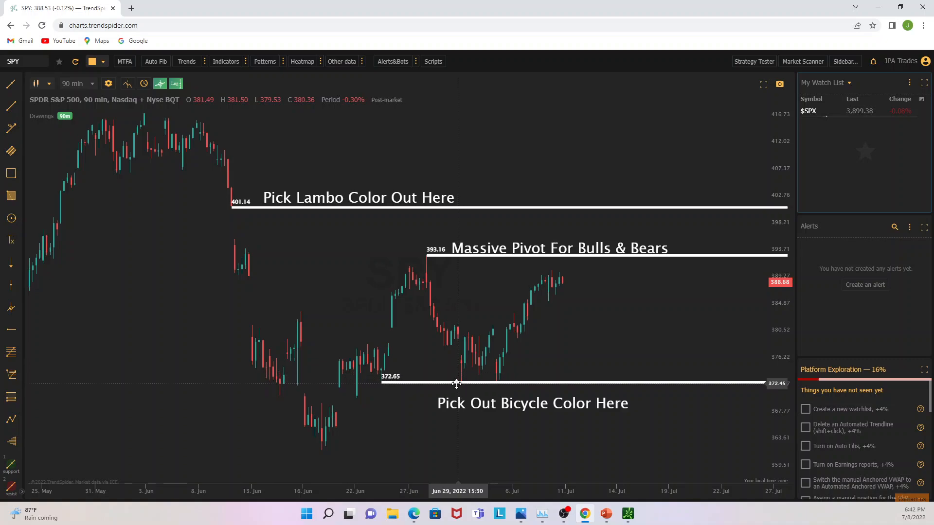
mouse_move(475, 380)
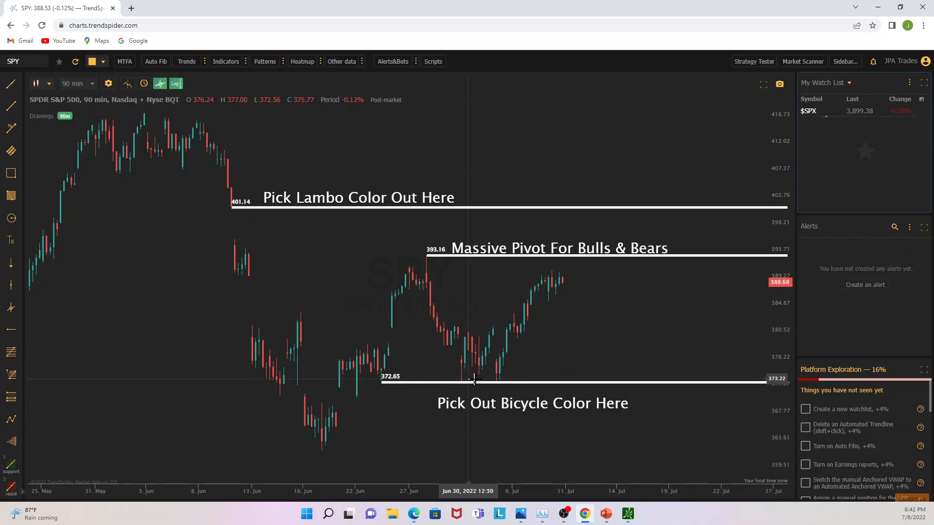
mouse_move(496, 378)
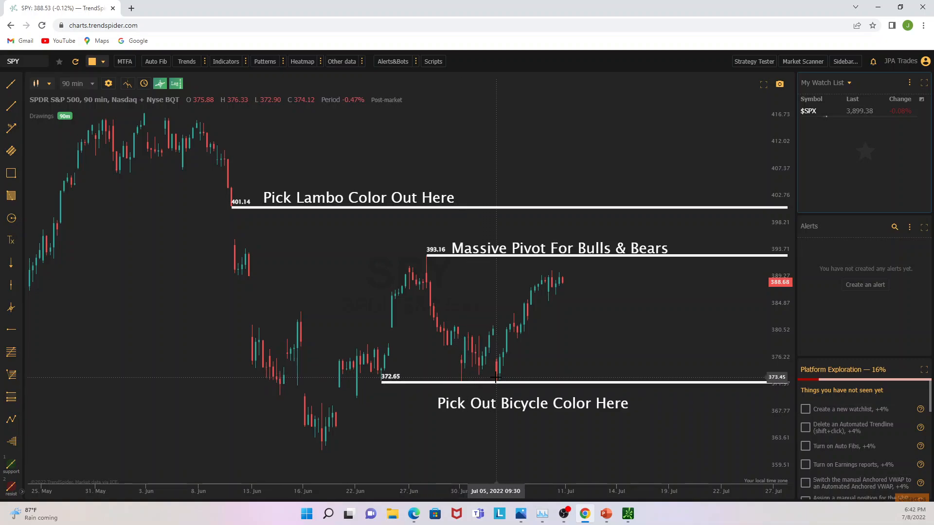
mouse_move(461, 380)
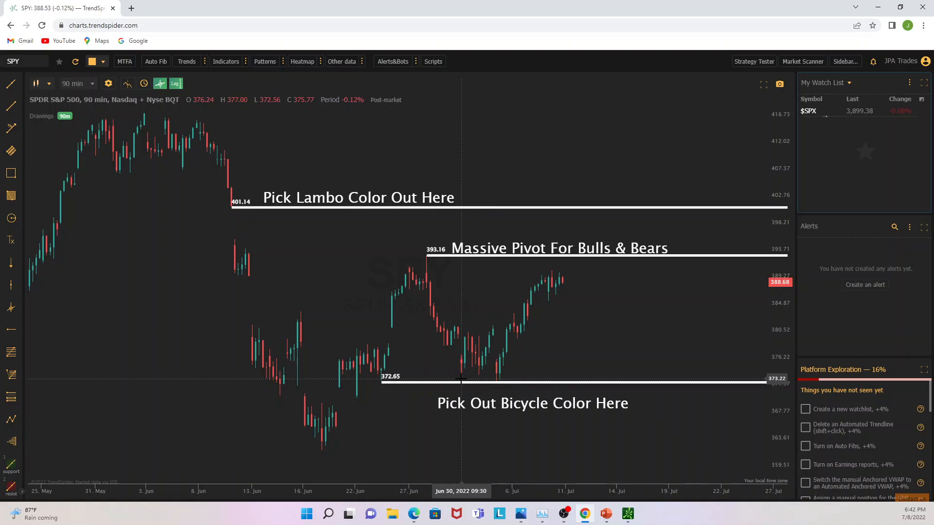
mouse_move(493, 381)
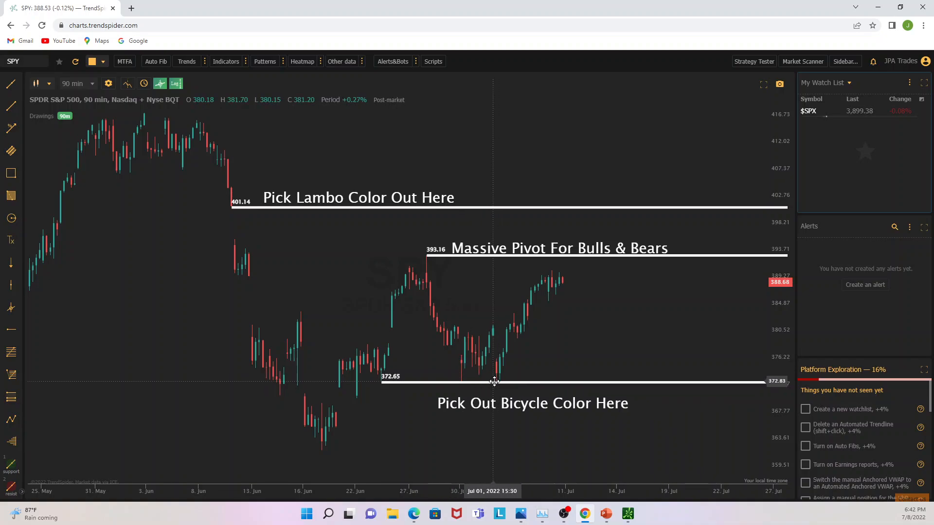
mouse_move(499, 370)
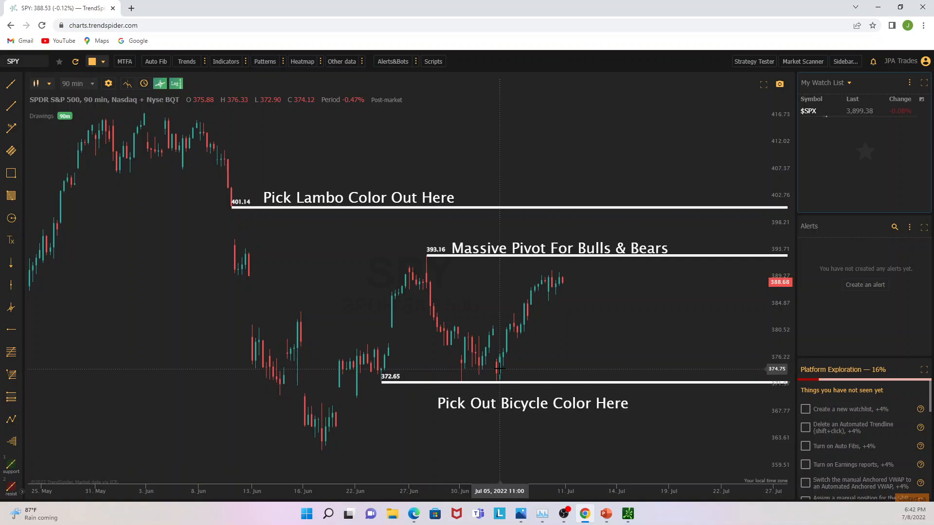
mouse_move(591, 231)
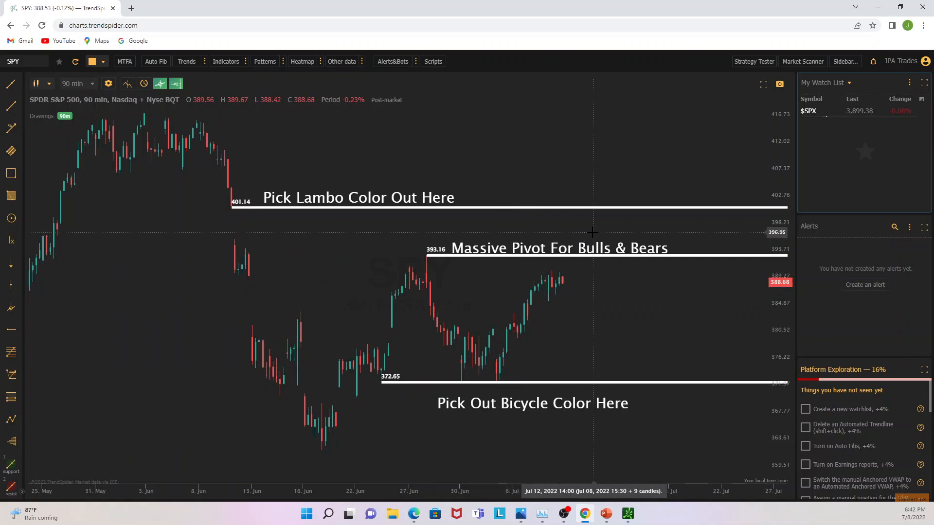
mouse_move(429, 273)
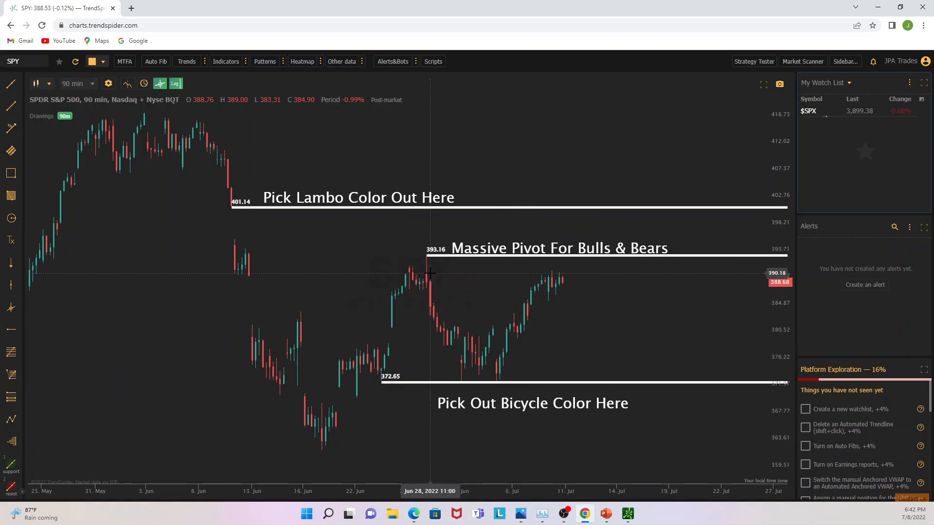
mouse_move(423, 275)
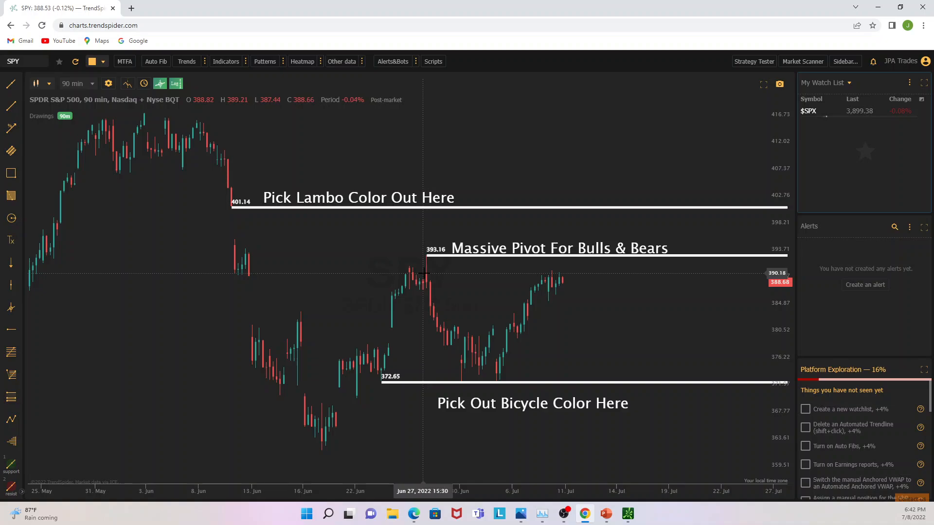
mouse_move(426, 279)
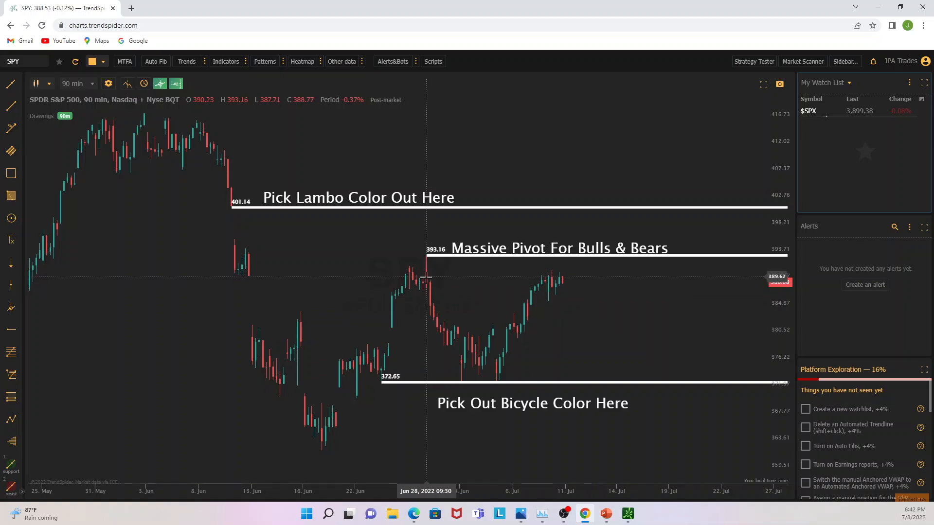
mouse_move(426, 280)
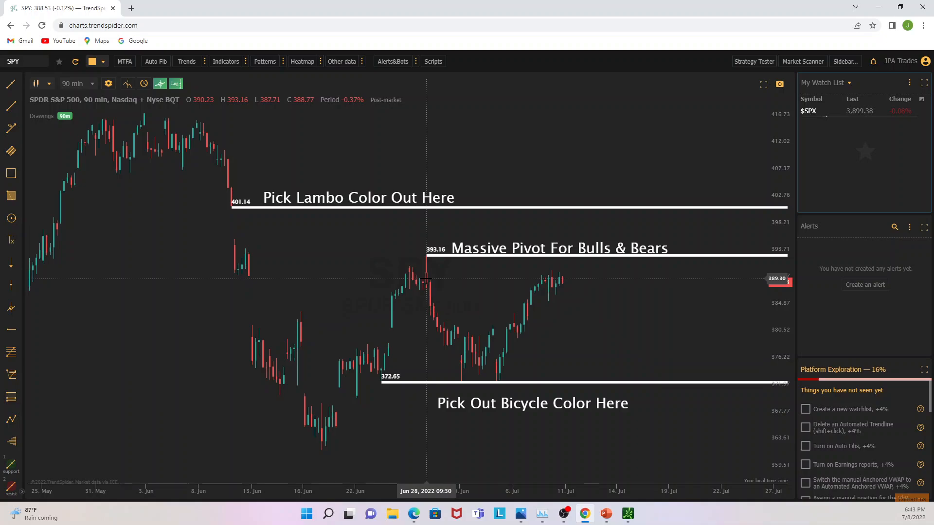
mouse_move(427, 280)
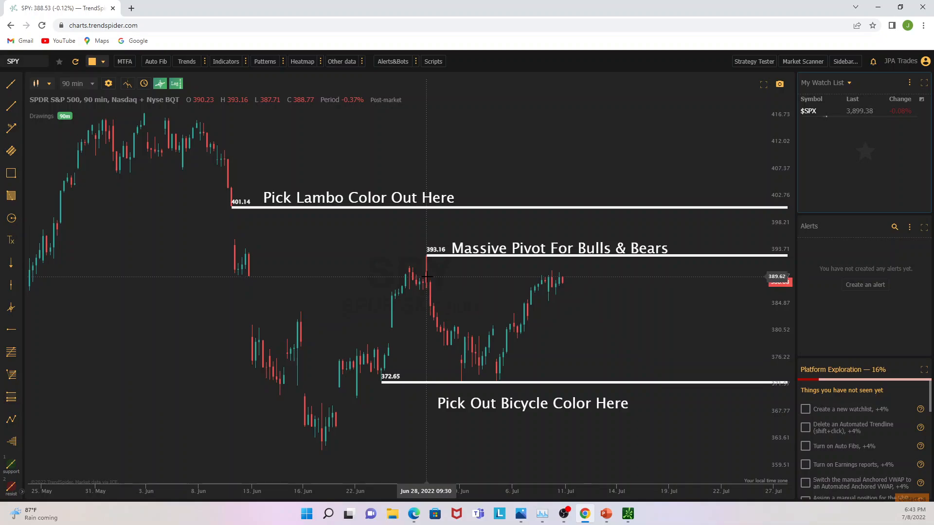
mouse_move(572, 279)
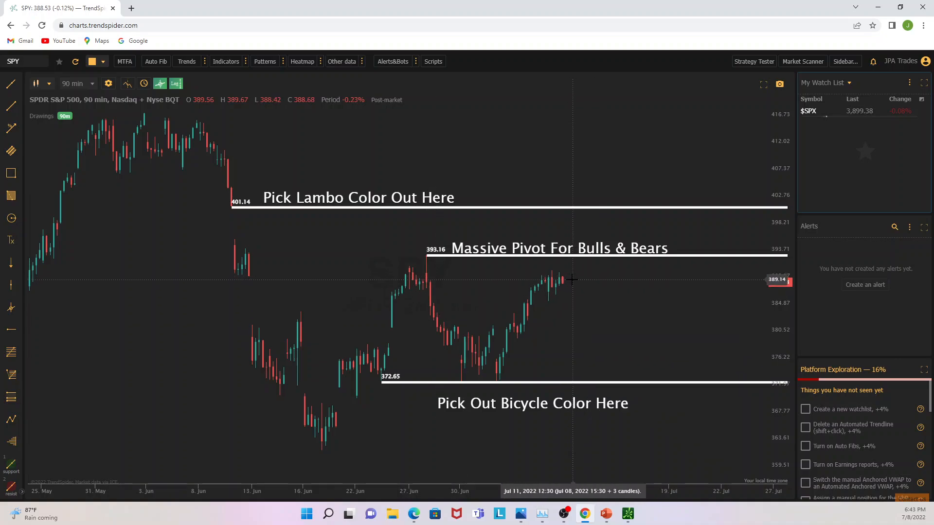
mouse_move(682, 95)
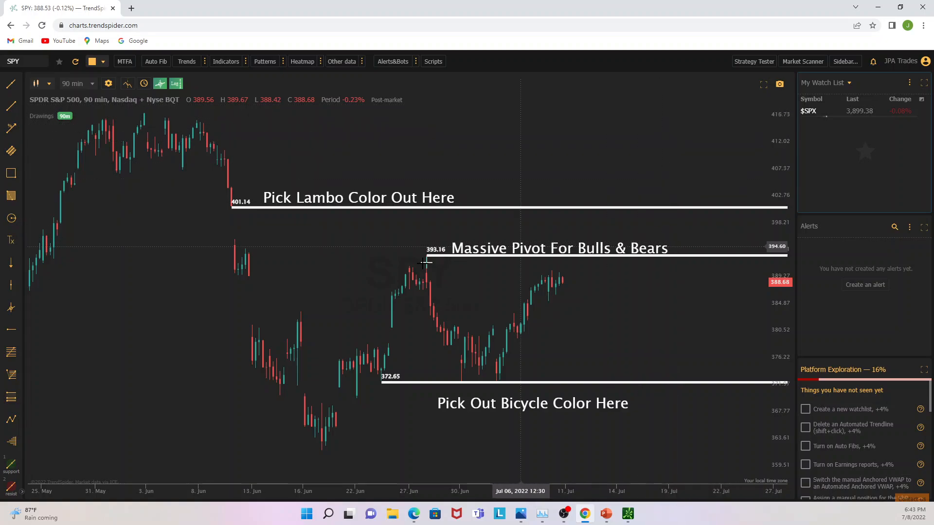
mouse_move(611, 403)
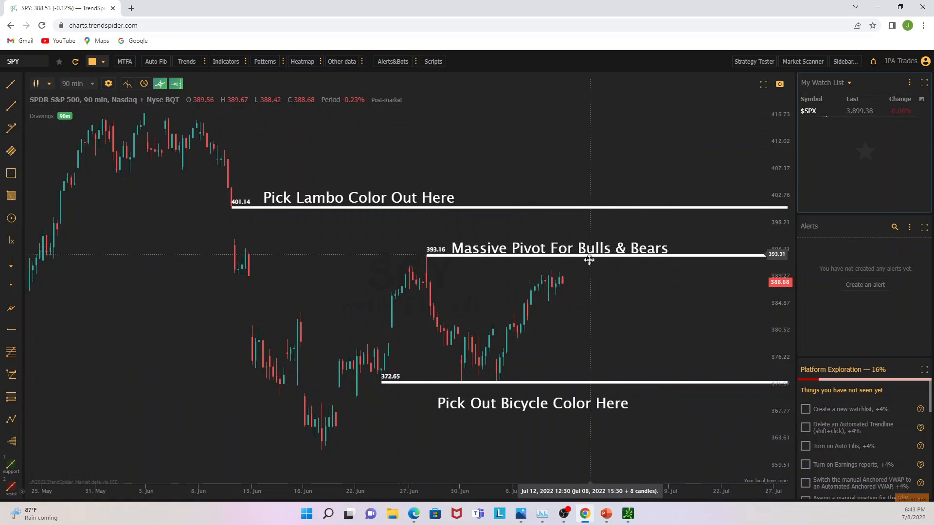
mouse_move(589, 386)
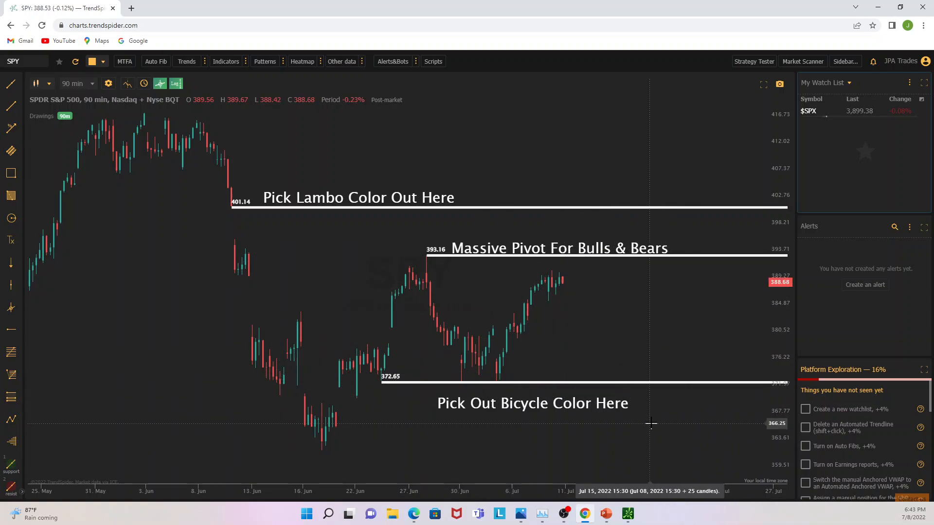
mouse_move(390, 232)
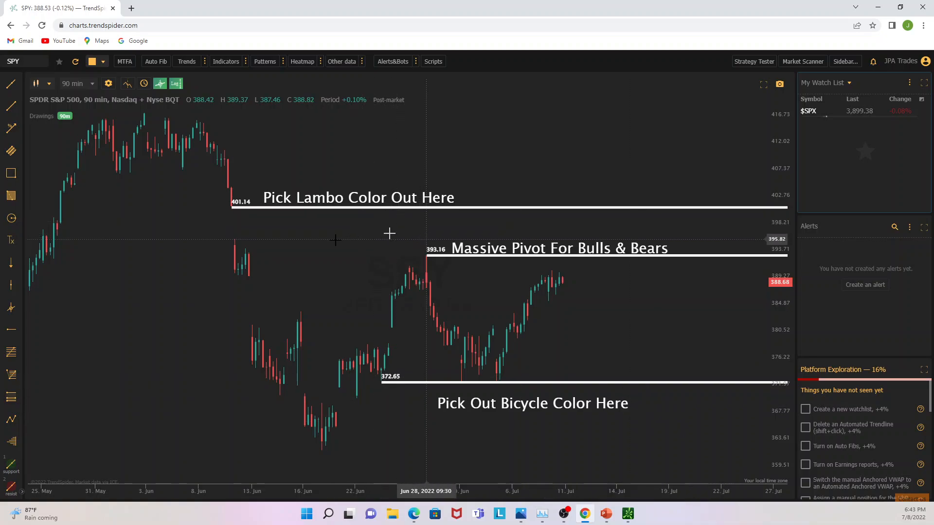
mouse_move(344, 253)
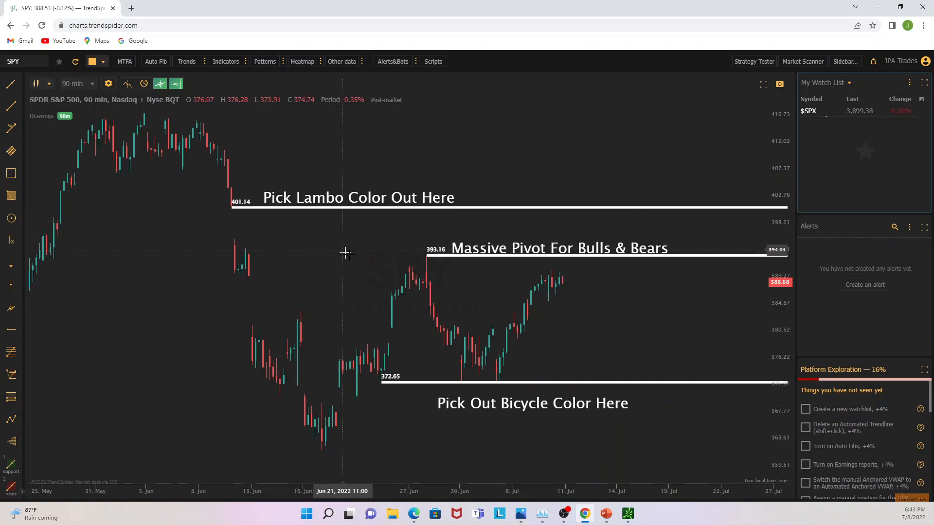
mouse_move(249, 241)
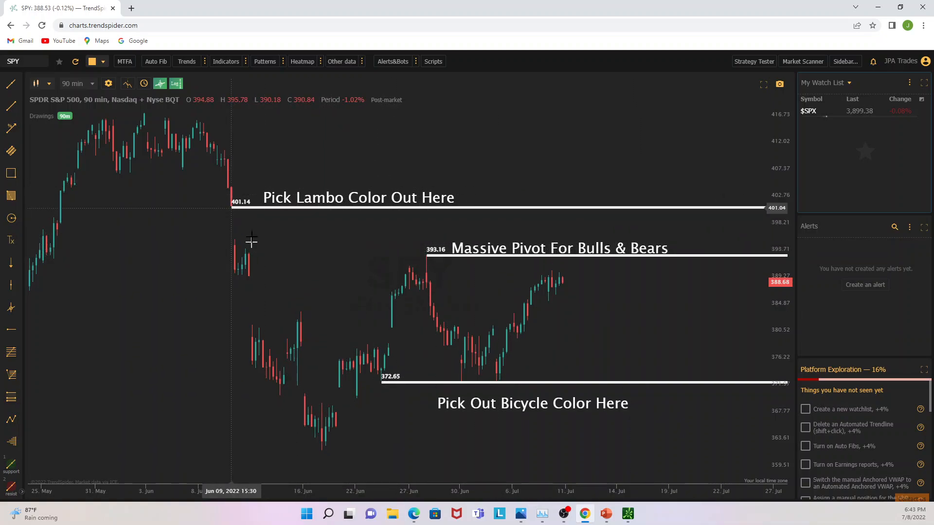
mouse_move(261, 235)
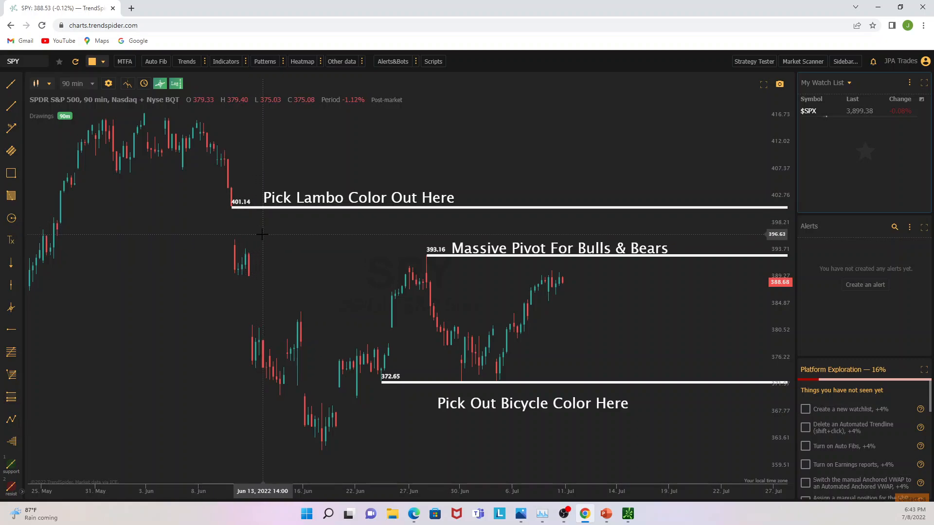
mouse_move(433, 306)
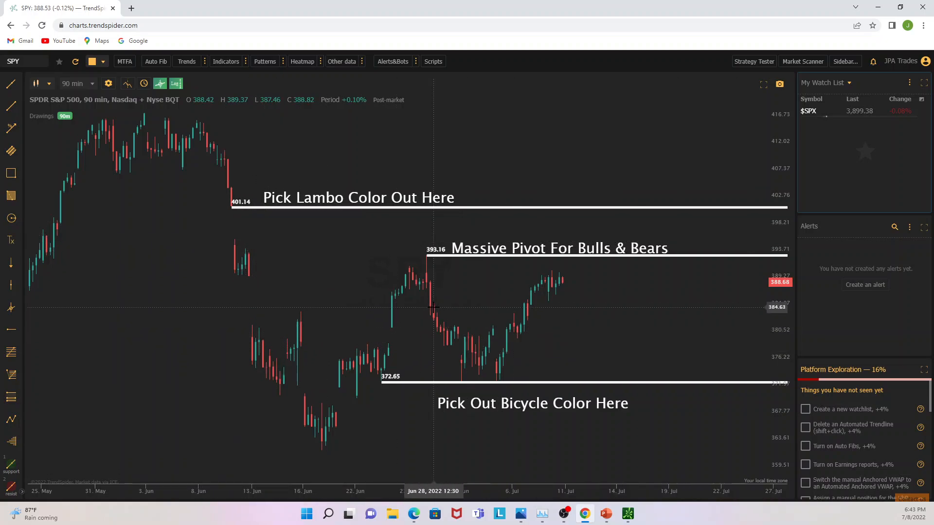
mouse_move(290, 394)
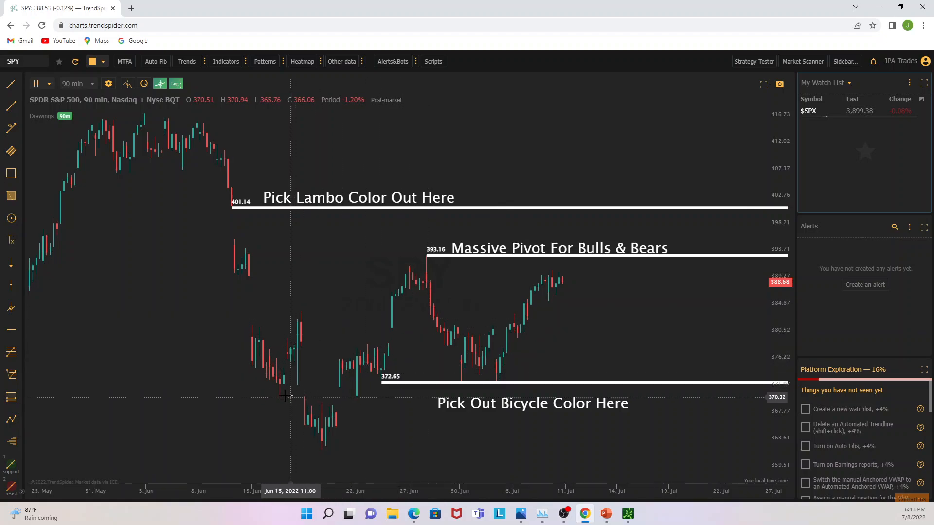
mouse_move(277, 390)
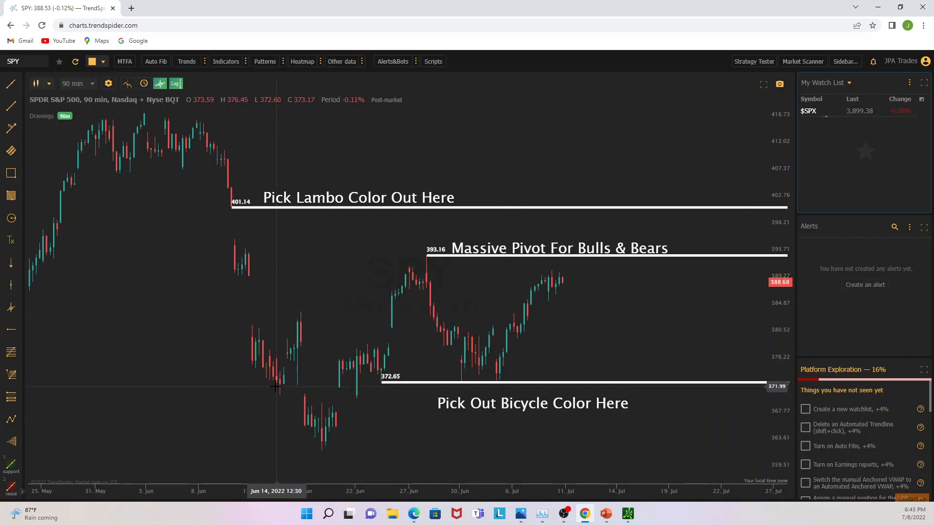
mouse_move(379, 385)
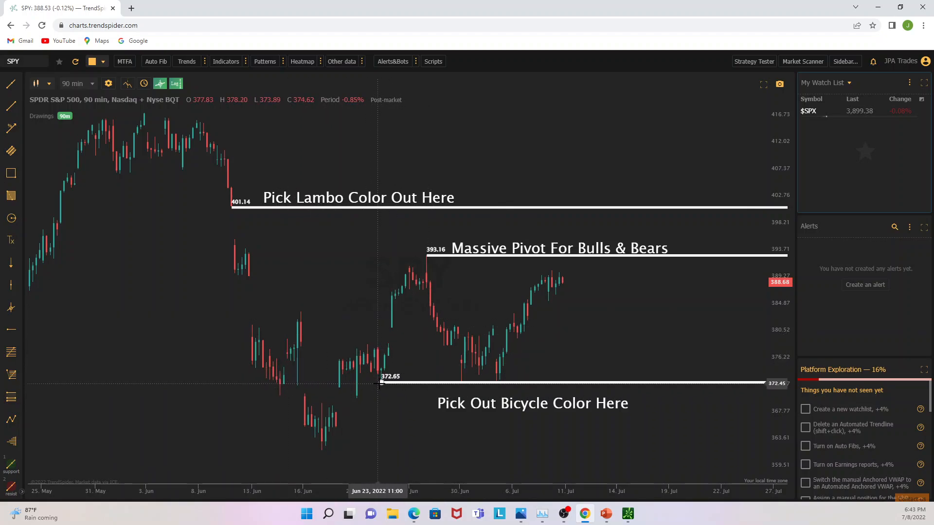
mouse_move(292, 384)
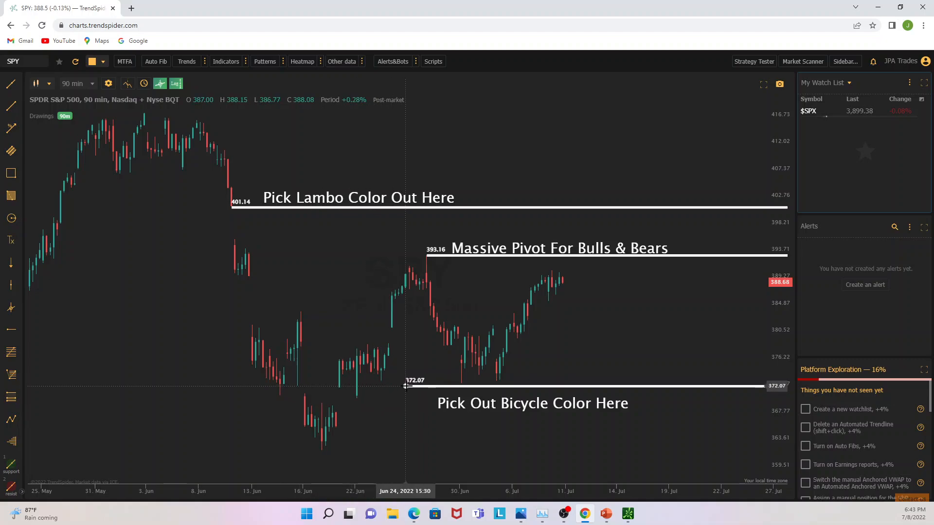
mouse_move(440, 386)
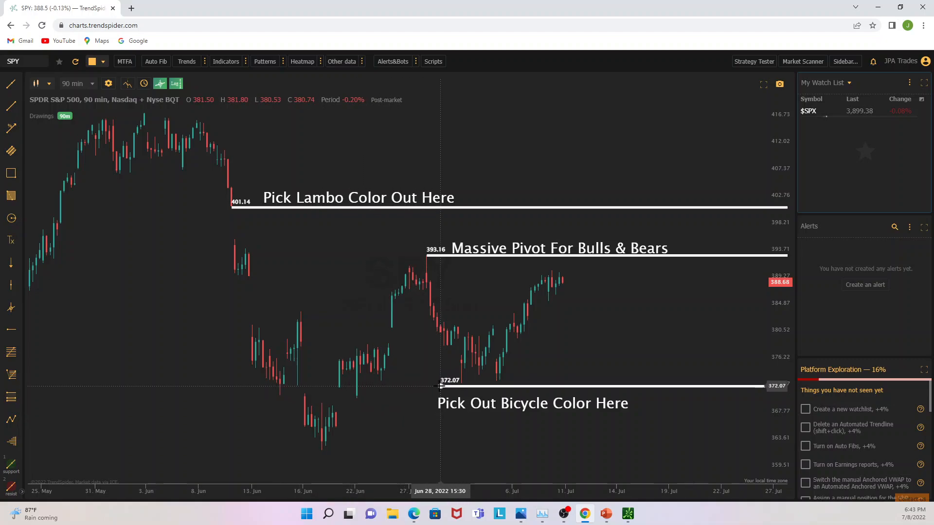
mouse_move(622, 399)
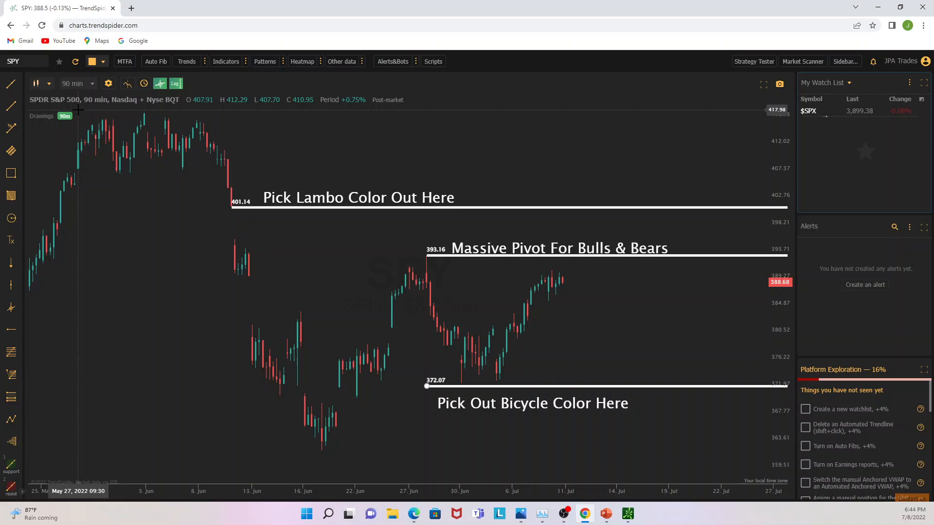
mouse_move(408, 194)
text(GME)
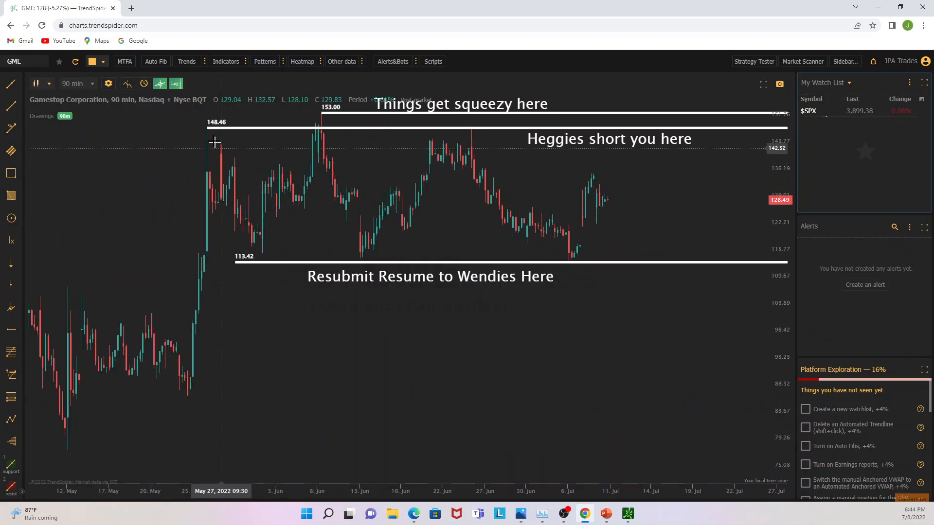
mouse_move(471, 163)
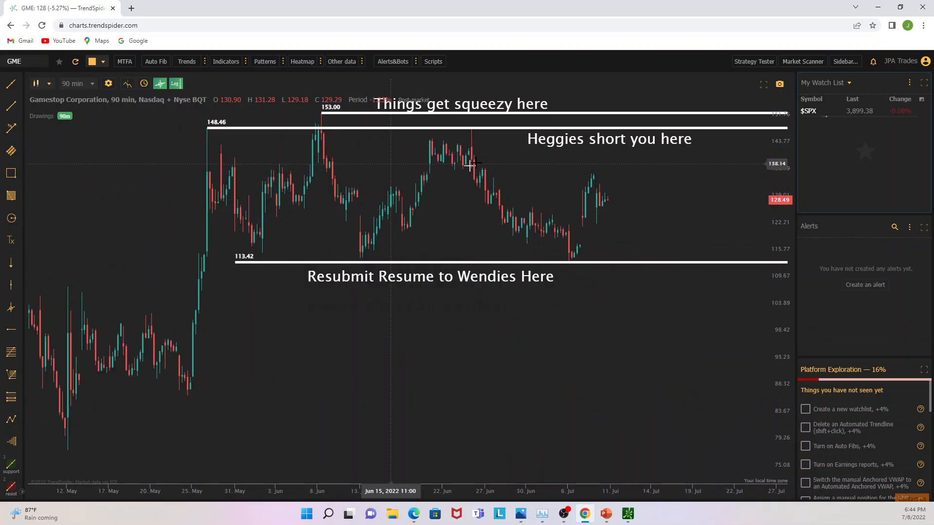
mouse_move(466, 161)
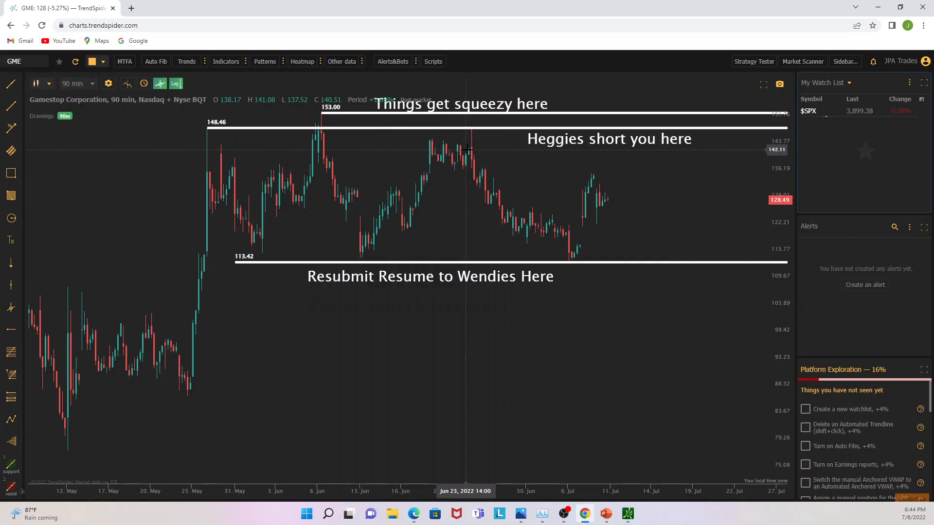
mouse_move(194, 379)
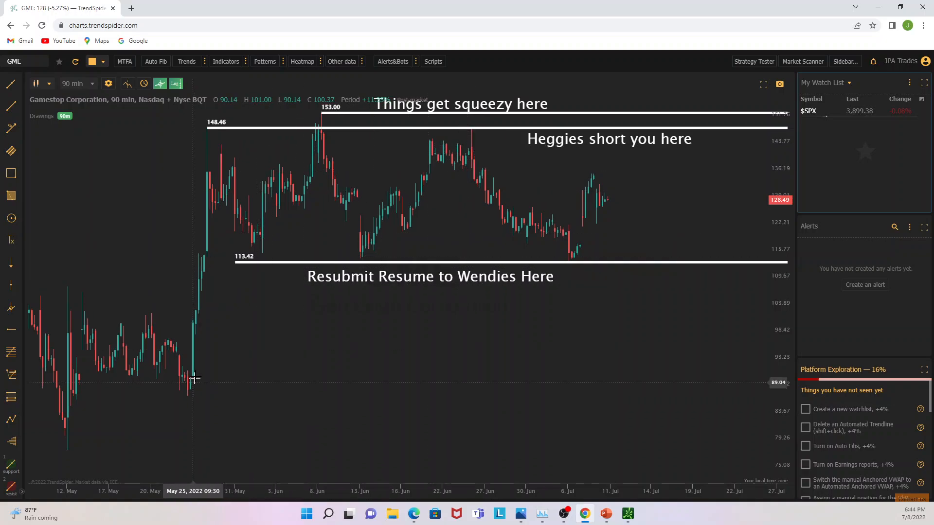
mouse_move(195, 179)
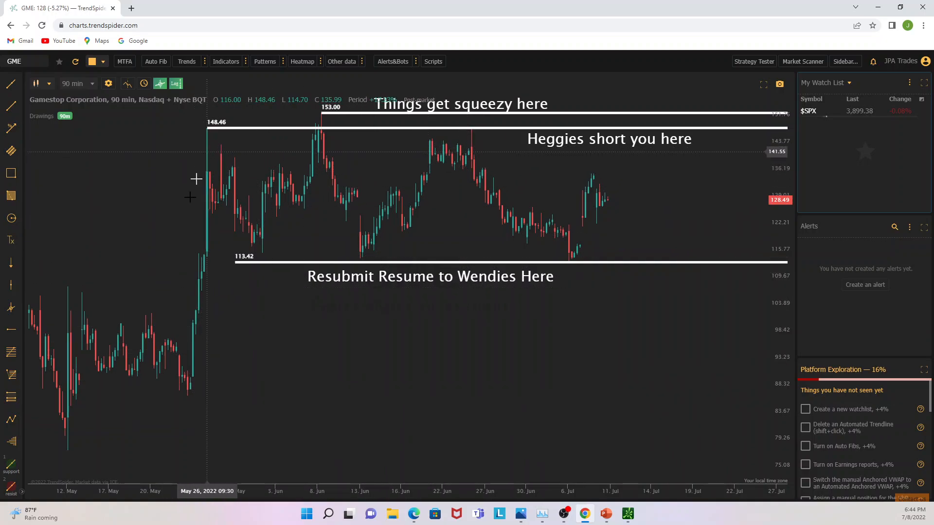
mouse_move(224, 152)
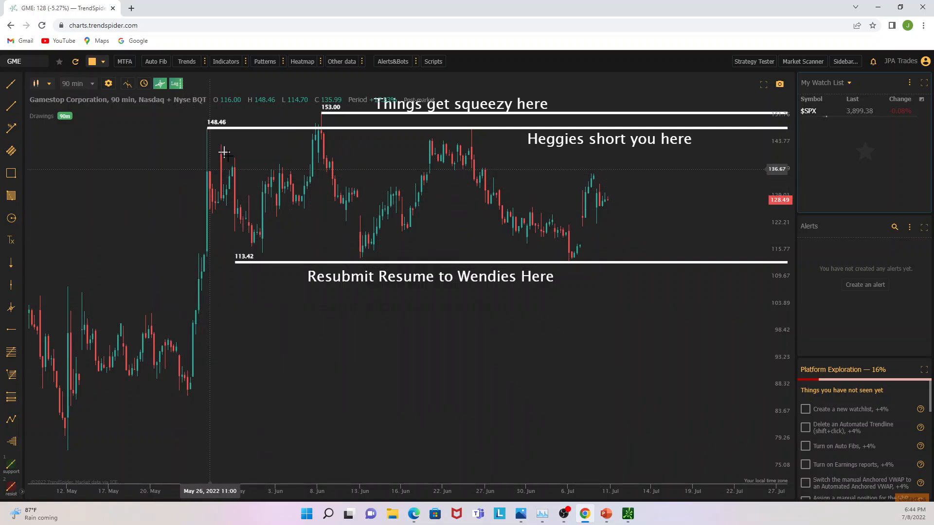
mouse_move(208, 145)
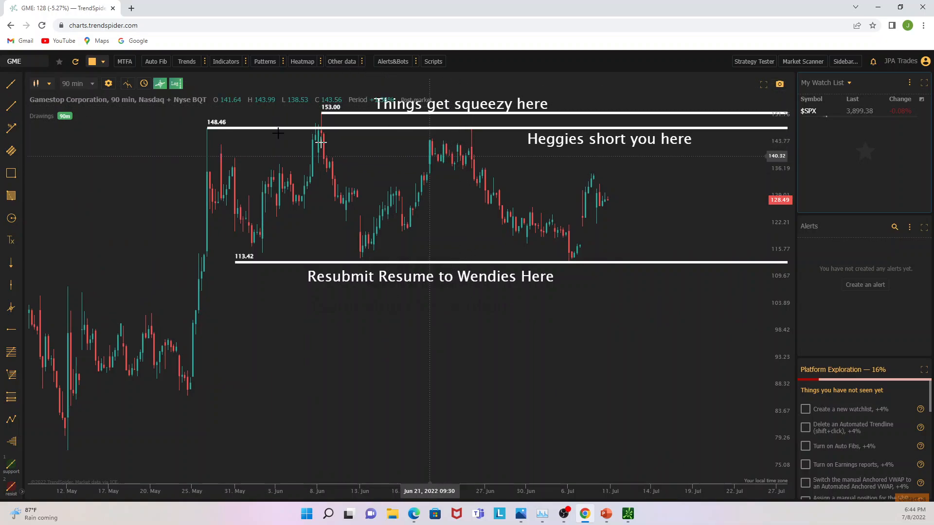
mouse_move(471, 157)
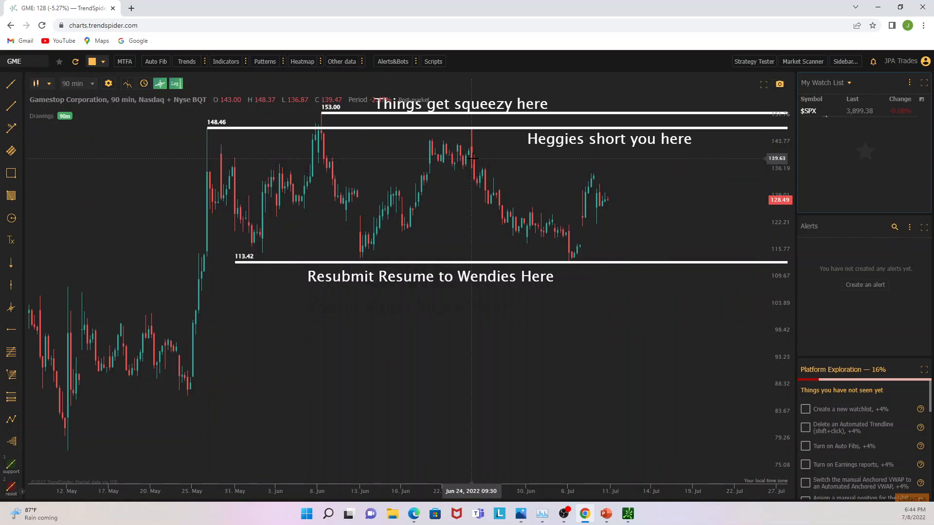
mouse_move(187, 152)
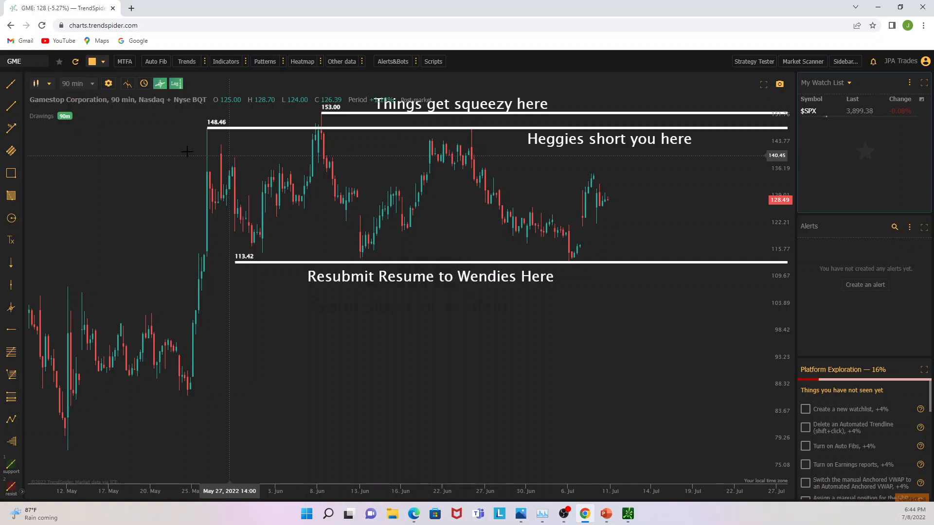
mouse_move(206, 154)
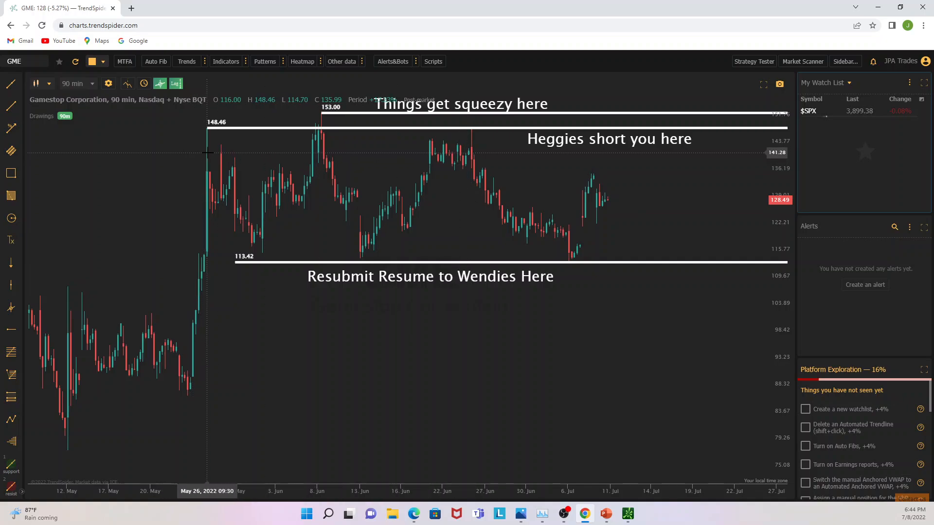
mouse_move(454, 146)
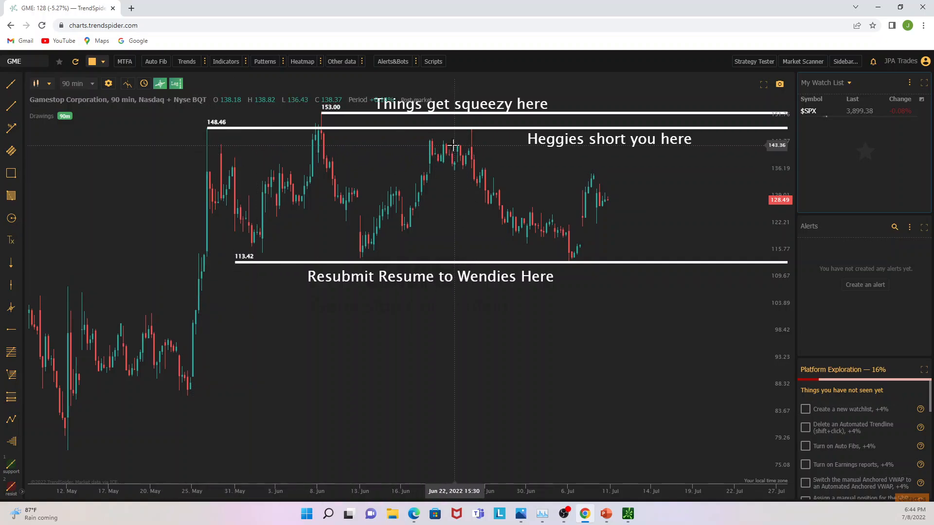
mouse_move(208, 240)
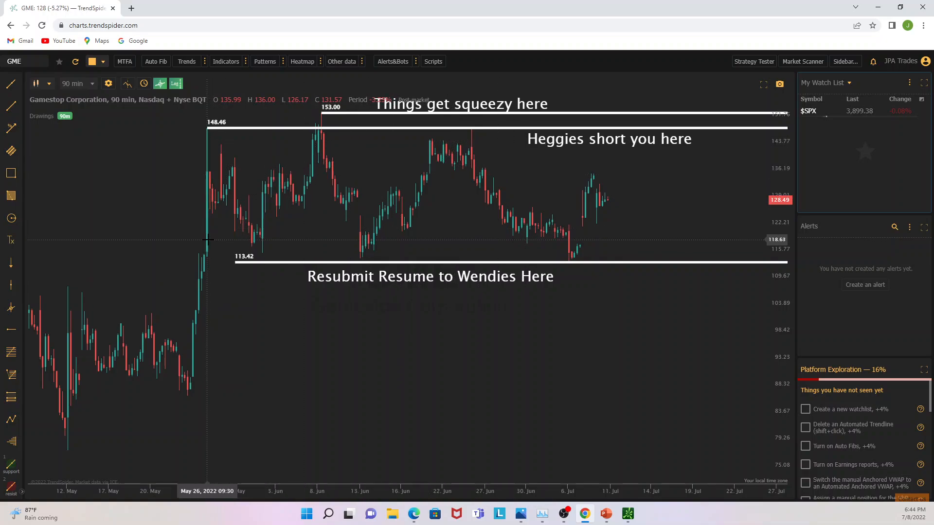
mouse_move(471, 145)
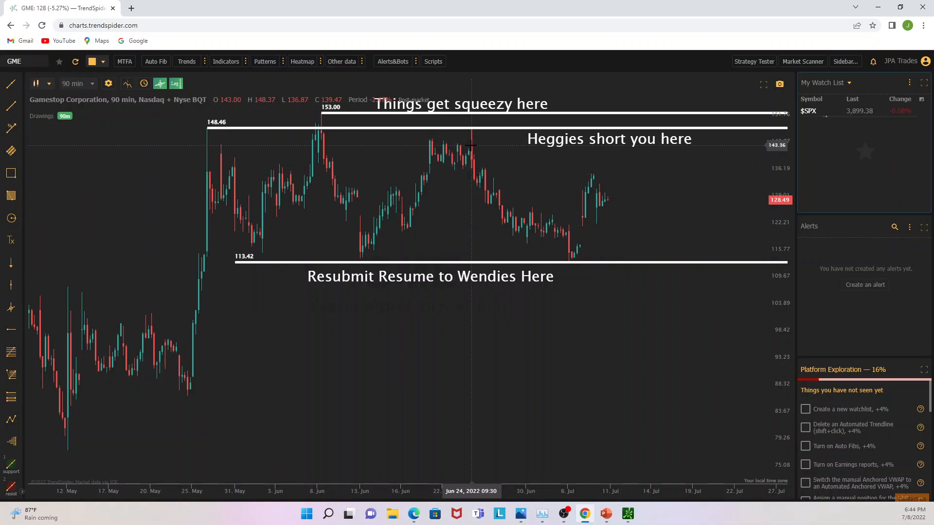
mouse_move(577, 144)
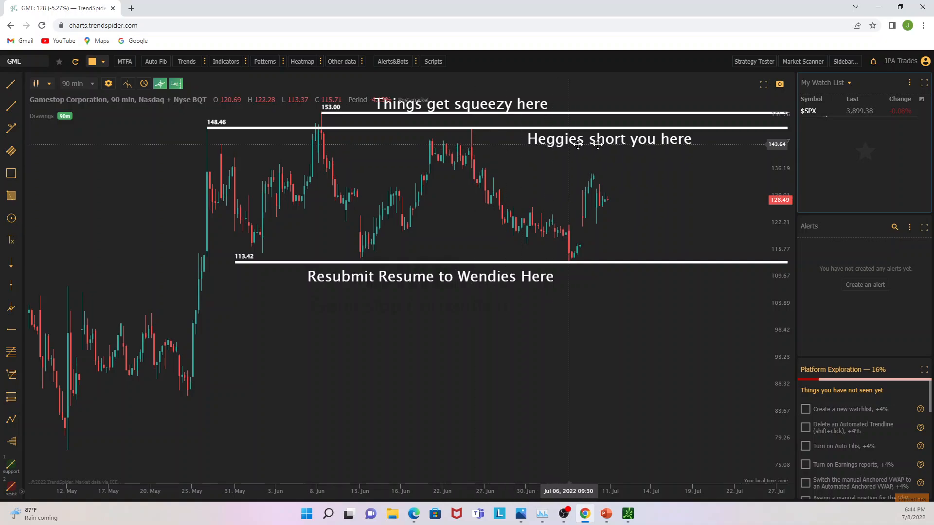
mouse_move(237, 149)
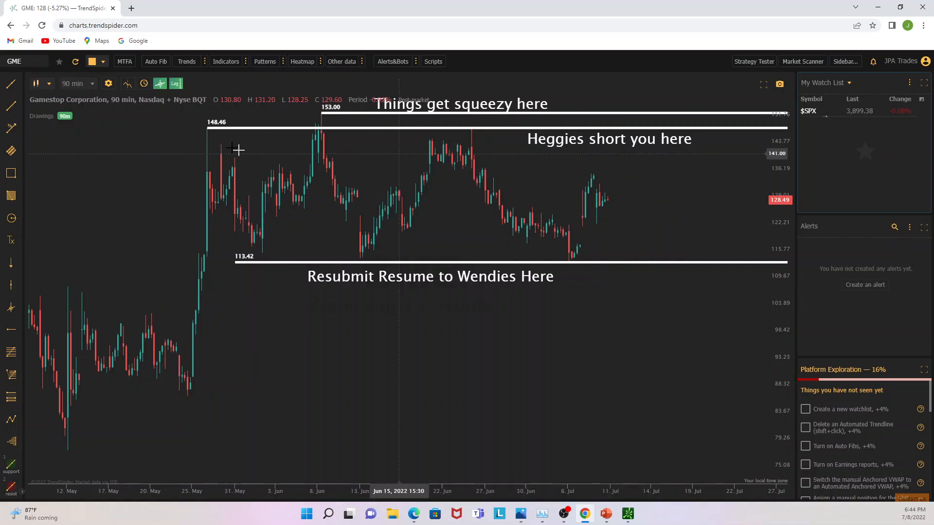
mouse_move(207, 146)
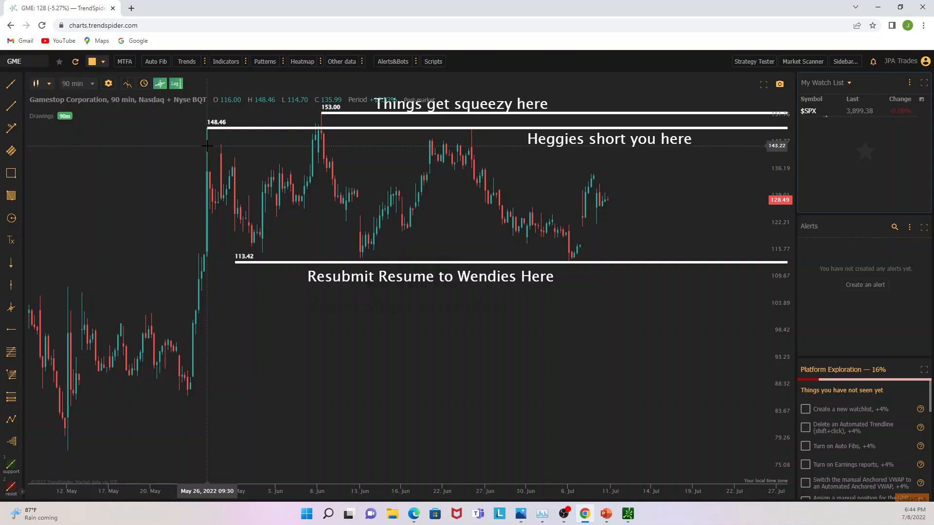
mouse_move(655, 239)
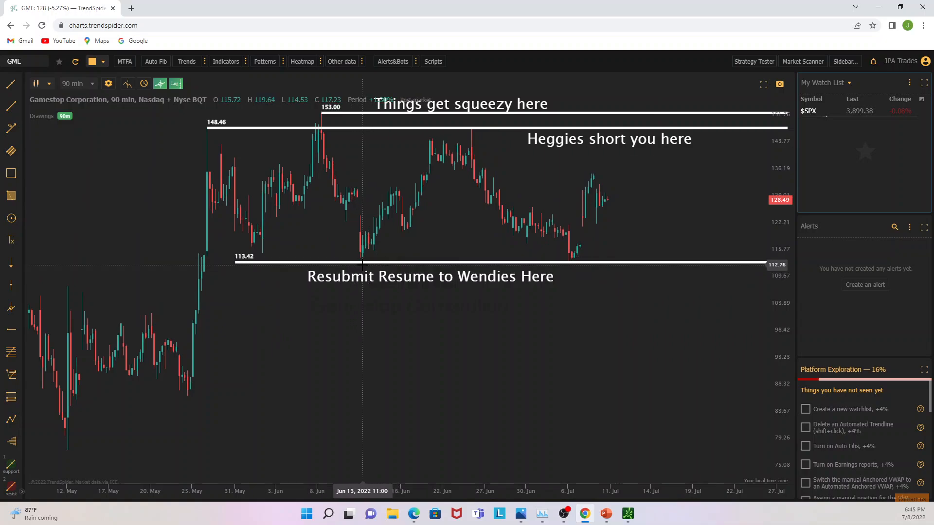
mouse_move(348, 257)
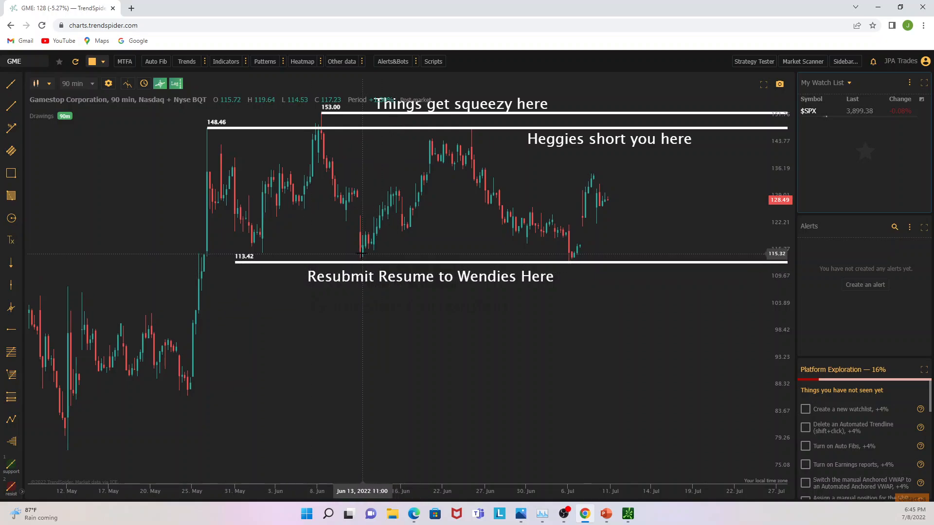
mouse_move(453, 258)
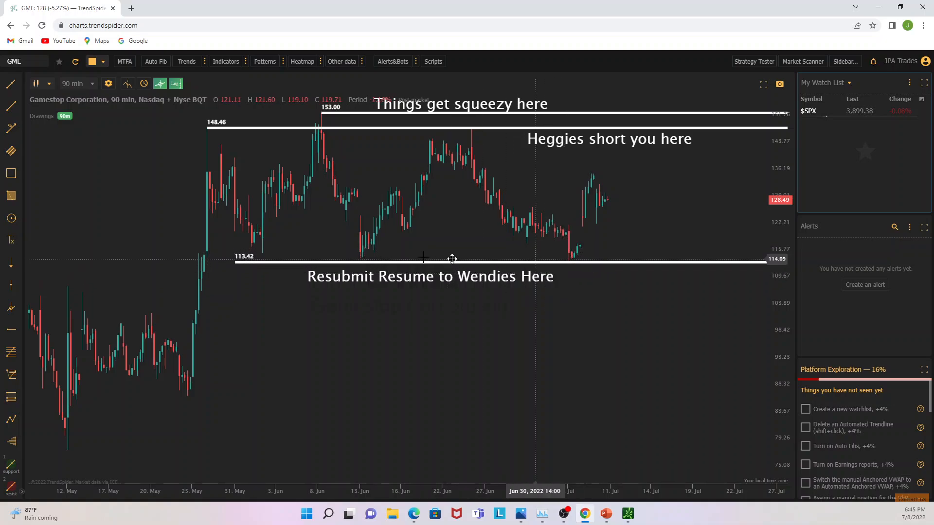
mouse_move(202, 263)
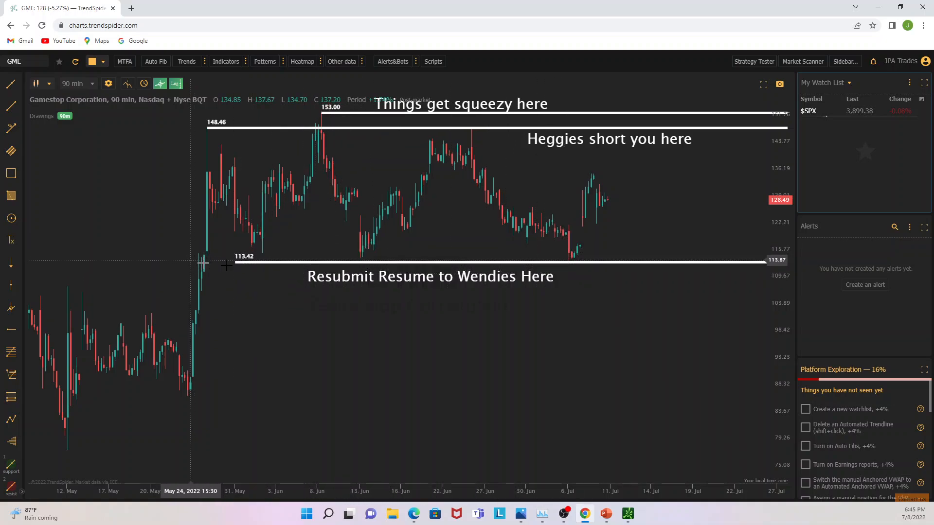
mouse_move(267, 261)
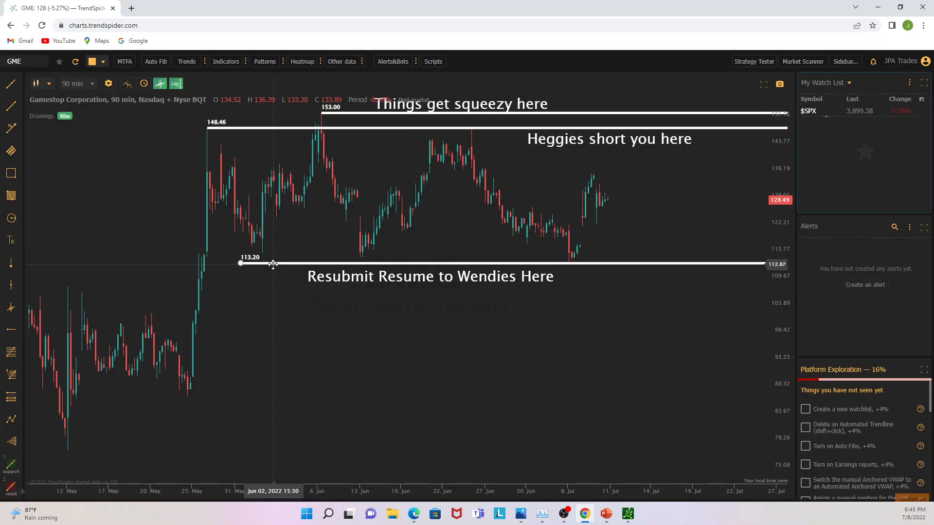
mouse_move(259, 247)
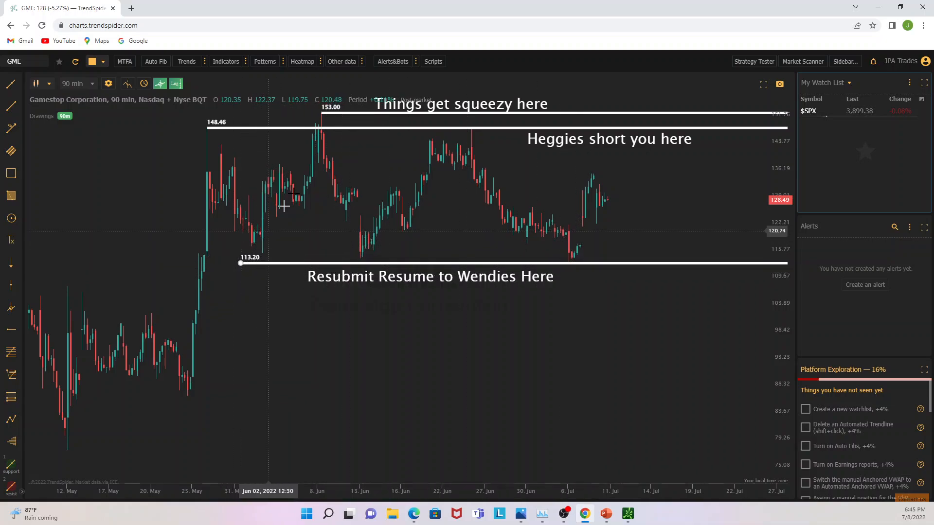
mouse_move(378, 146)
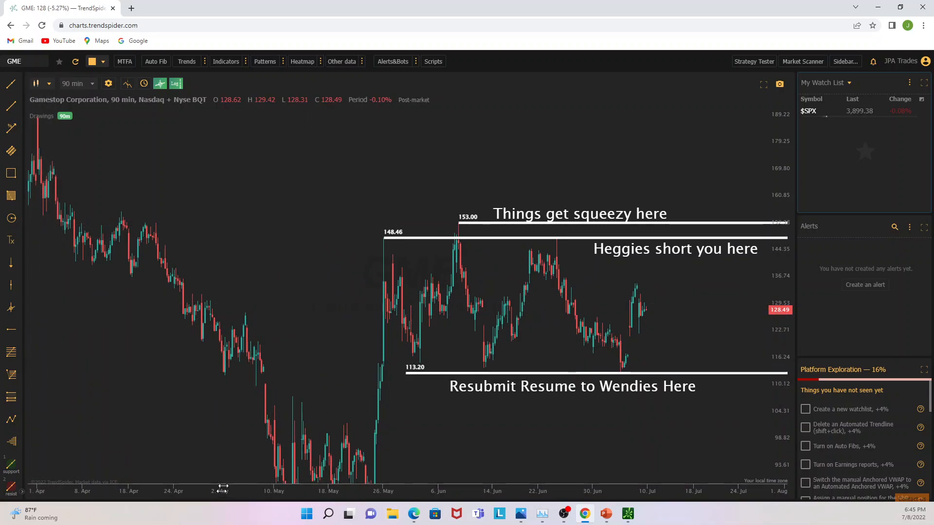
mouse_move(525, 213)
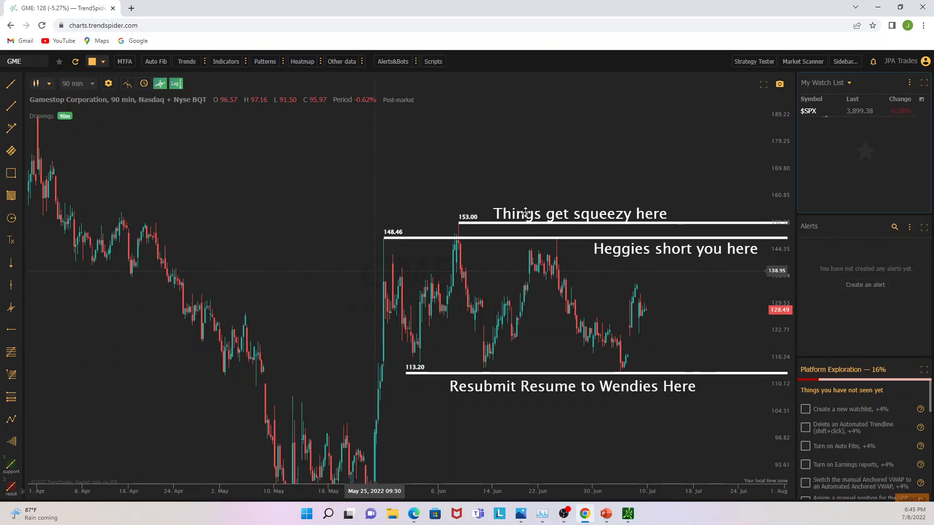
mouse_move(463, 224)
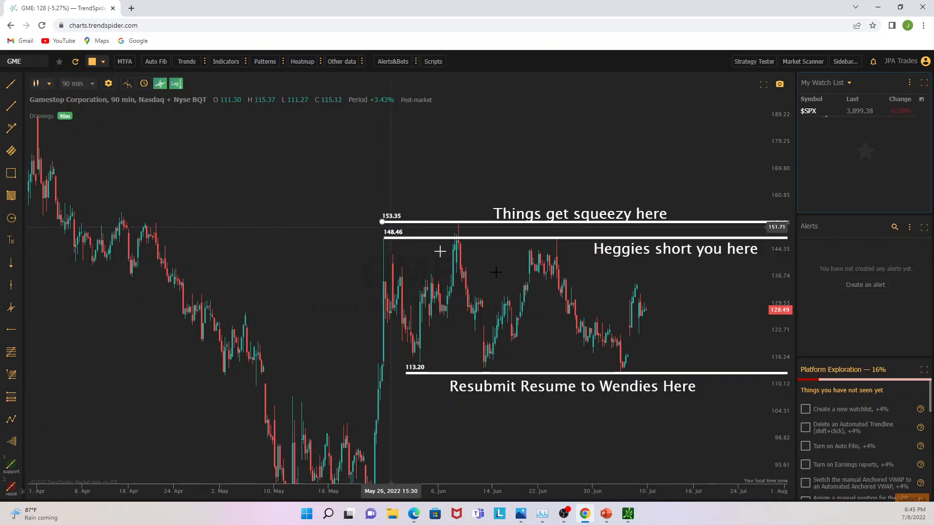
mouse_move(622, 232)
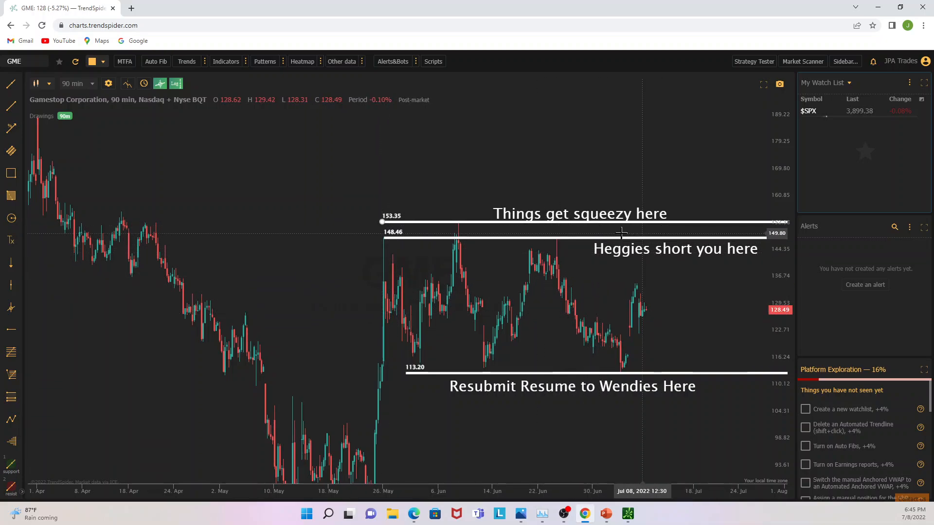
mouse_move(297, 165)
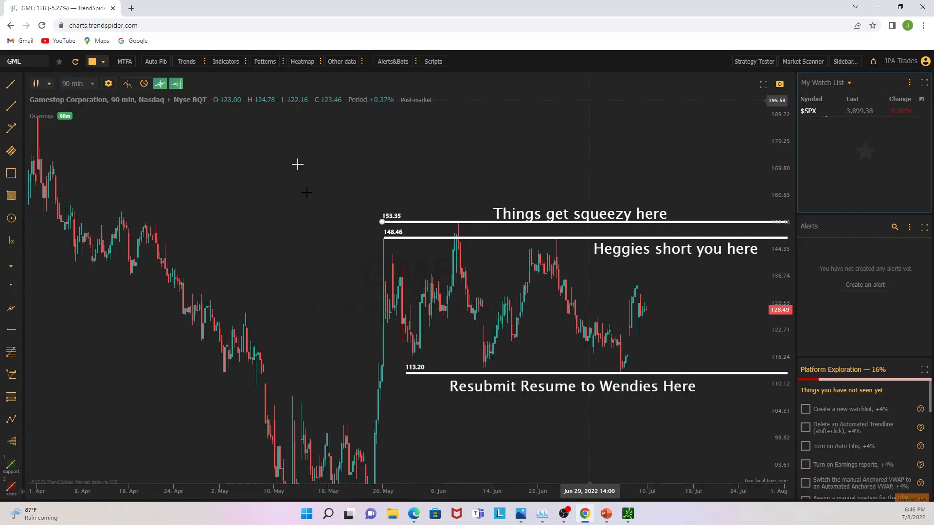
mouse_move(577, 181)
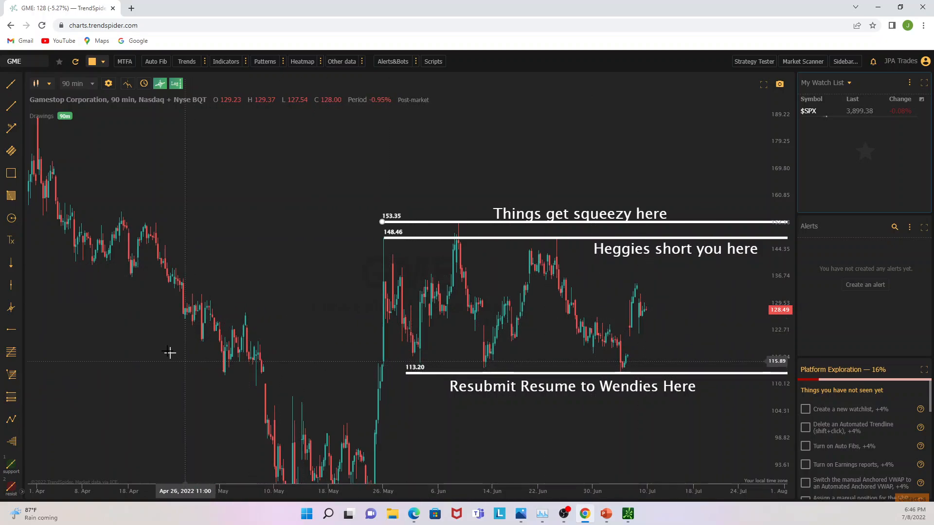
mouse_move(307, 245)
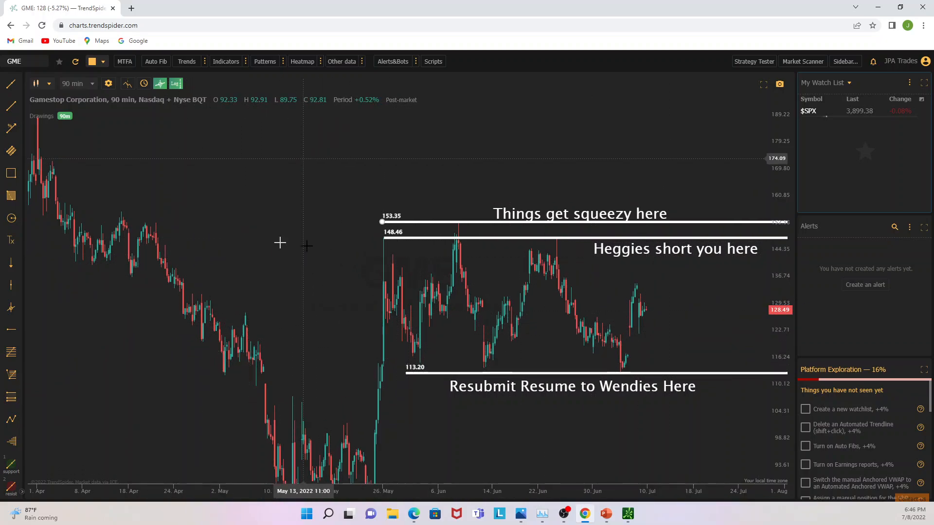
mouse_move(571, 314)
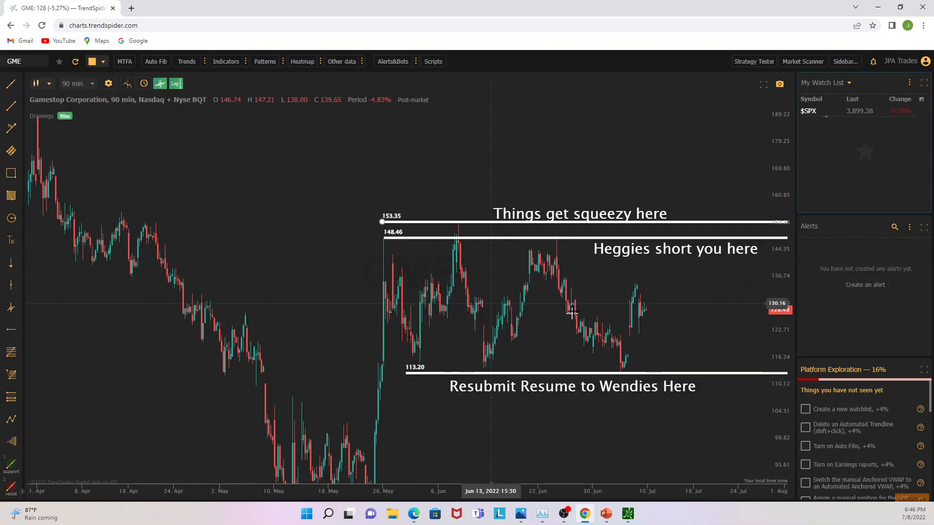
mouse_move(560, 232)
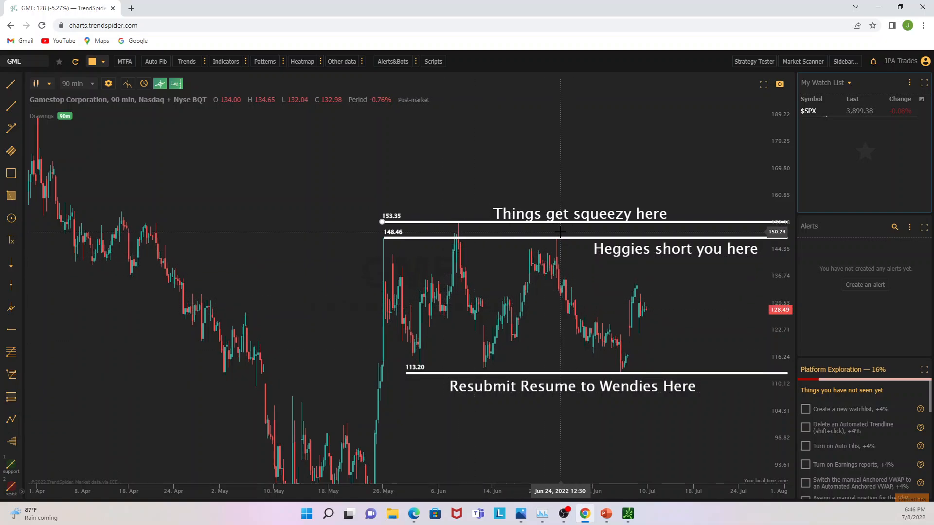